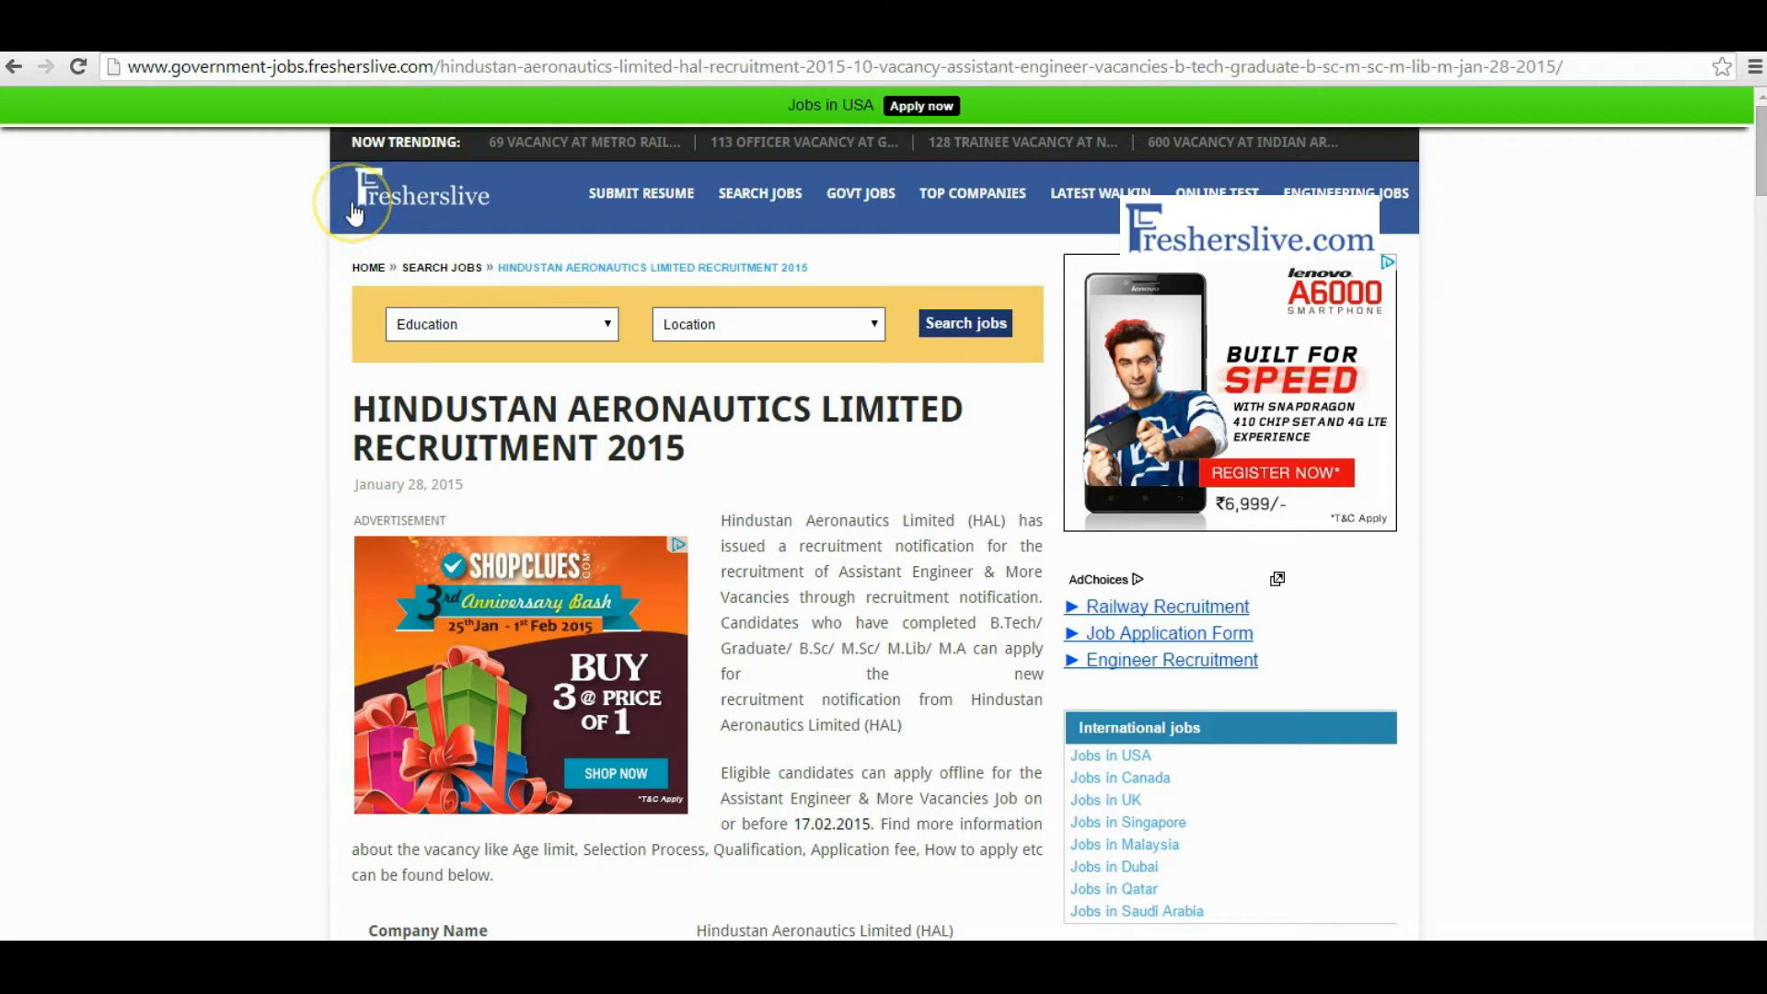
mouse_move(479, 204)
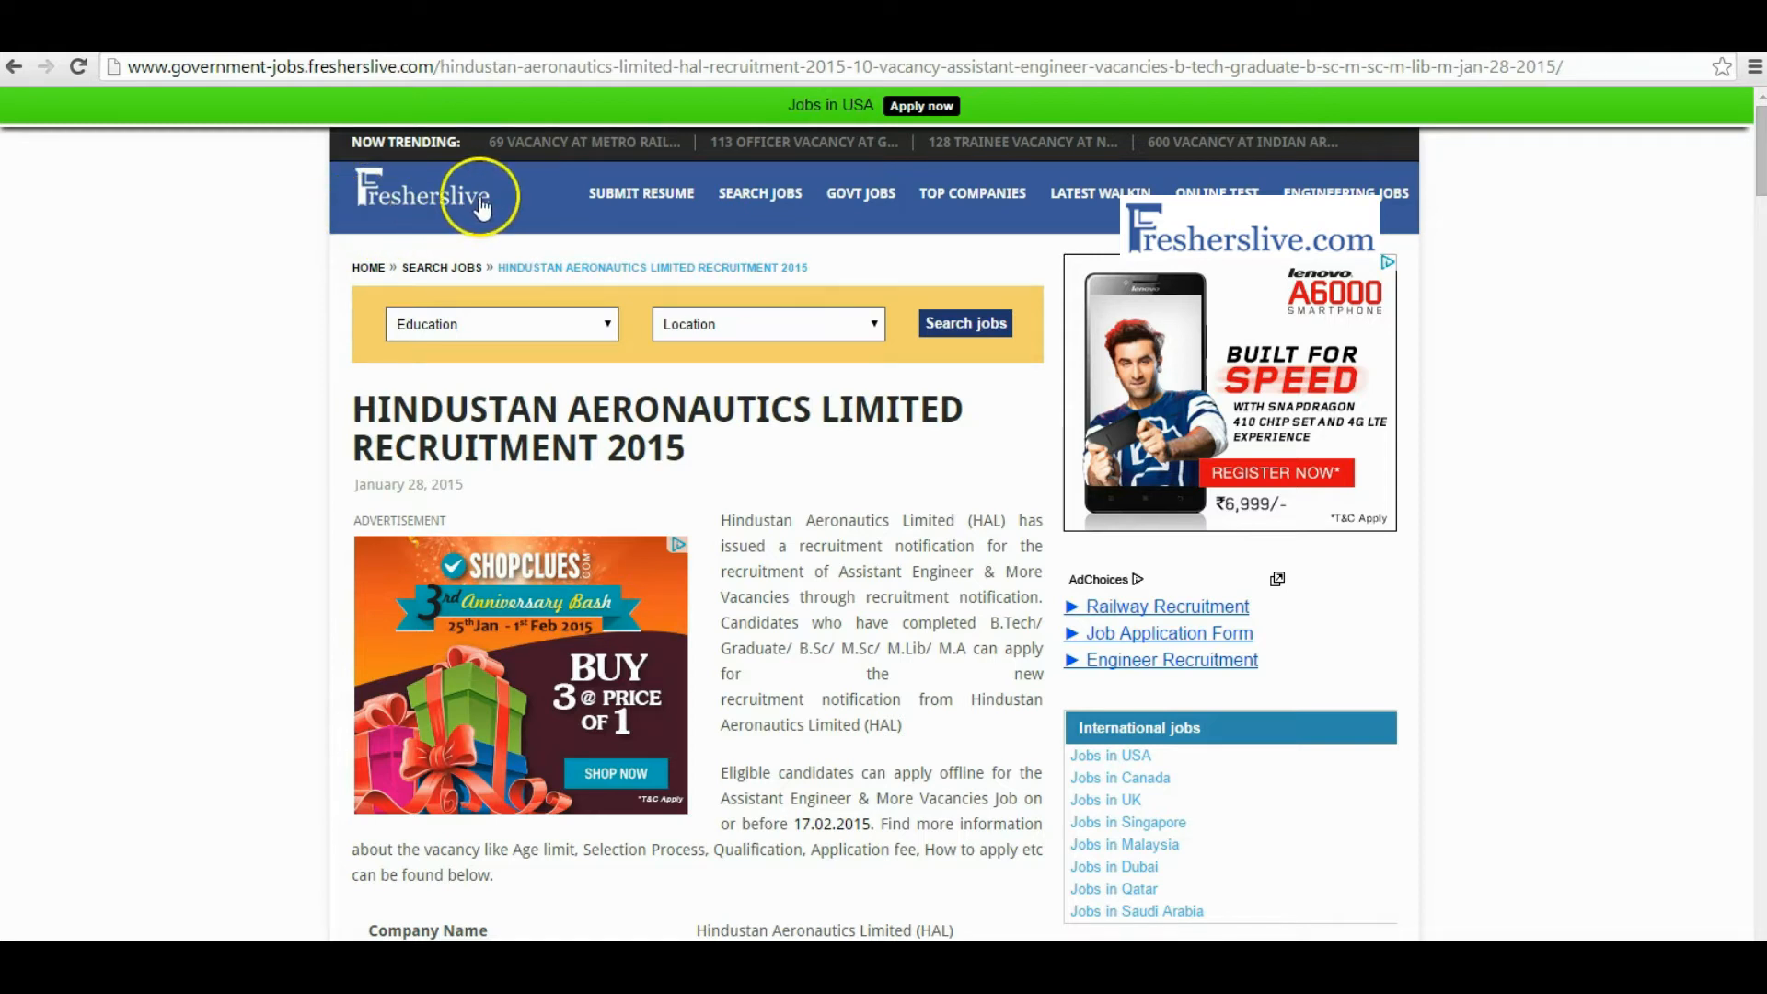
Highlight the HINDUSTAN AERONAUTICS LIMITED title and the job post's web address on the listing
scroll("down", 3)
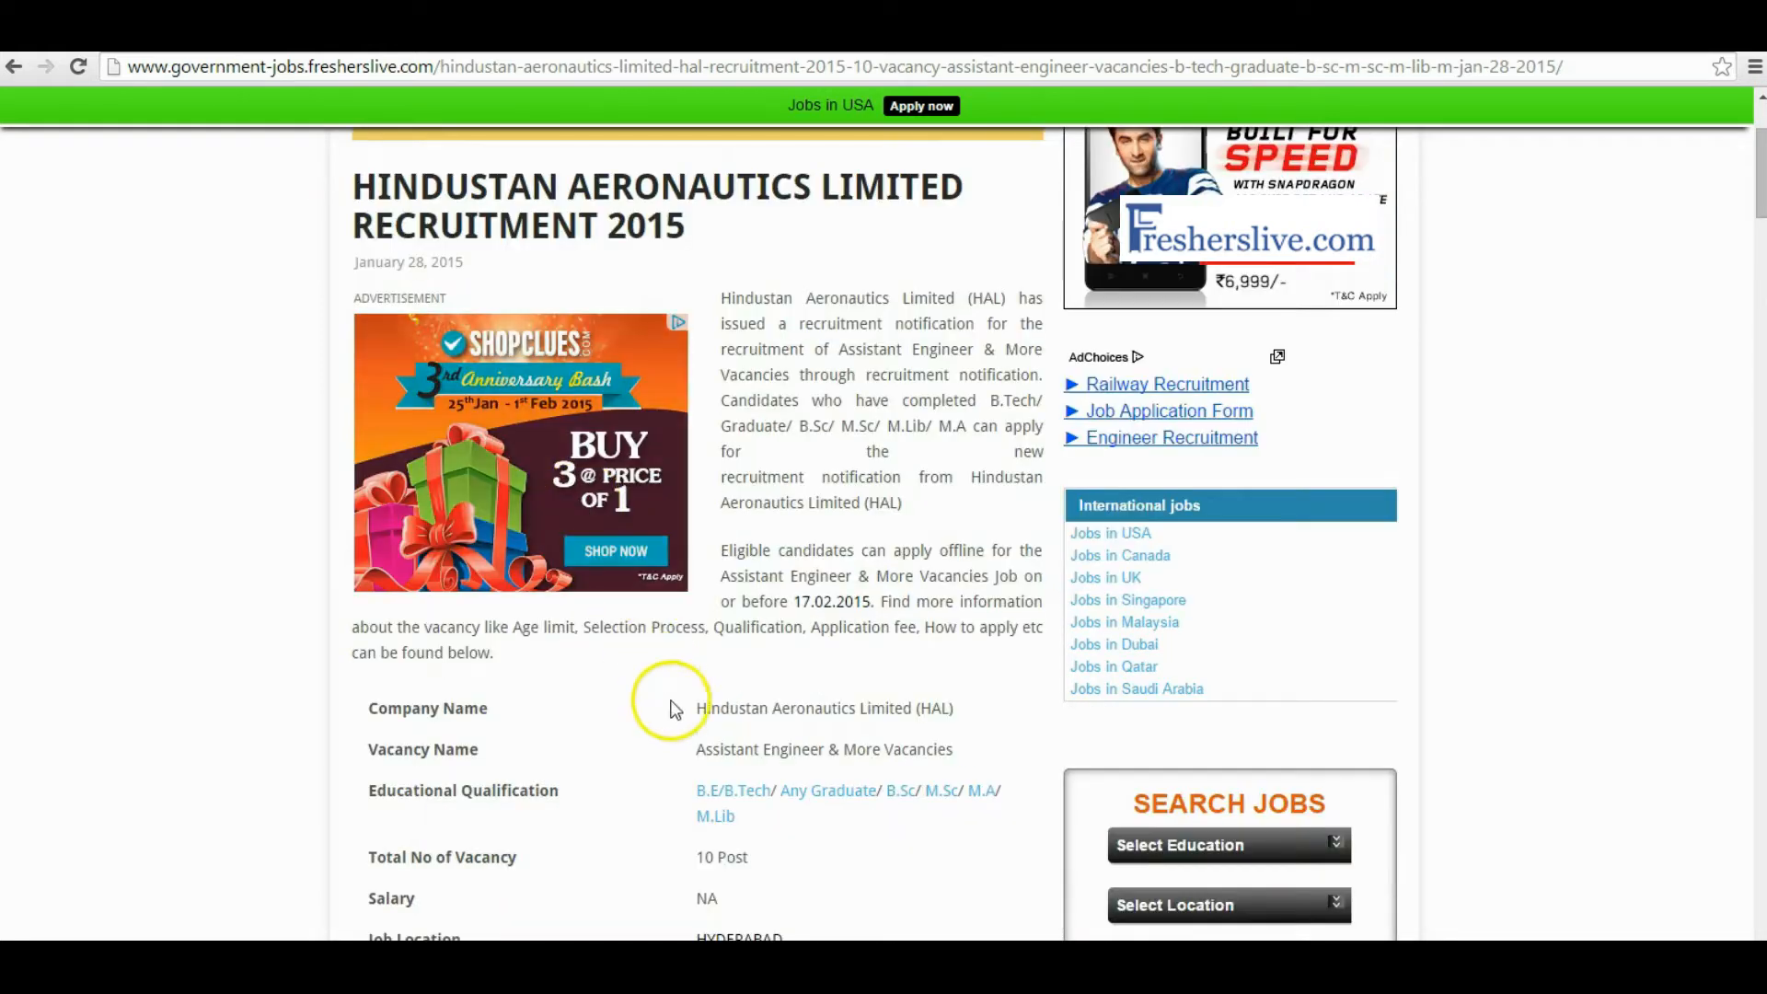
double_click(766, 749)
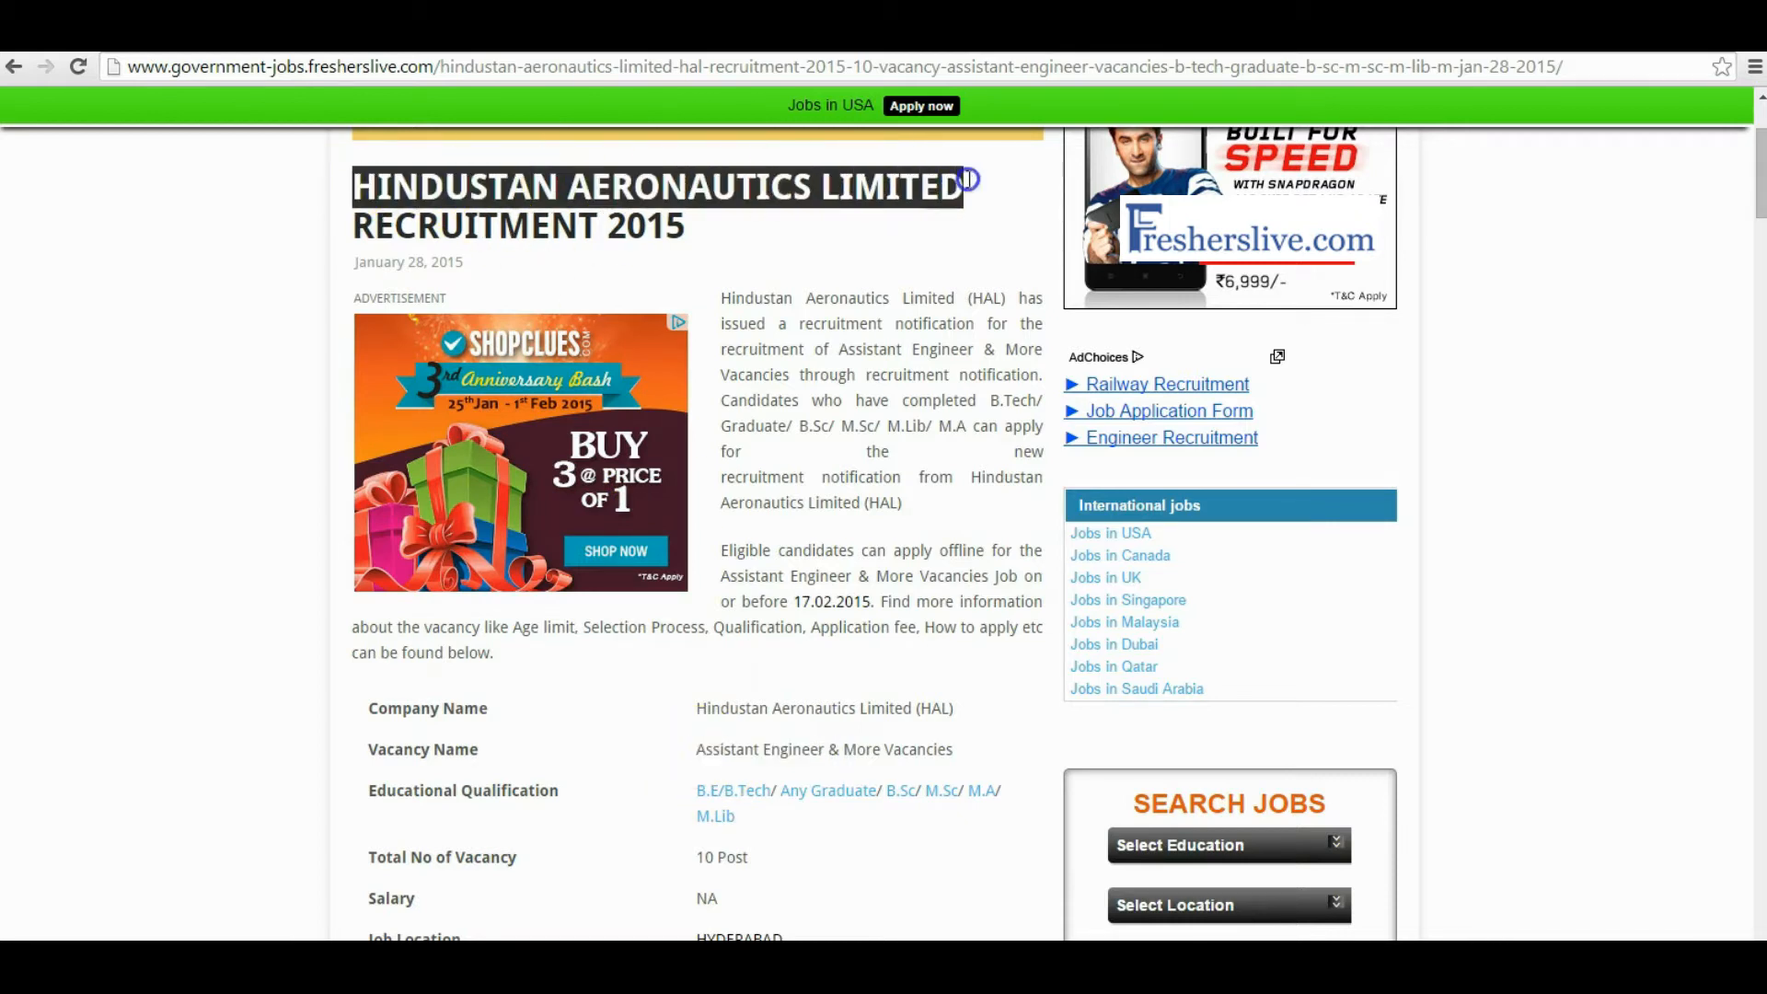
scroll("down", 3)
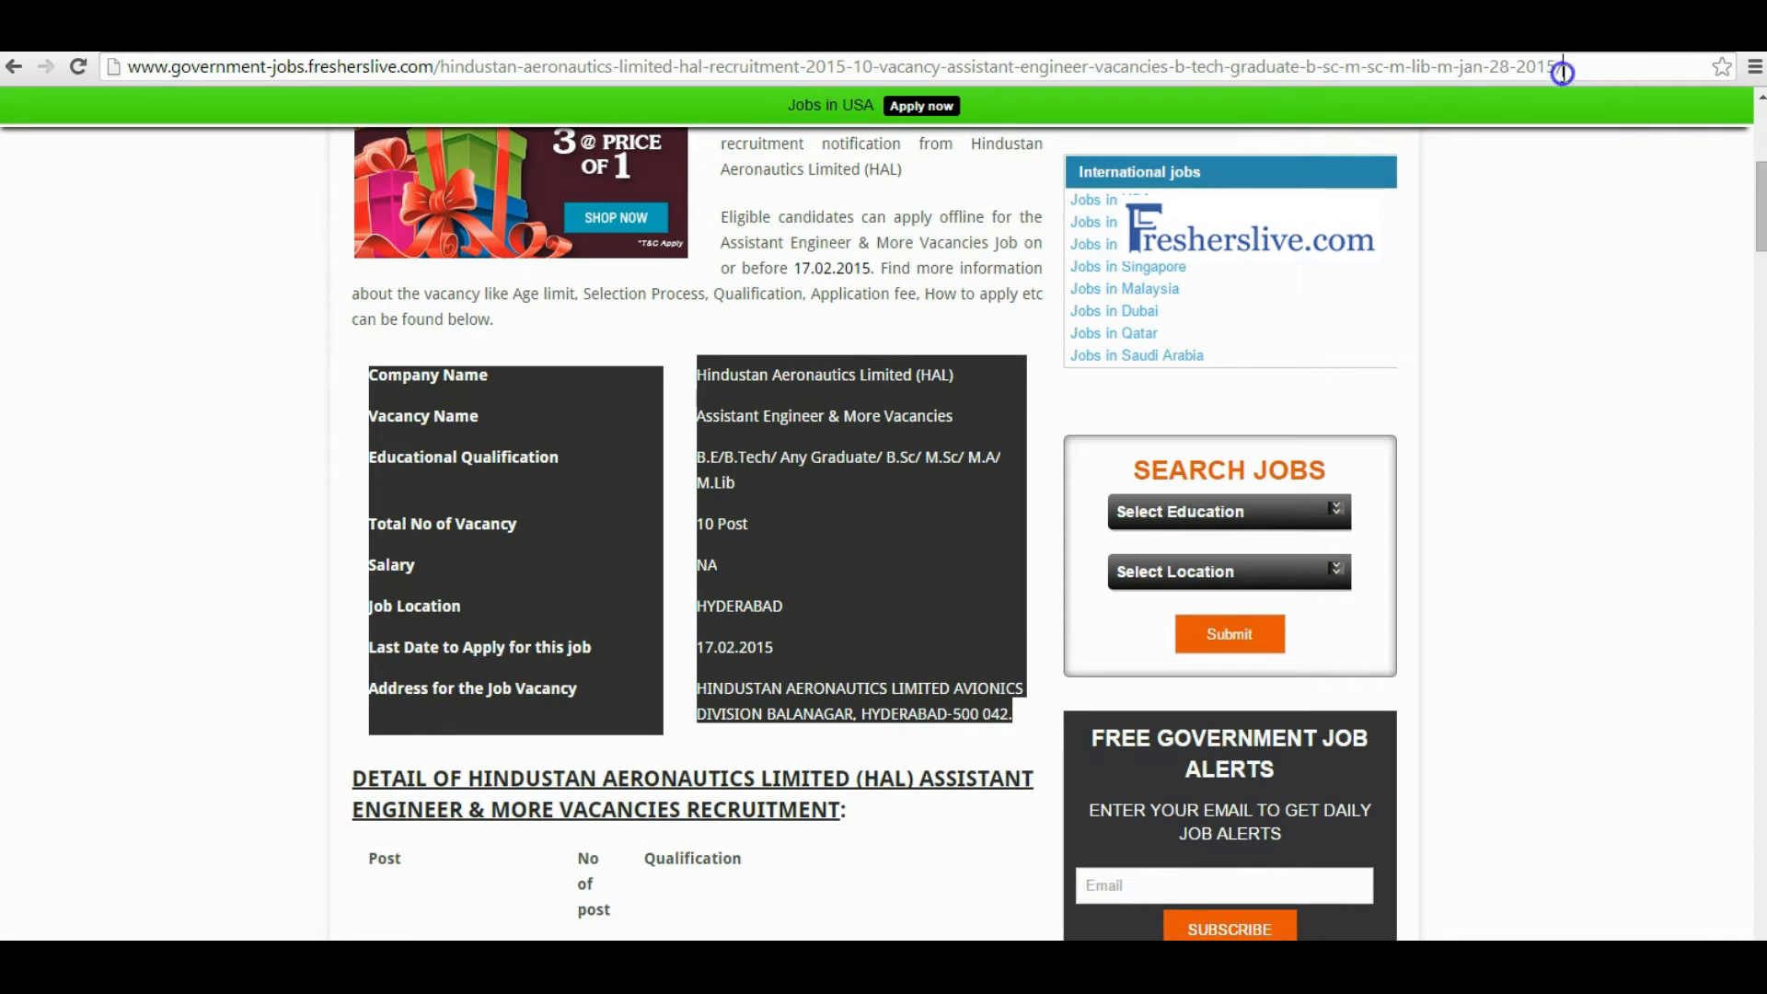
left_click(834, 67)
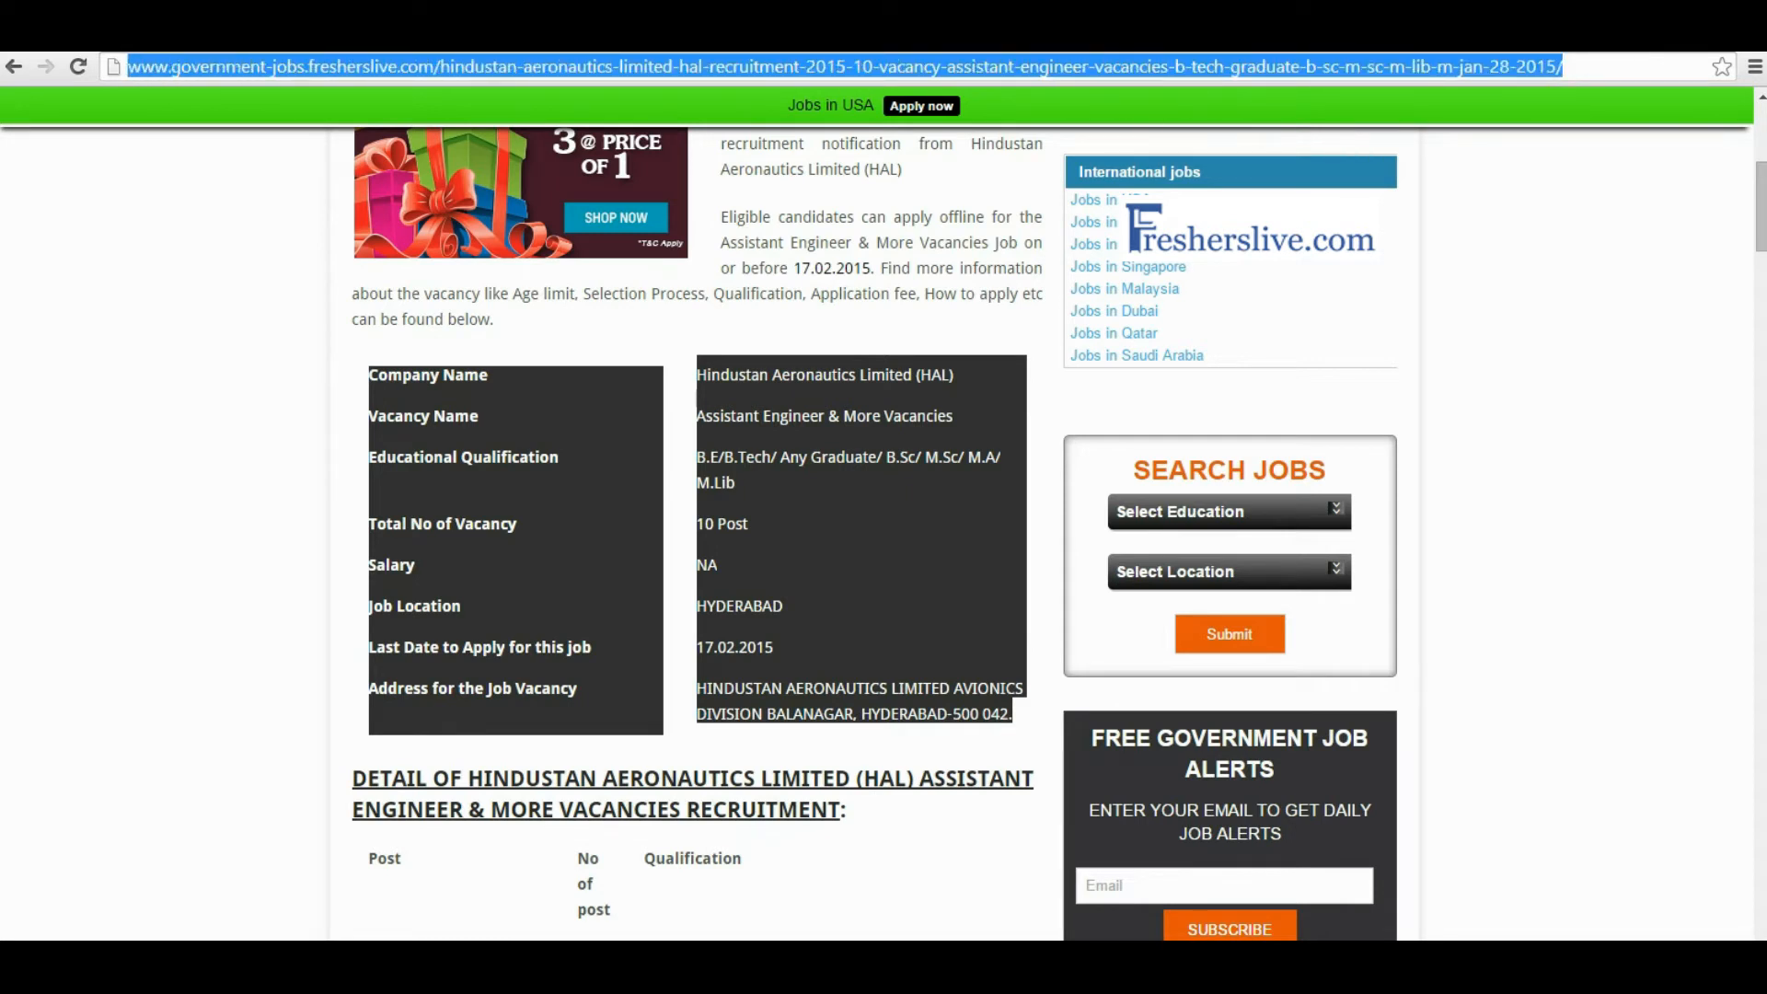
Review the listing details down to the last application date 17.02.2015
scroll("down", 3)
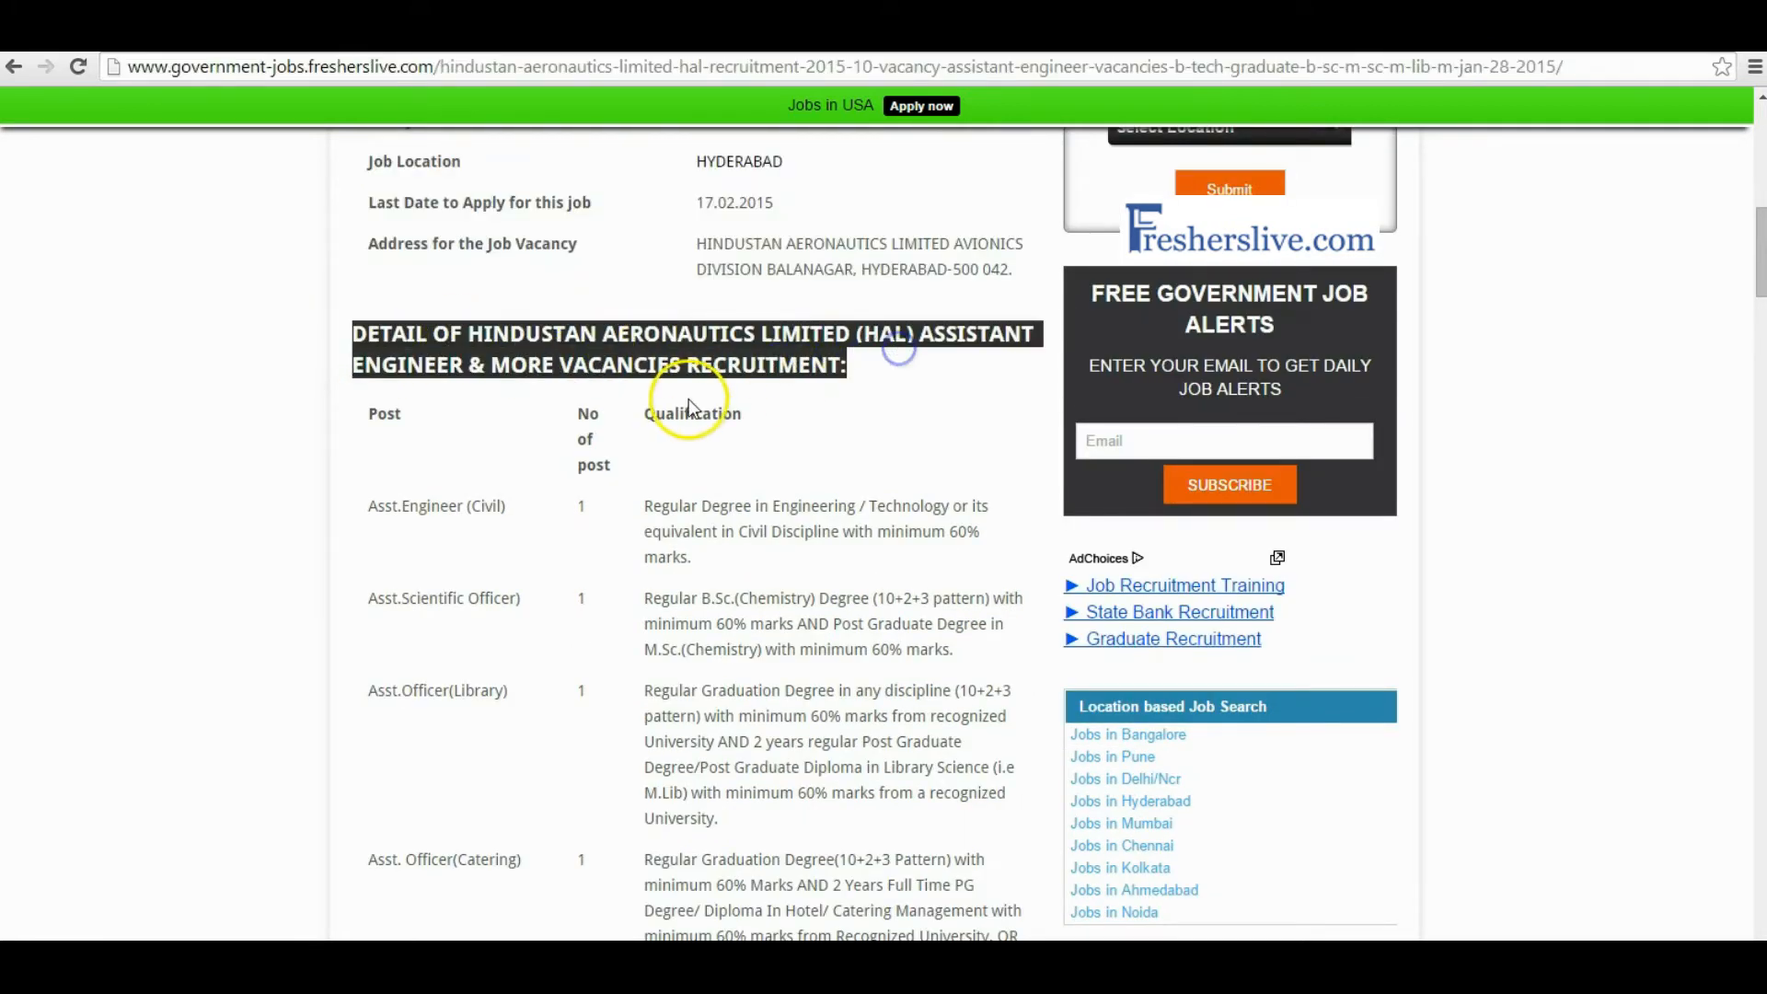
scroll("down", 3)
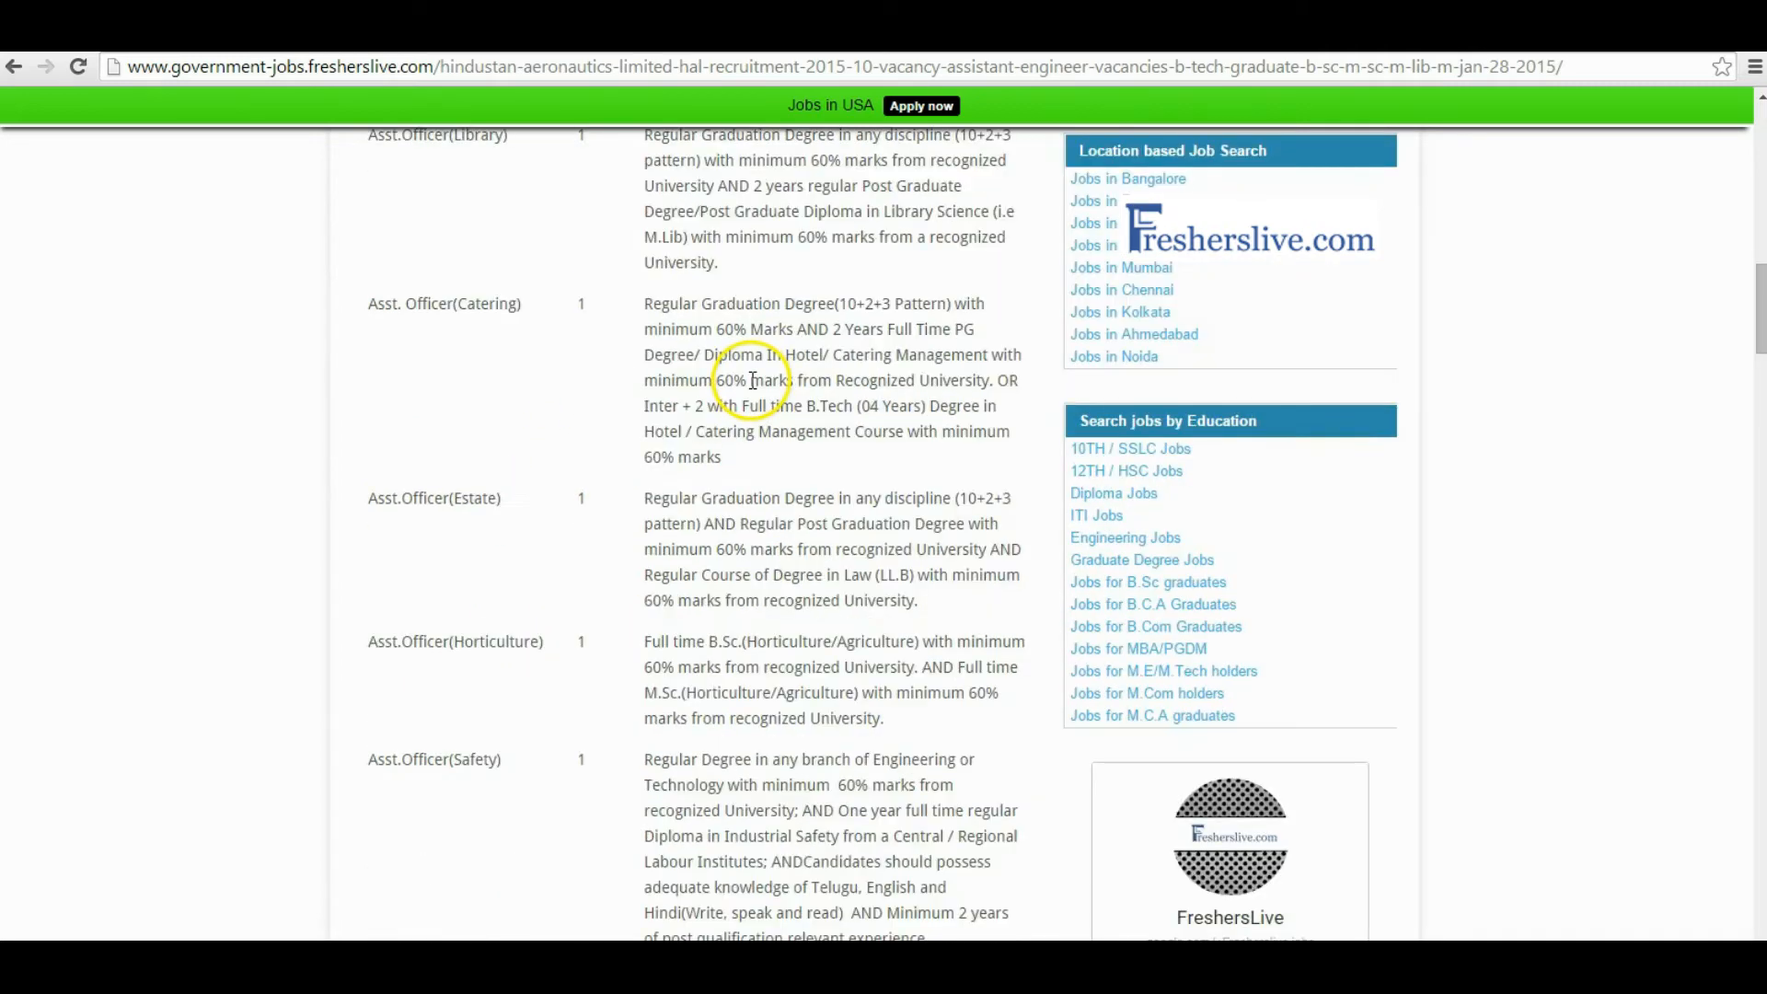
scroll("down", 3)
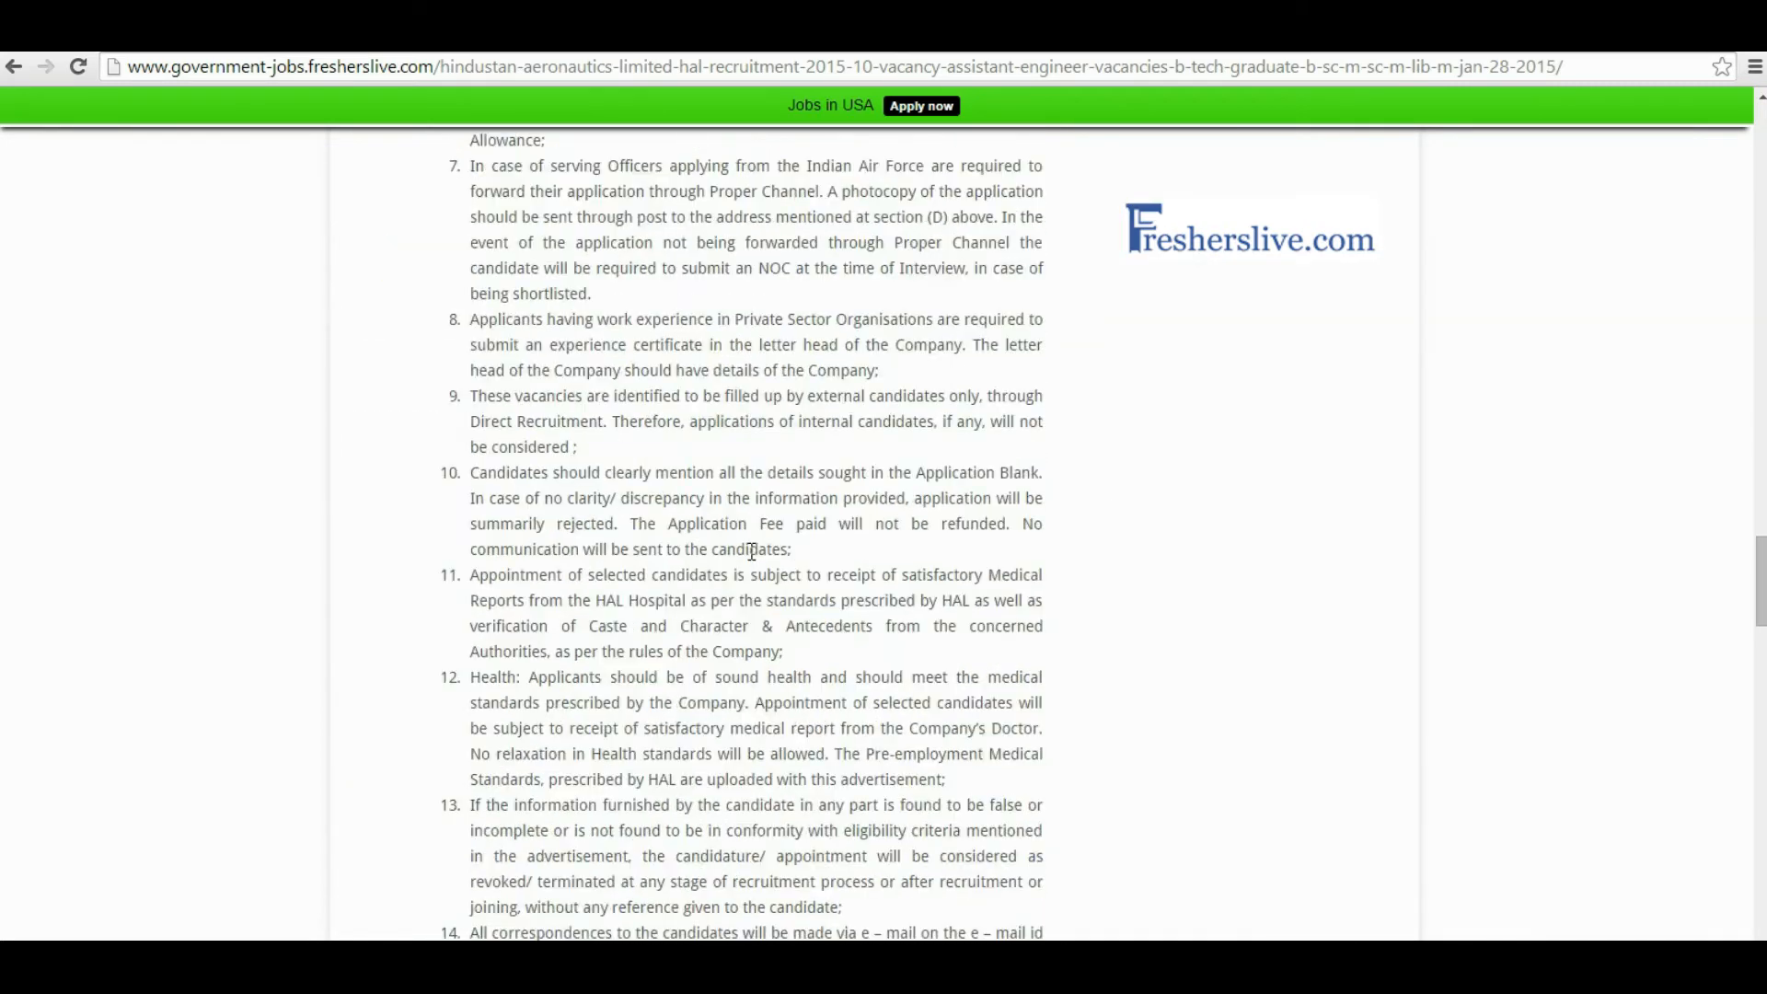
scroll("down", 3)
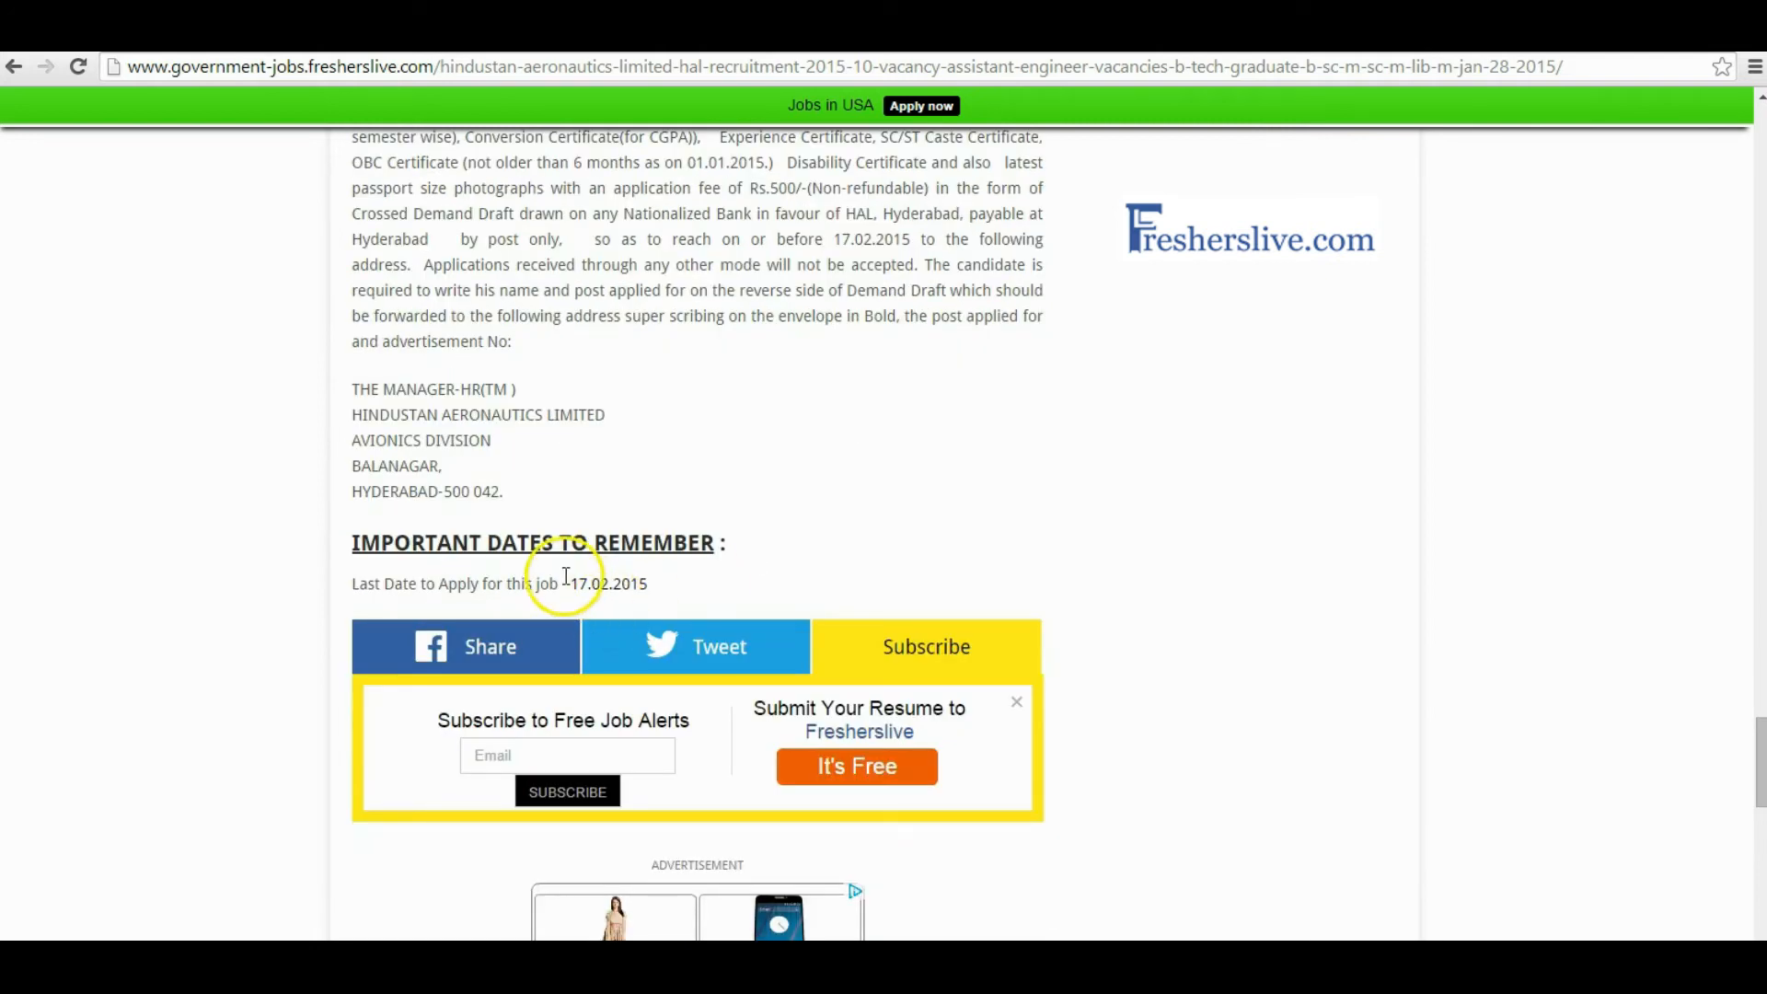
double_click(606, 583)
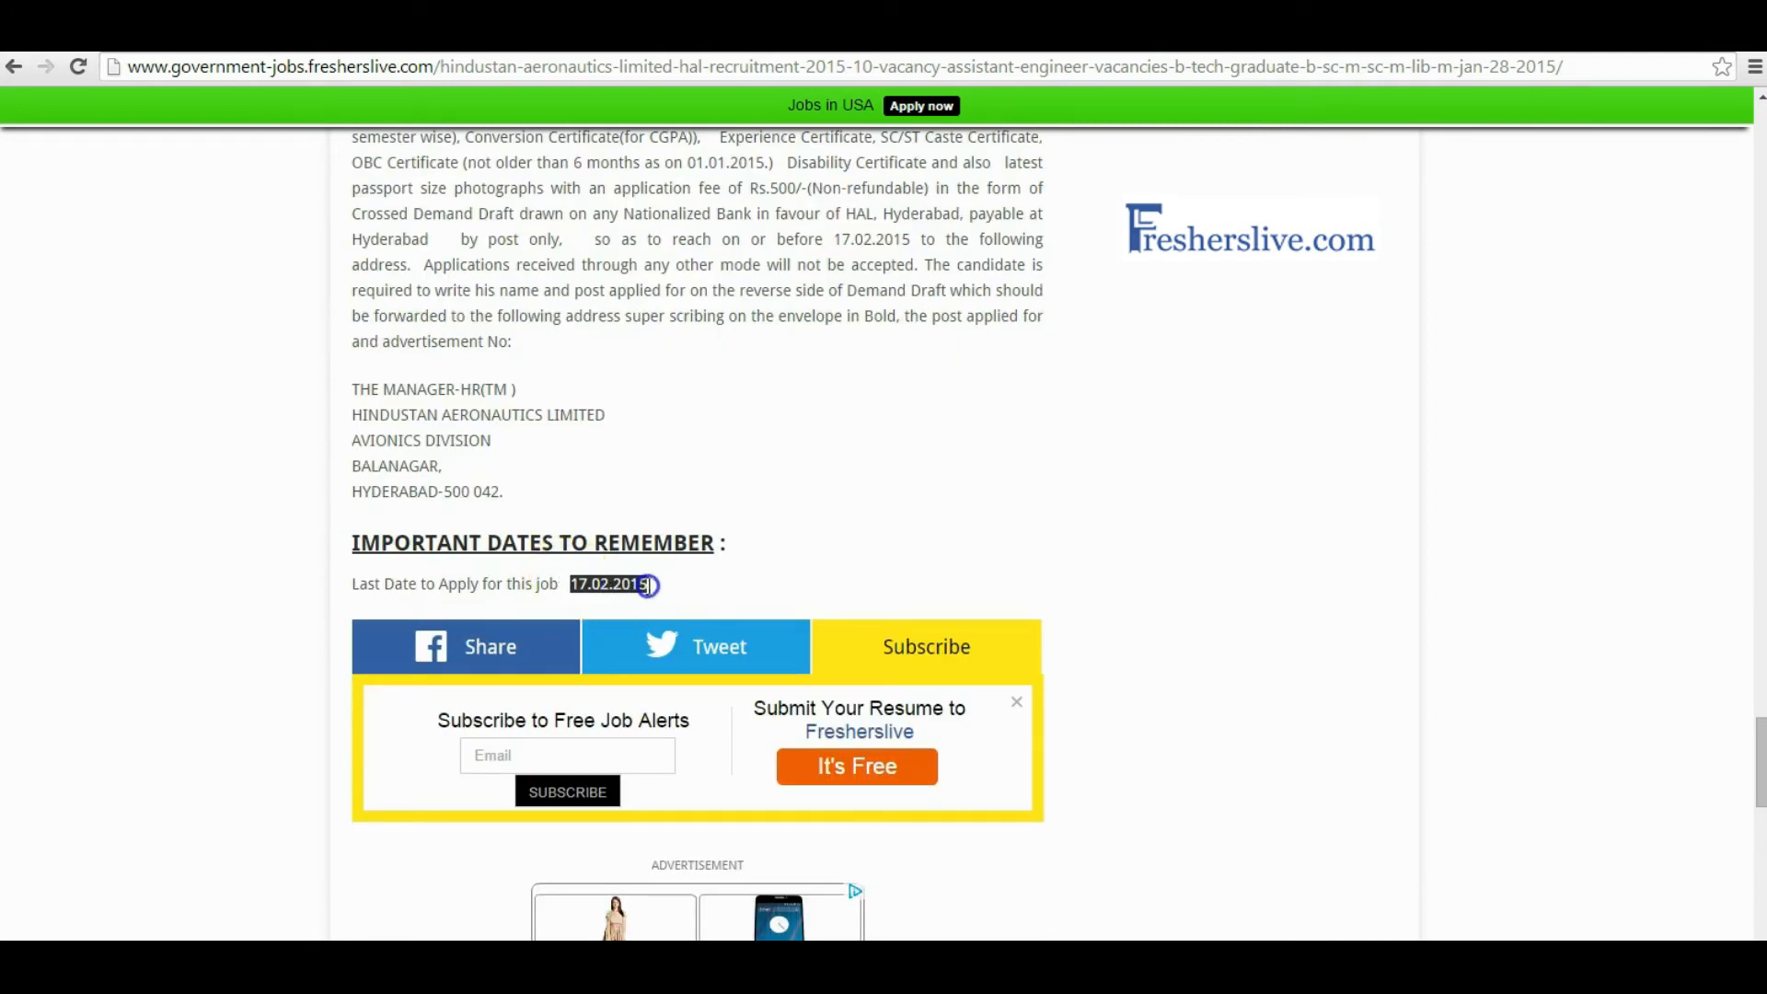
scroll("down", 3)
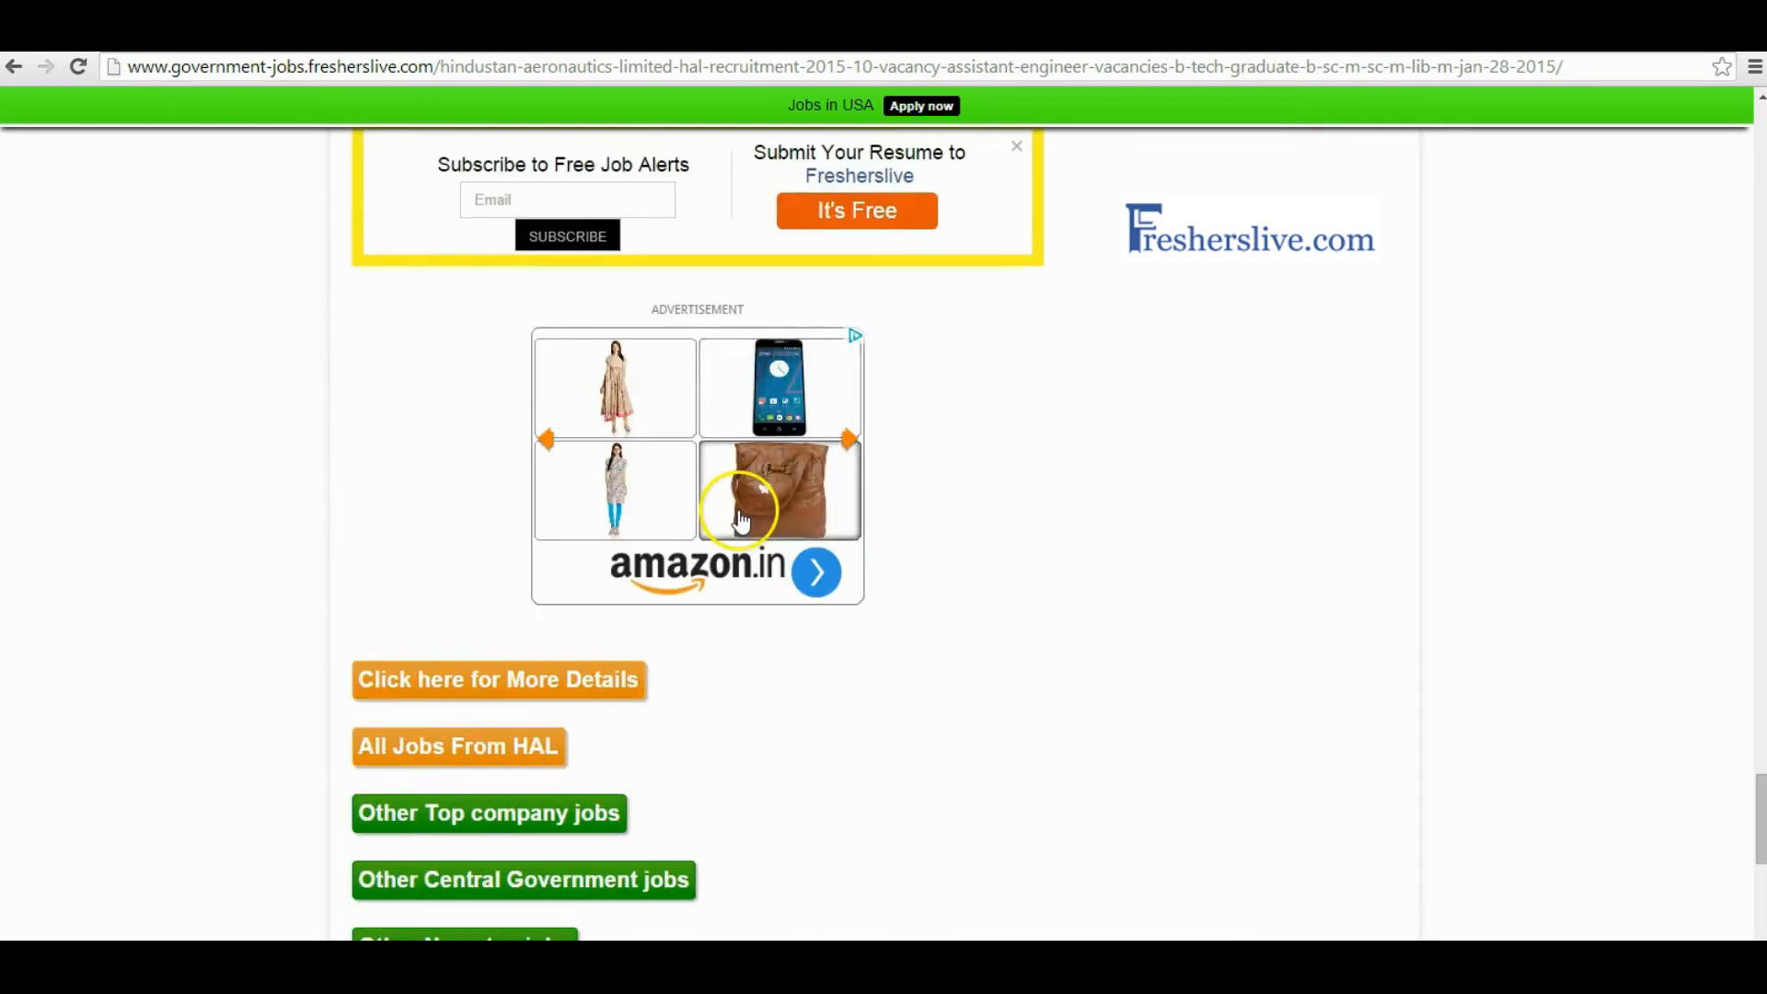
scroll("down", 3)
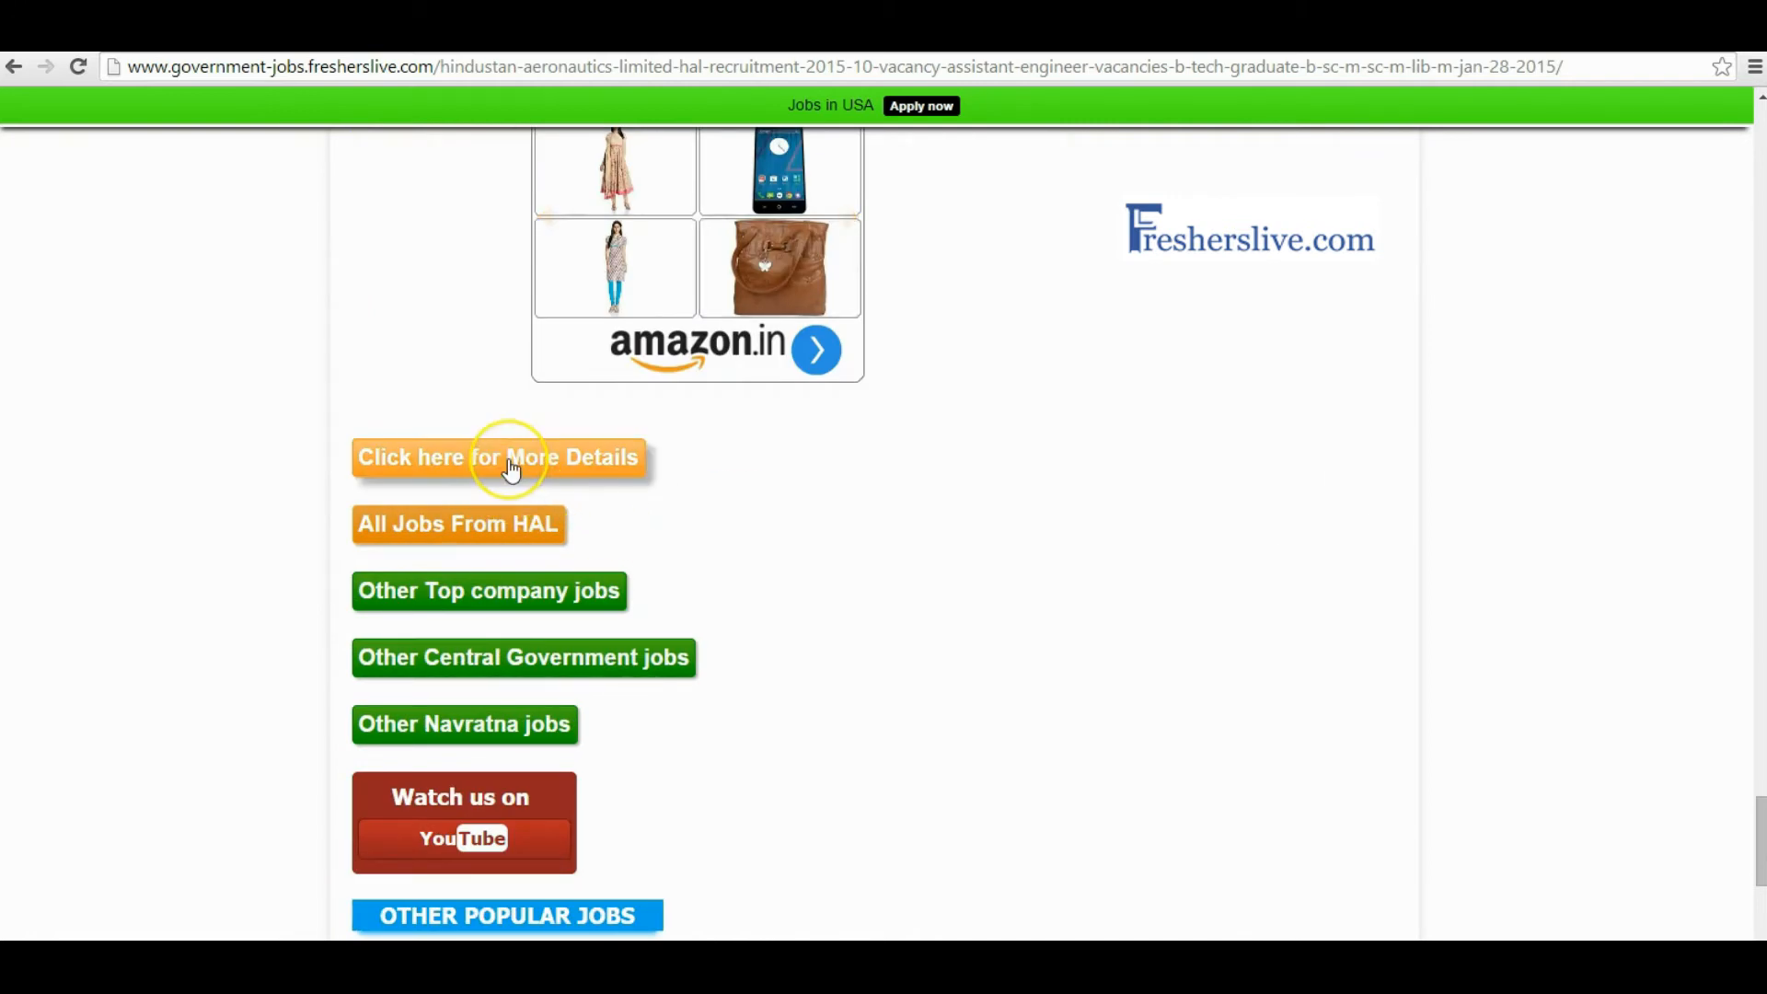
View the full recruitment notification PDF, highlight Hindustan Aeronautics Limited, and read the posts table
left_click(495, 457)
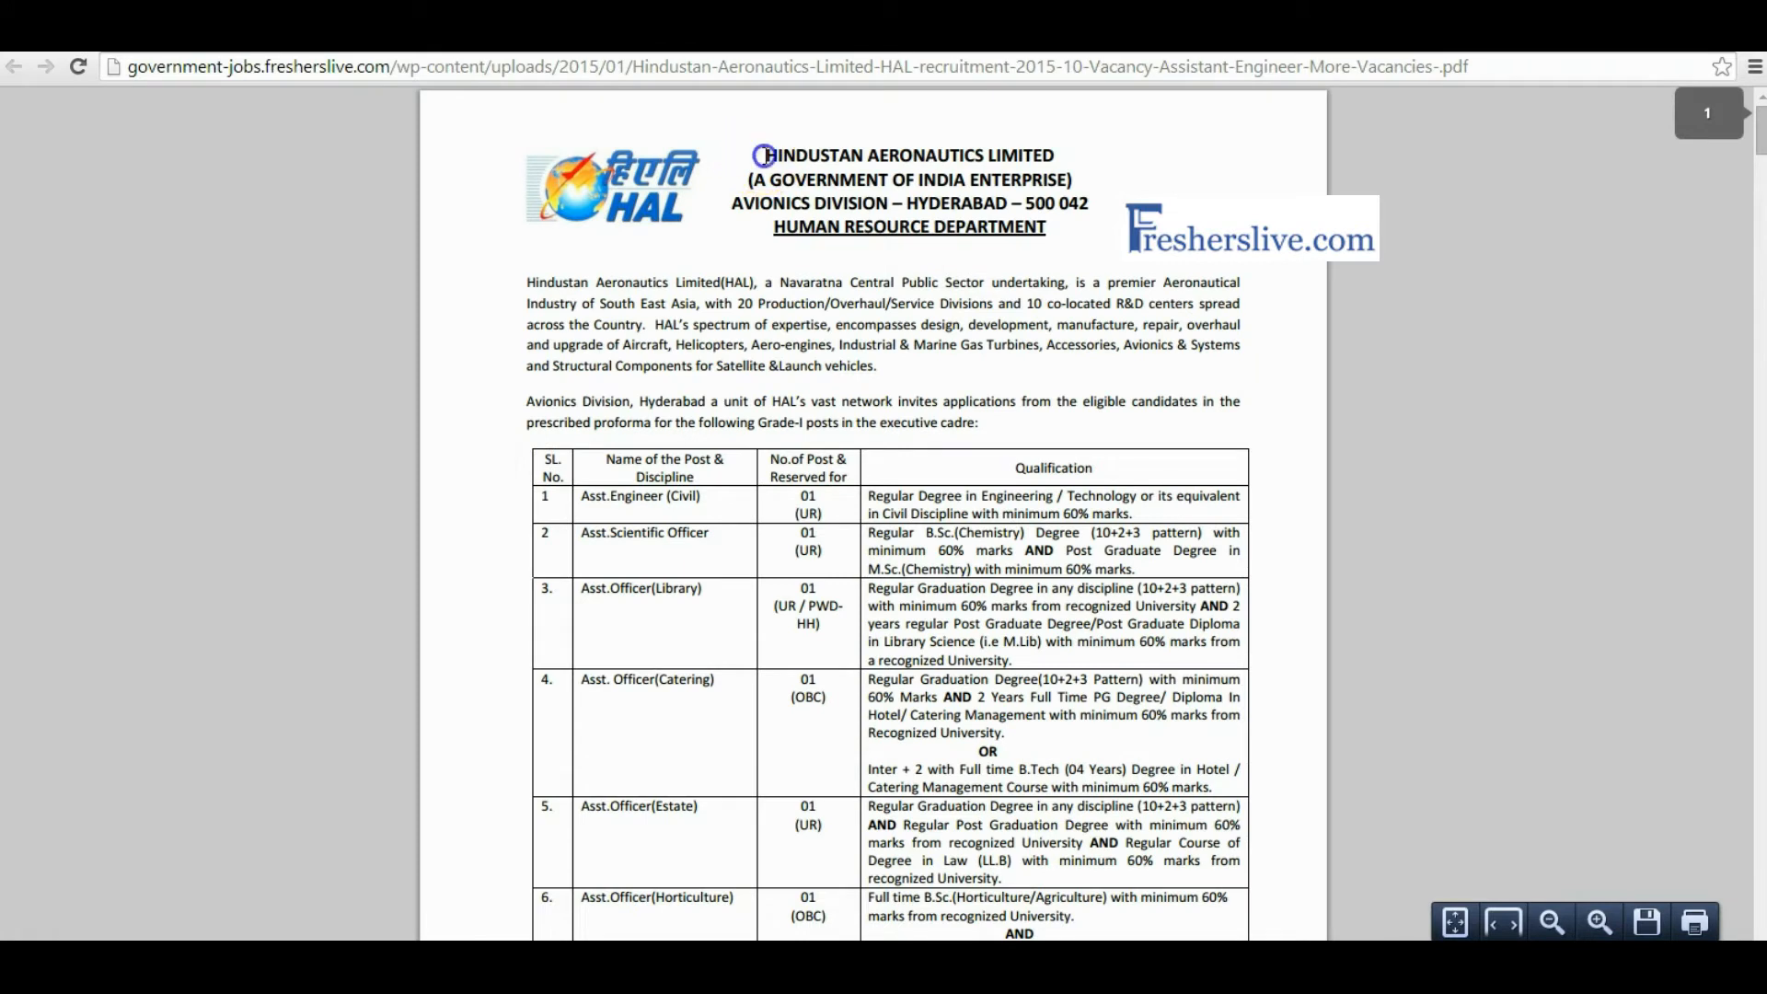
left_click_drag(764, 155, 1052, 154)
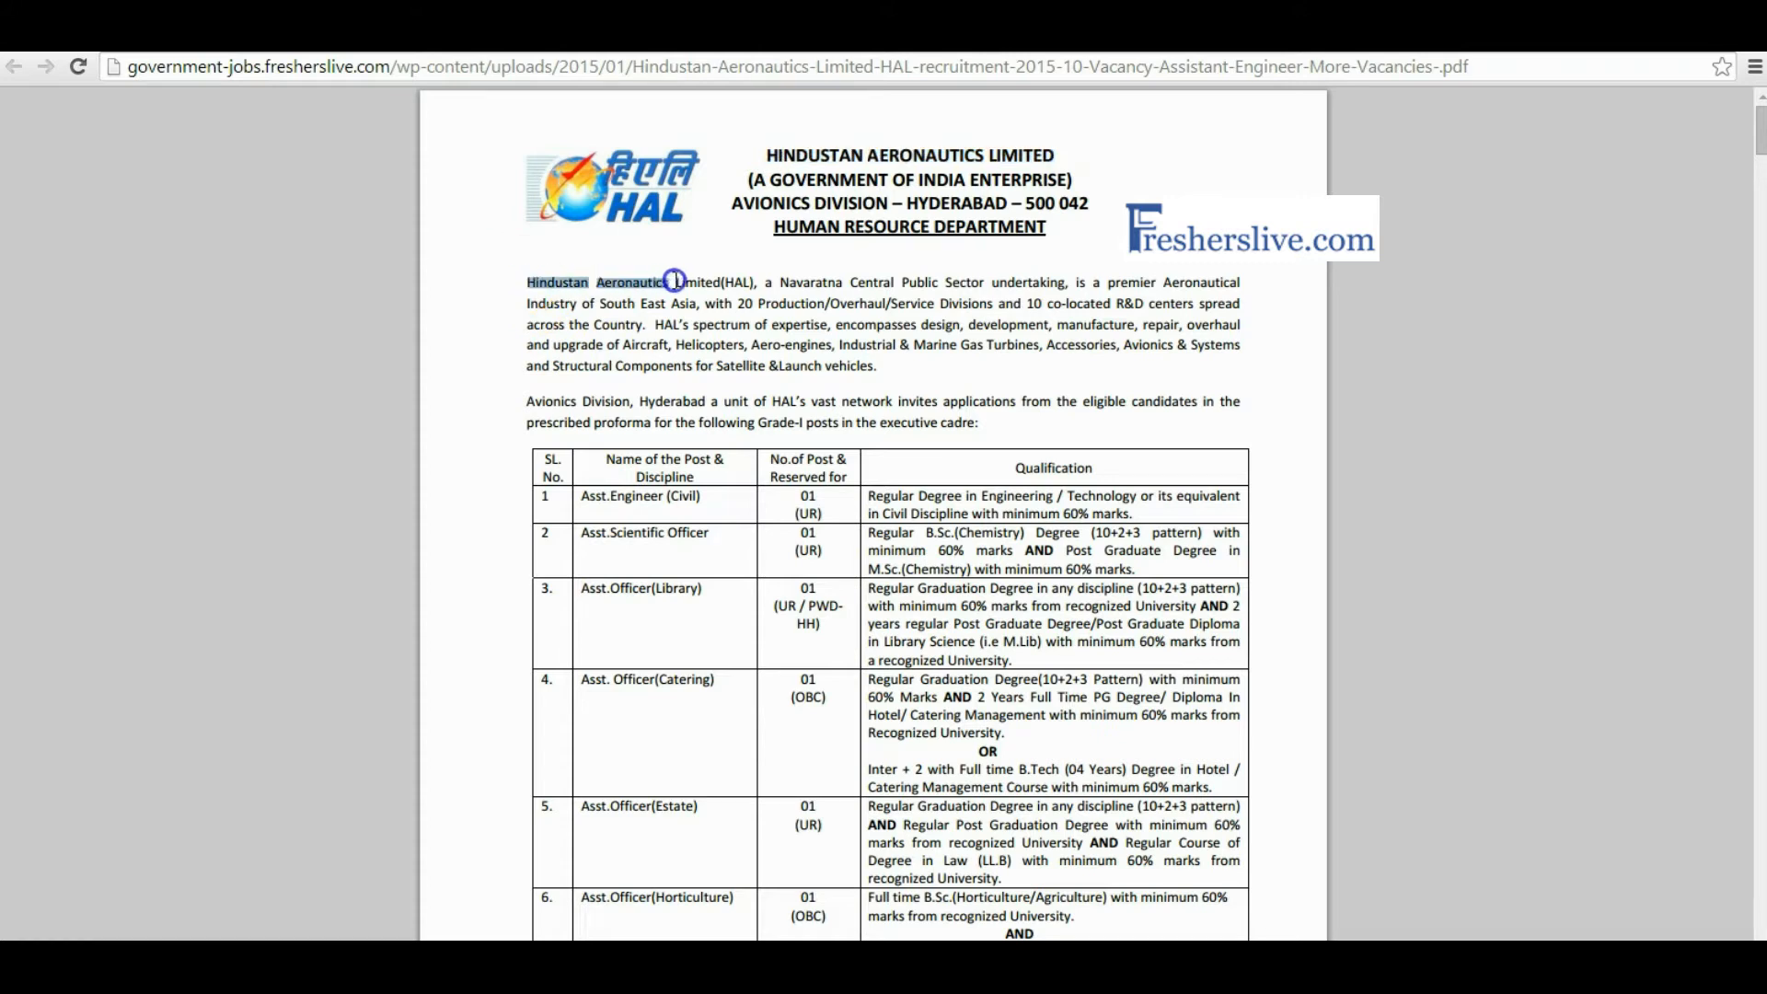
double_click(696, 281)
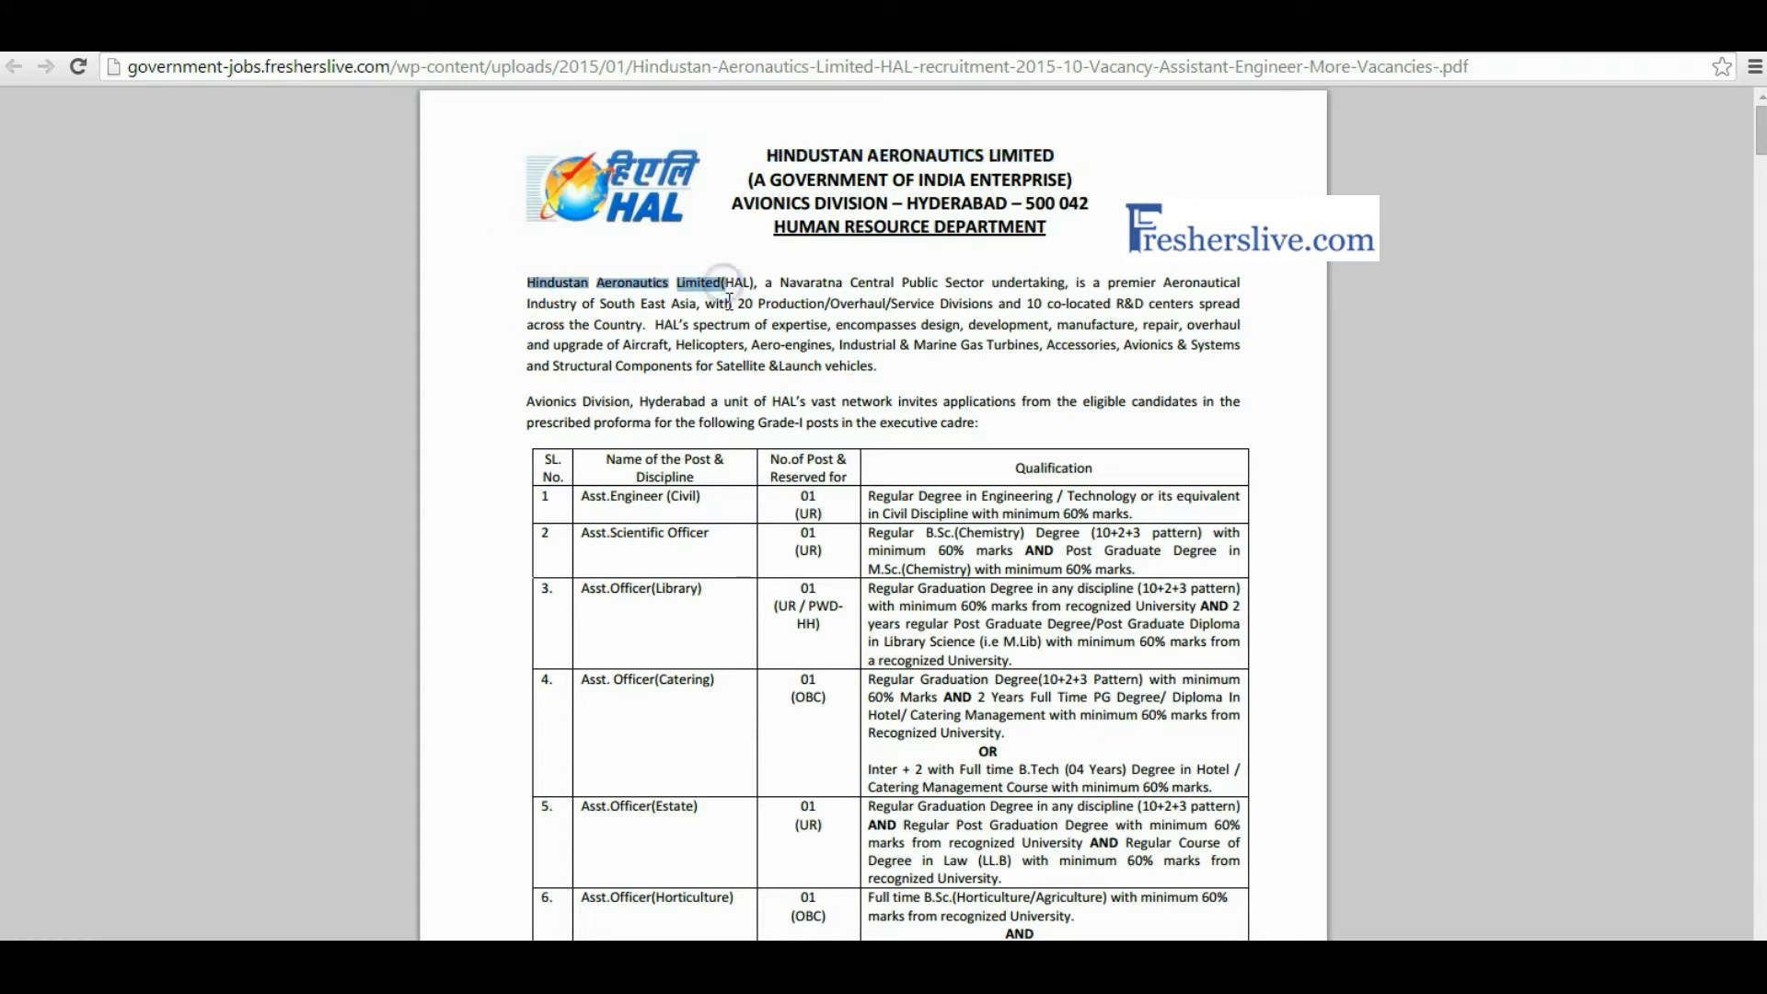
mouse_move(843, 388)
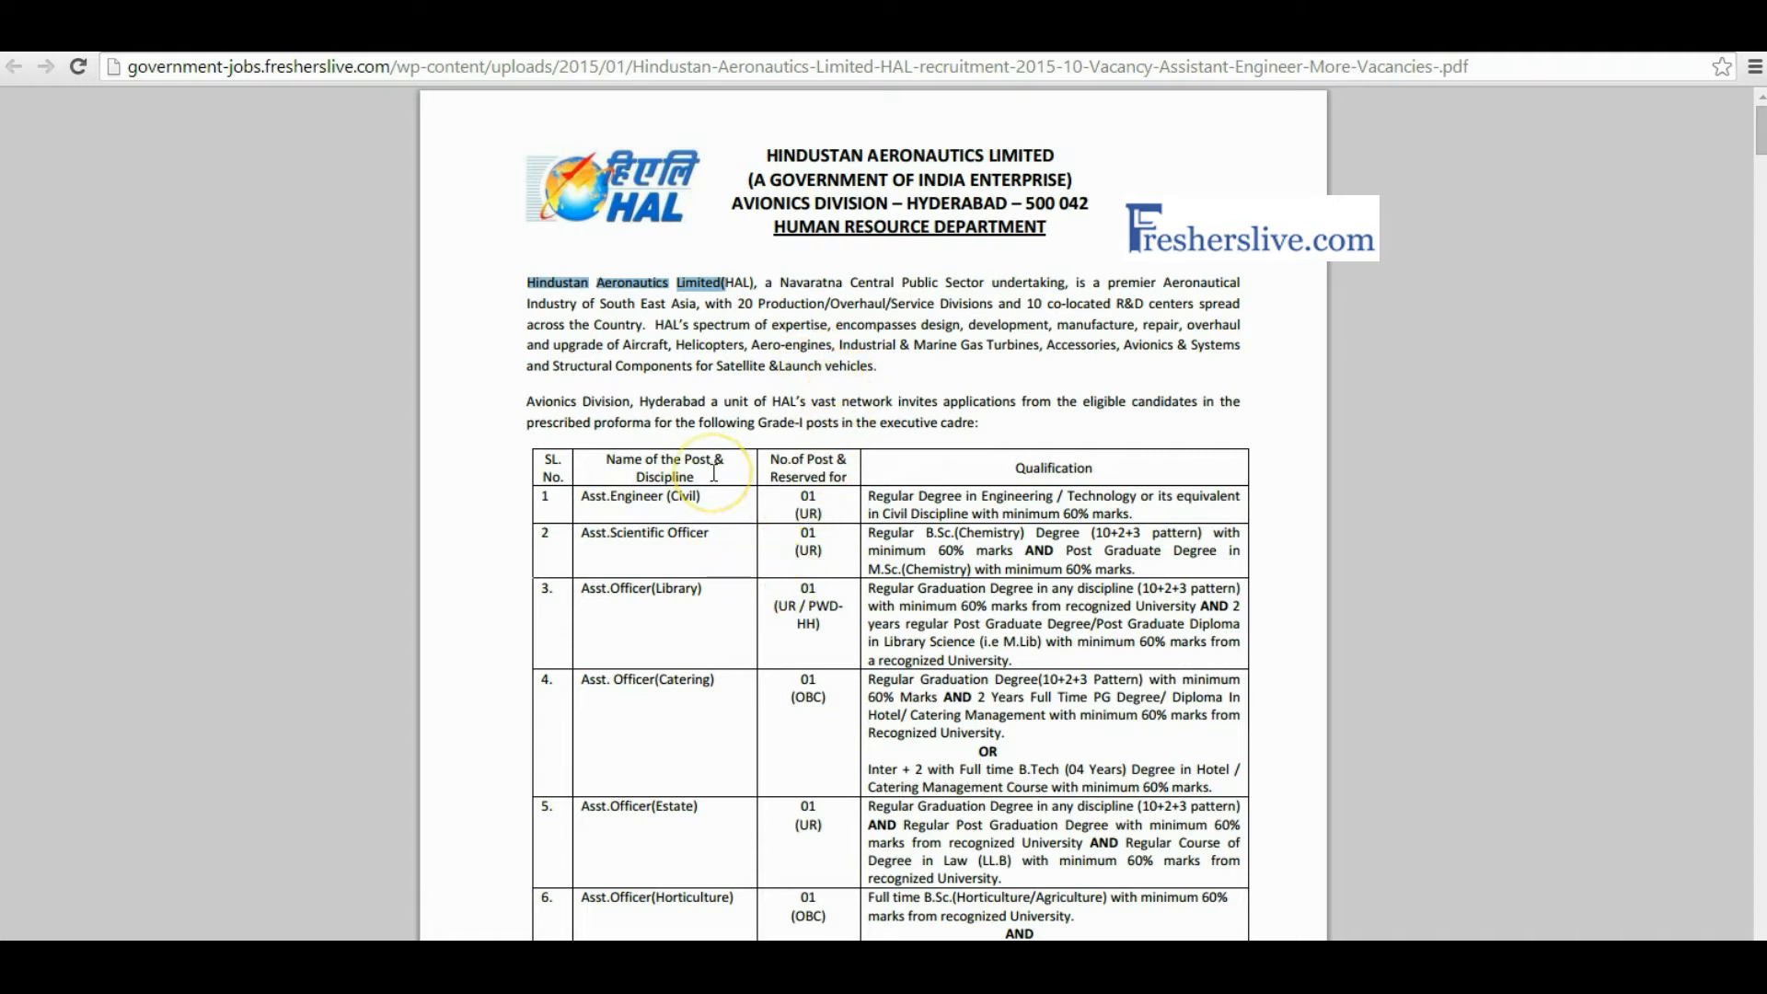
scroll("down", 3)
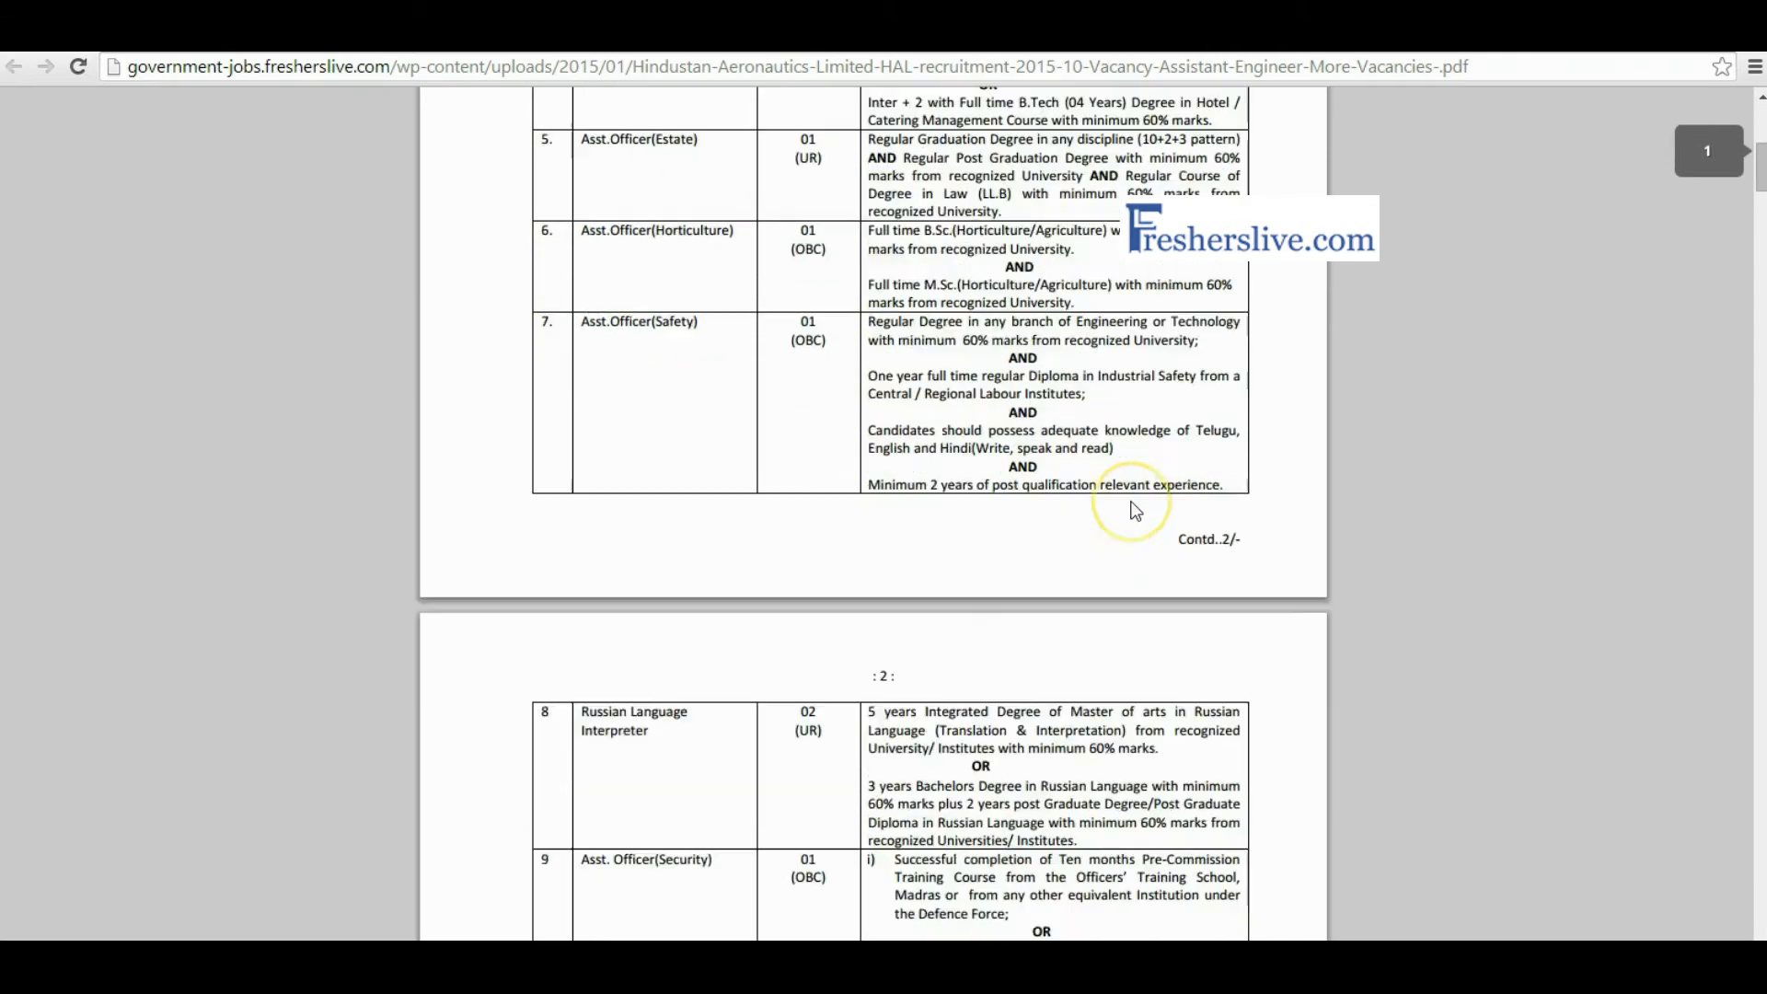
scroll("down", 3)
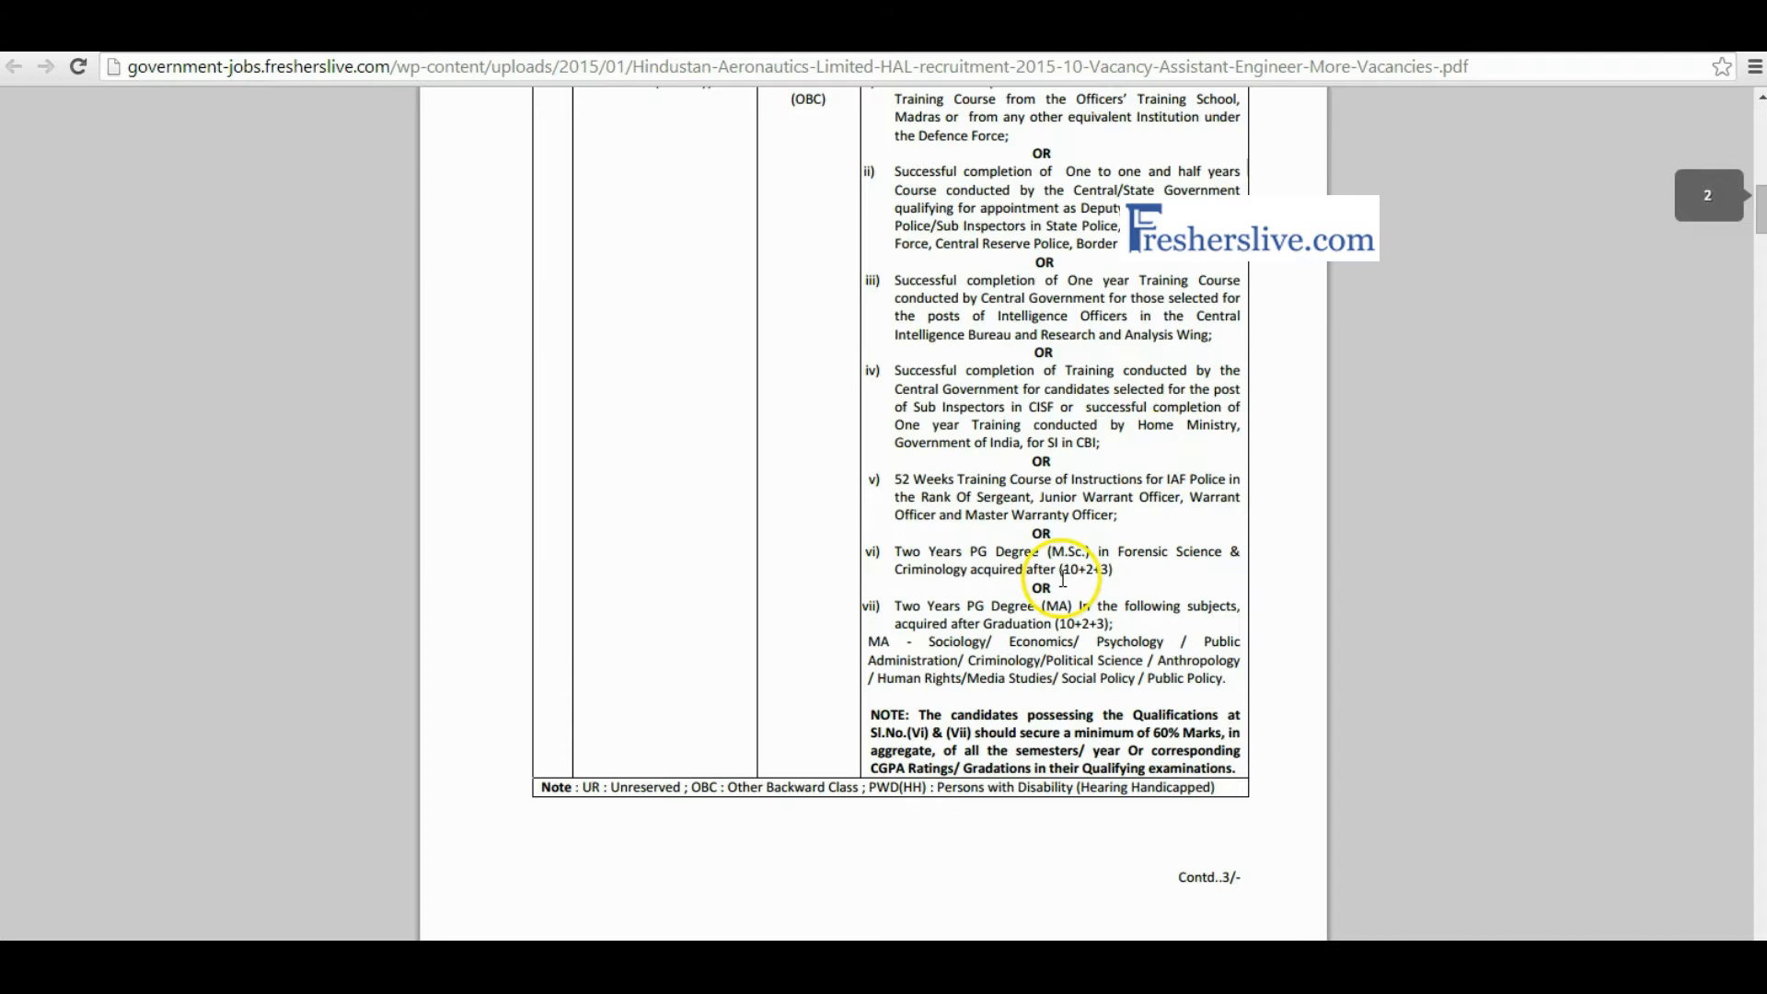
scroll("down", 3)
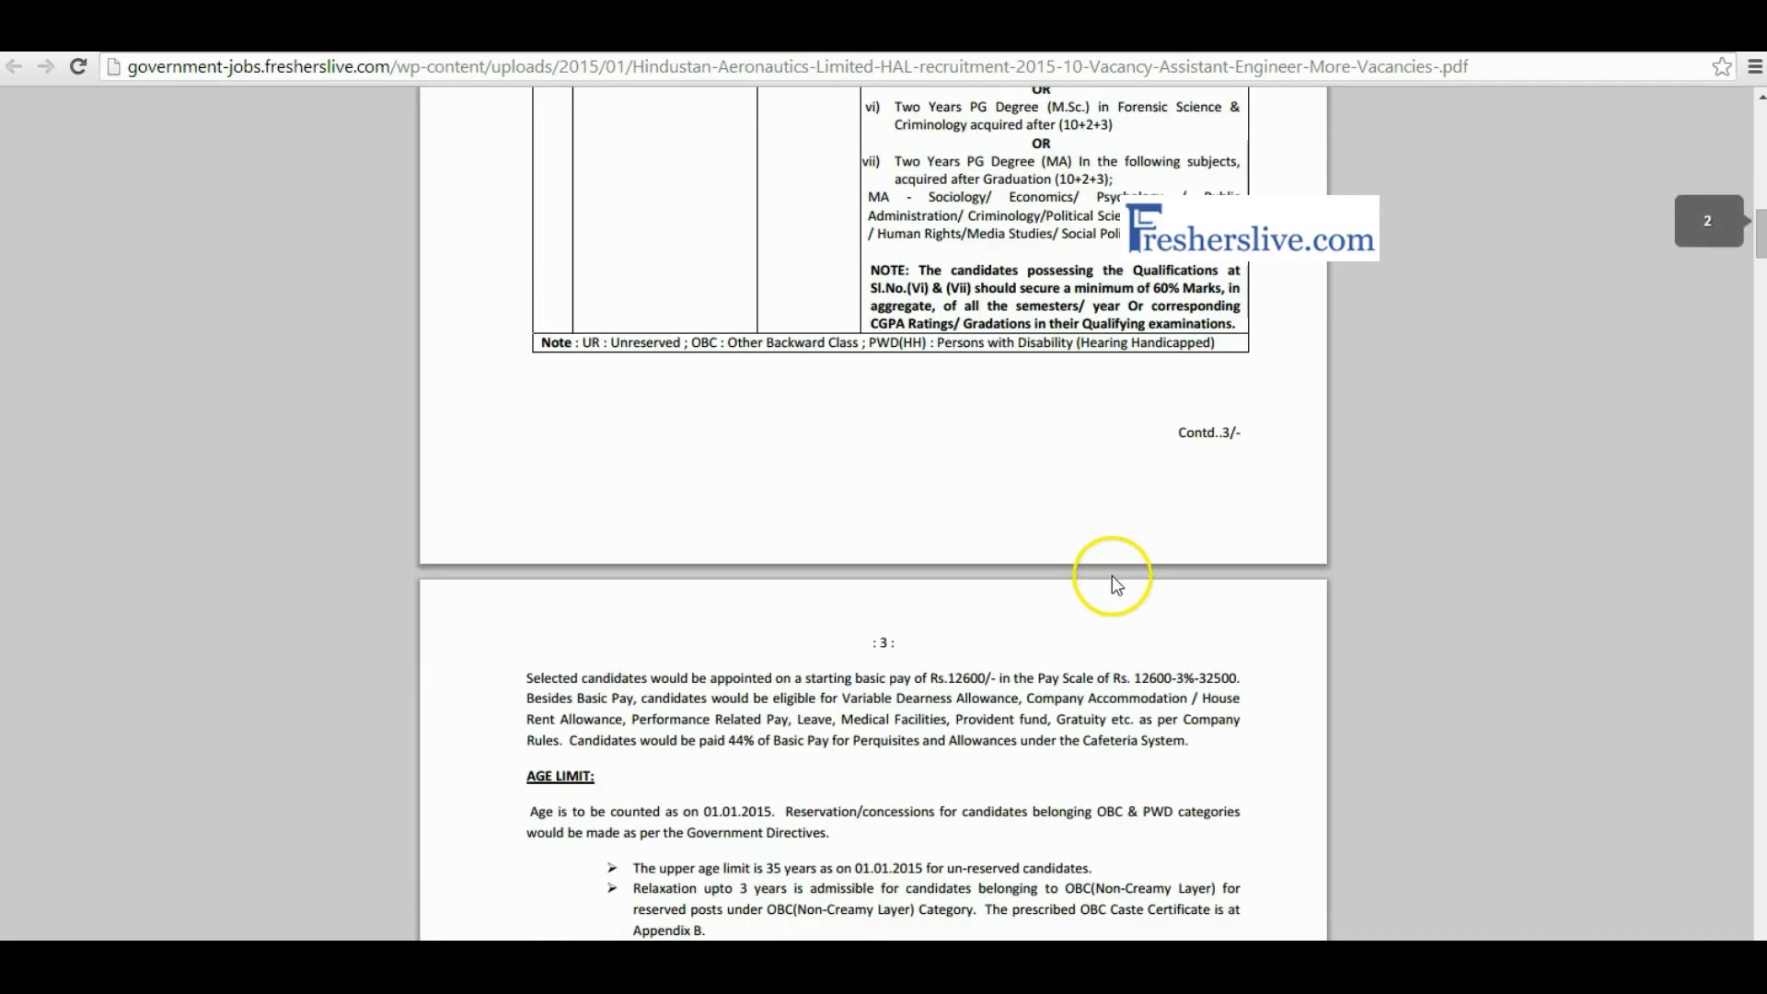
scroll("down", 3)
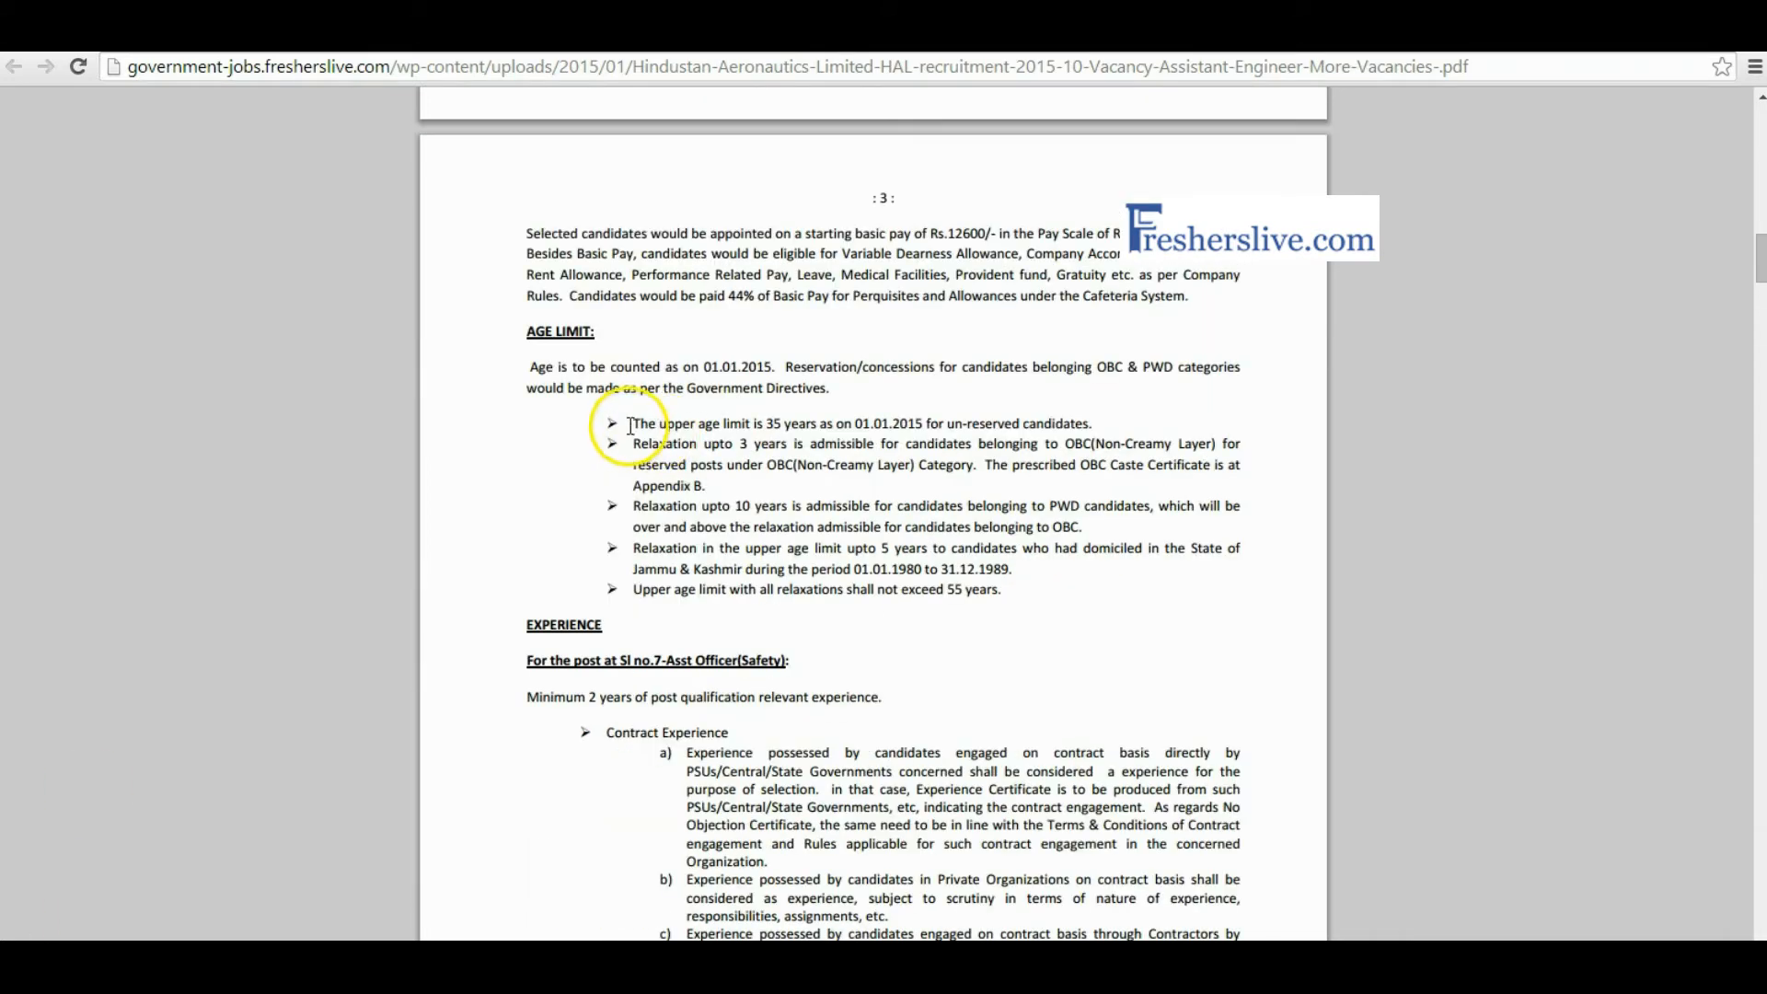
left_click_drag(632, 424, 777, 423)
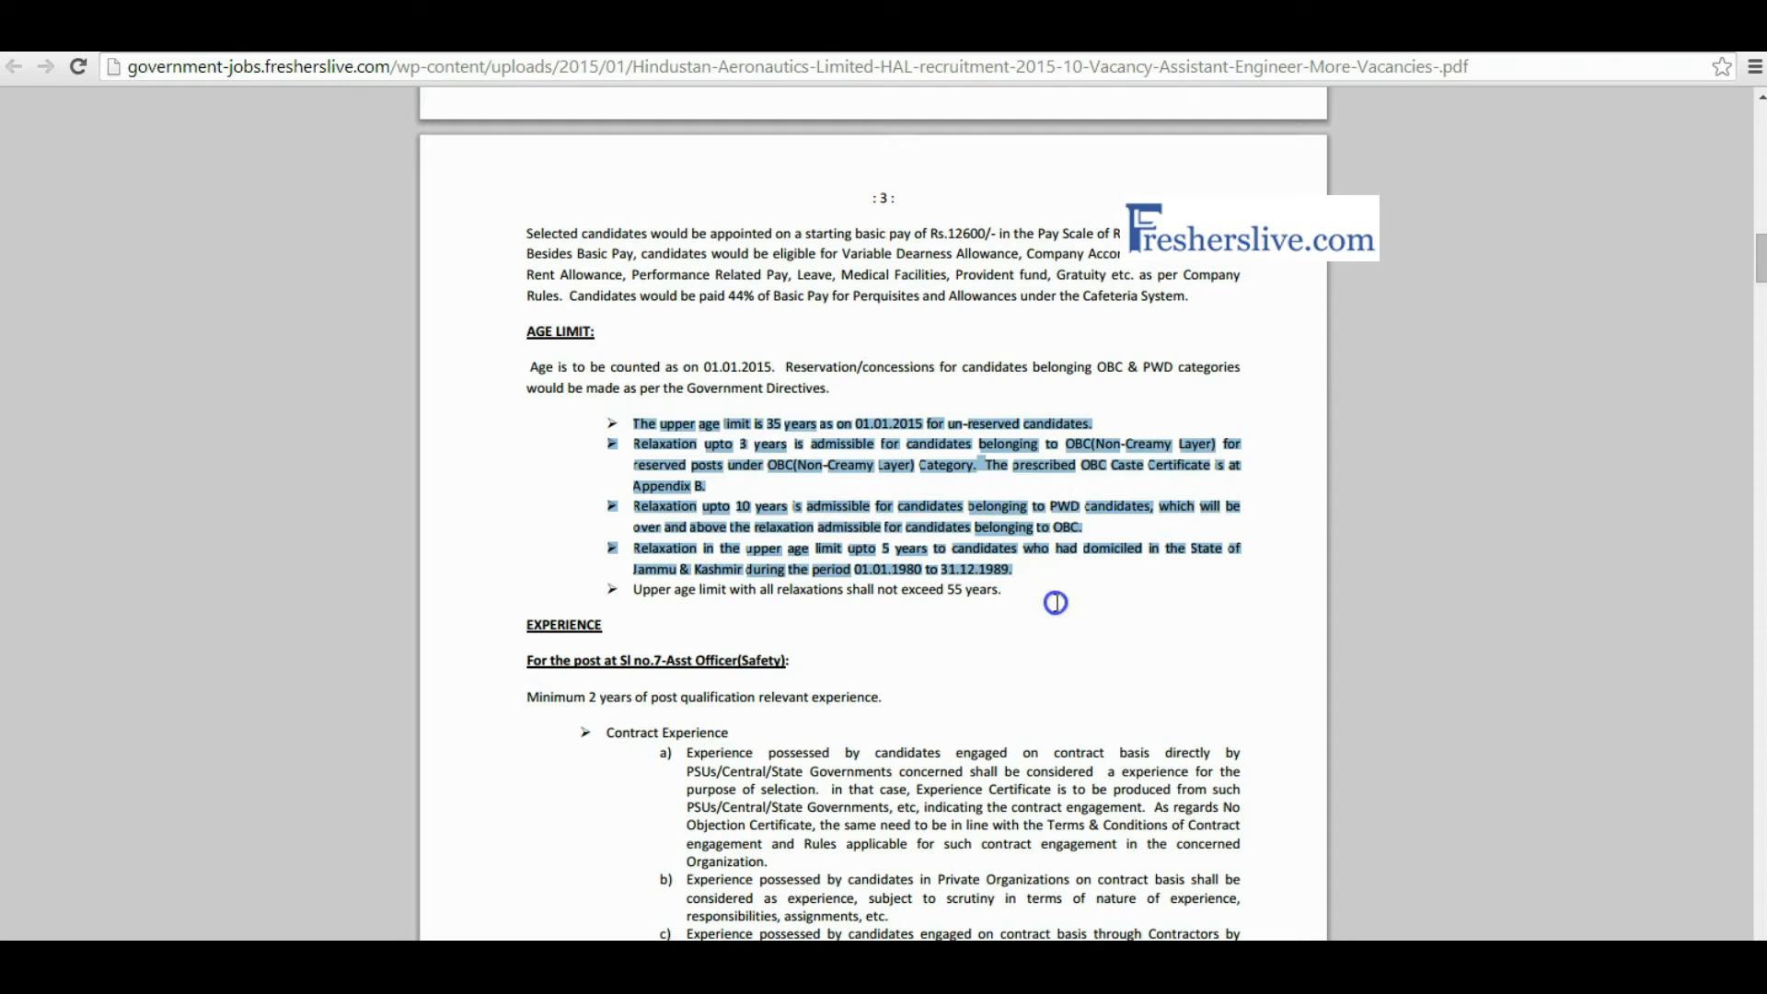
scroll("down", 3)
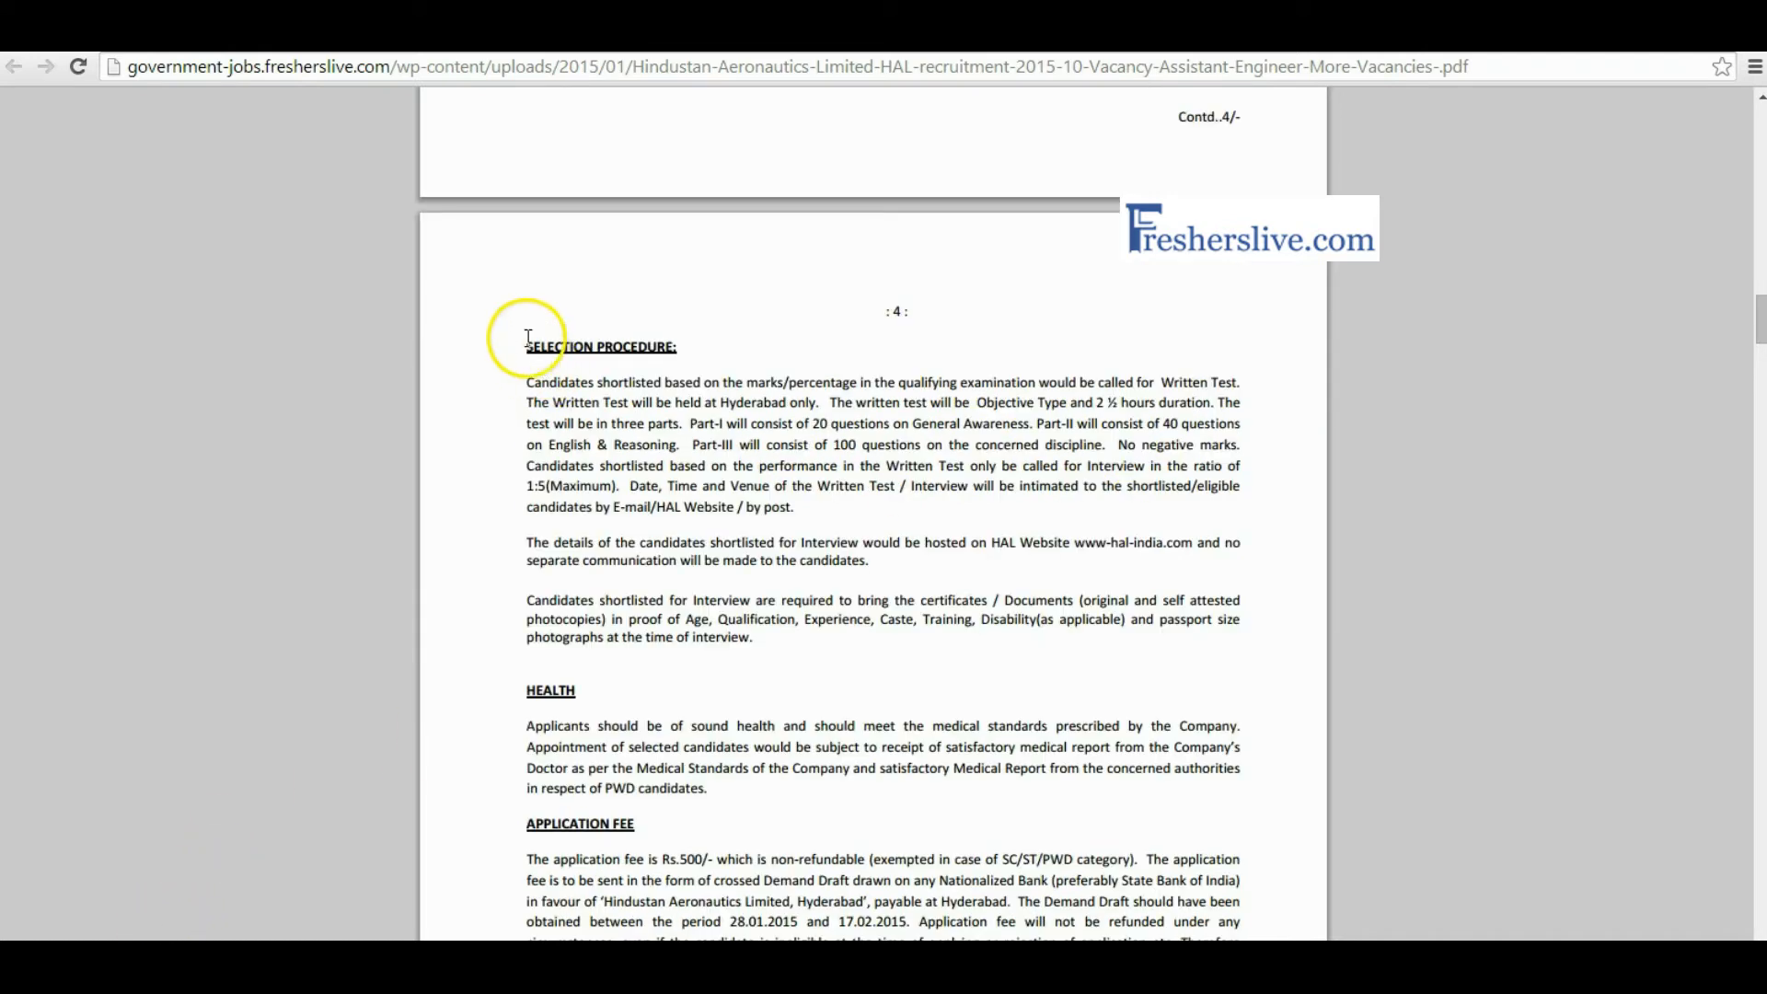
double_click(601, 346)
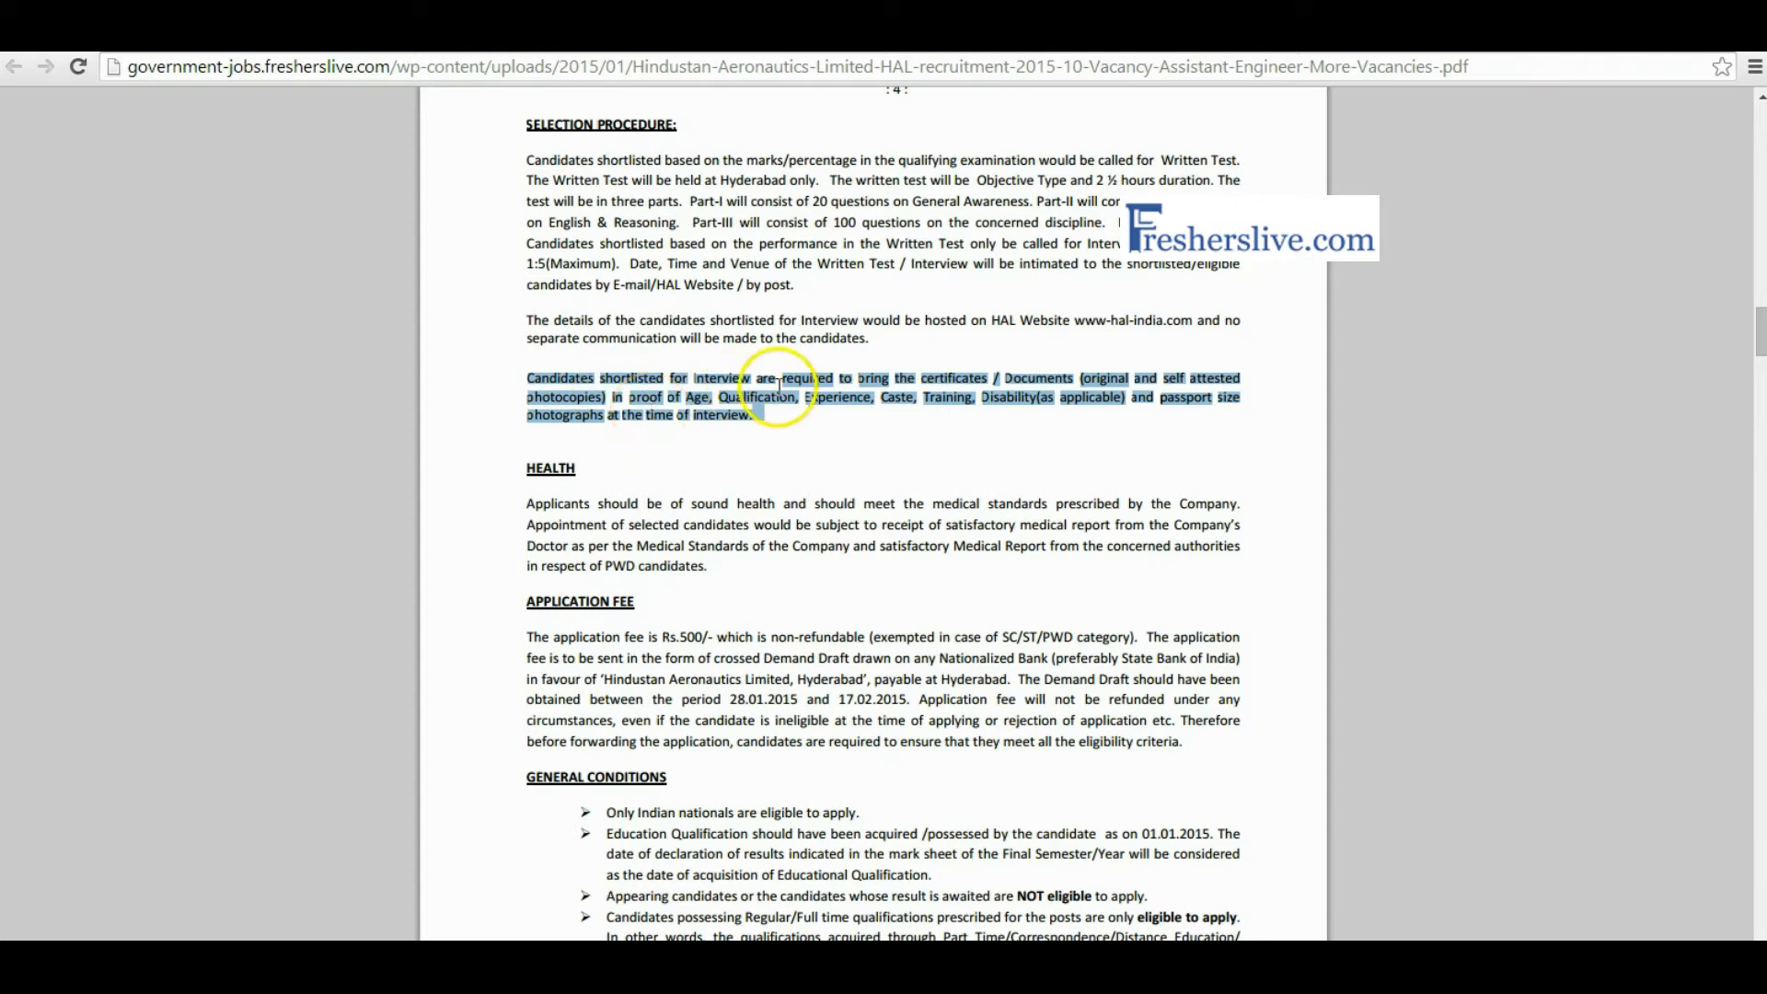
mouse_move(845, 405)
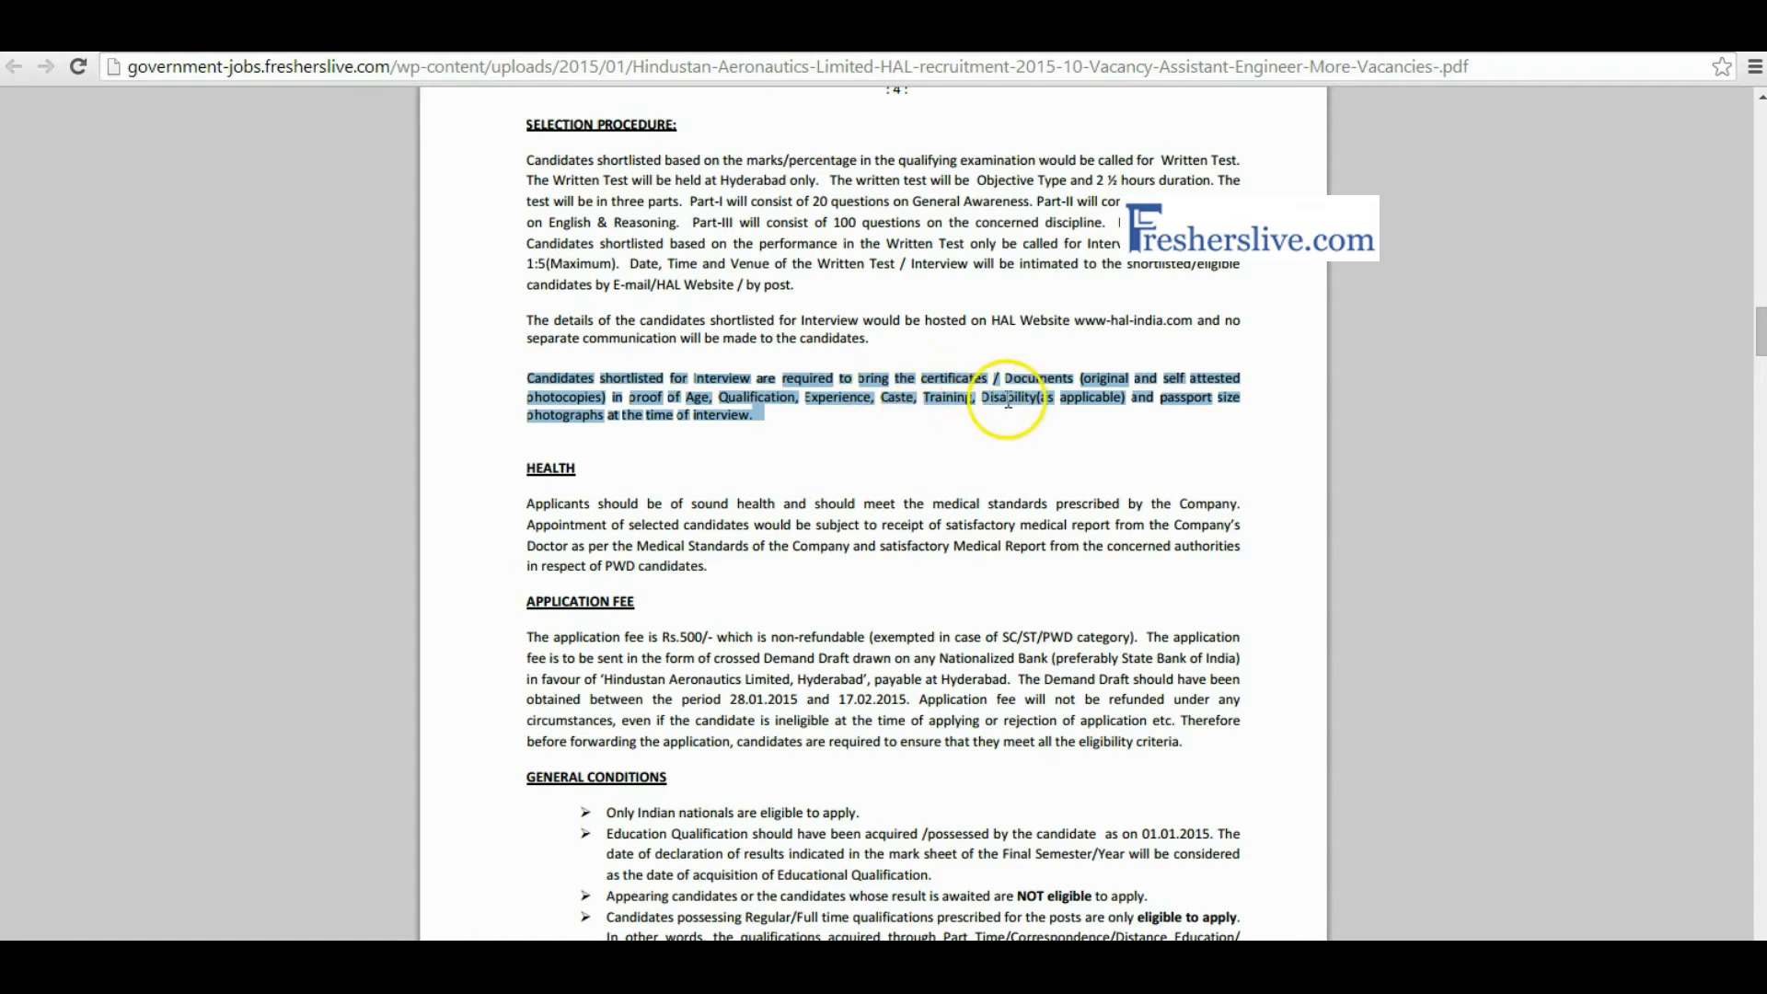
scroll("down", 3)
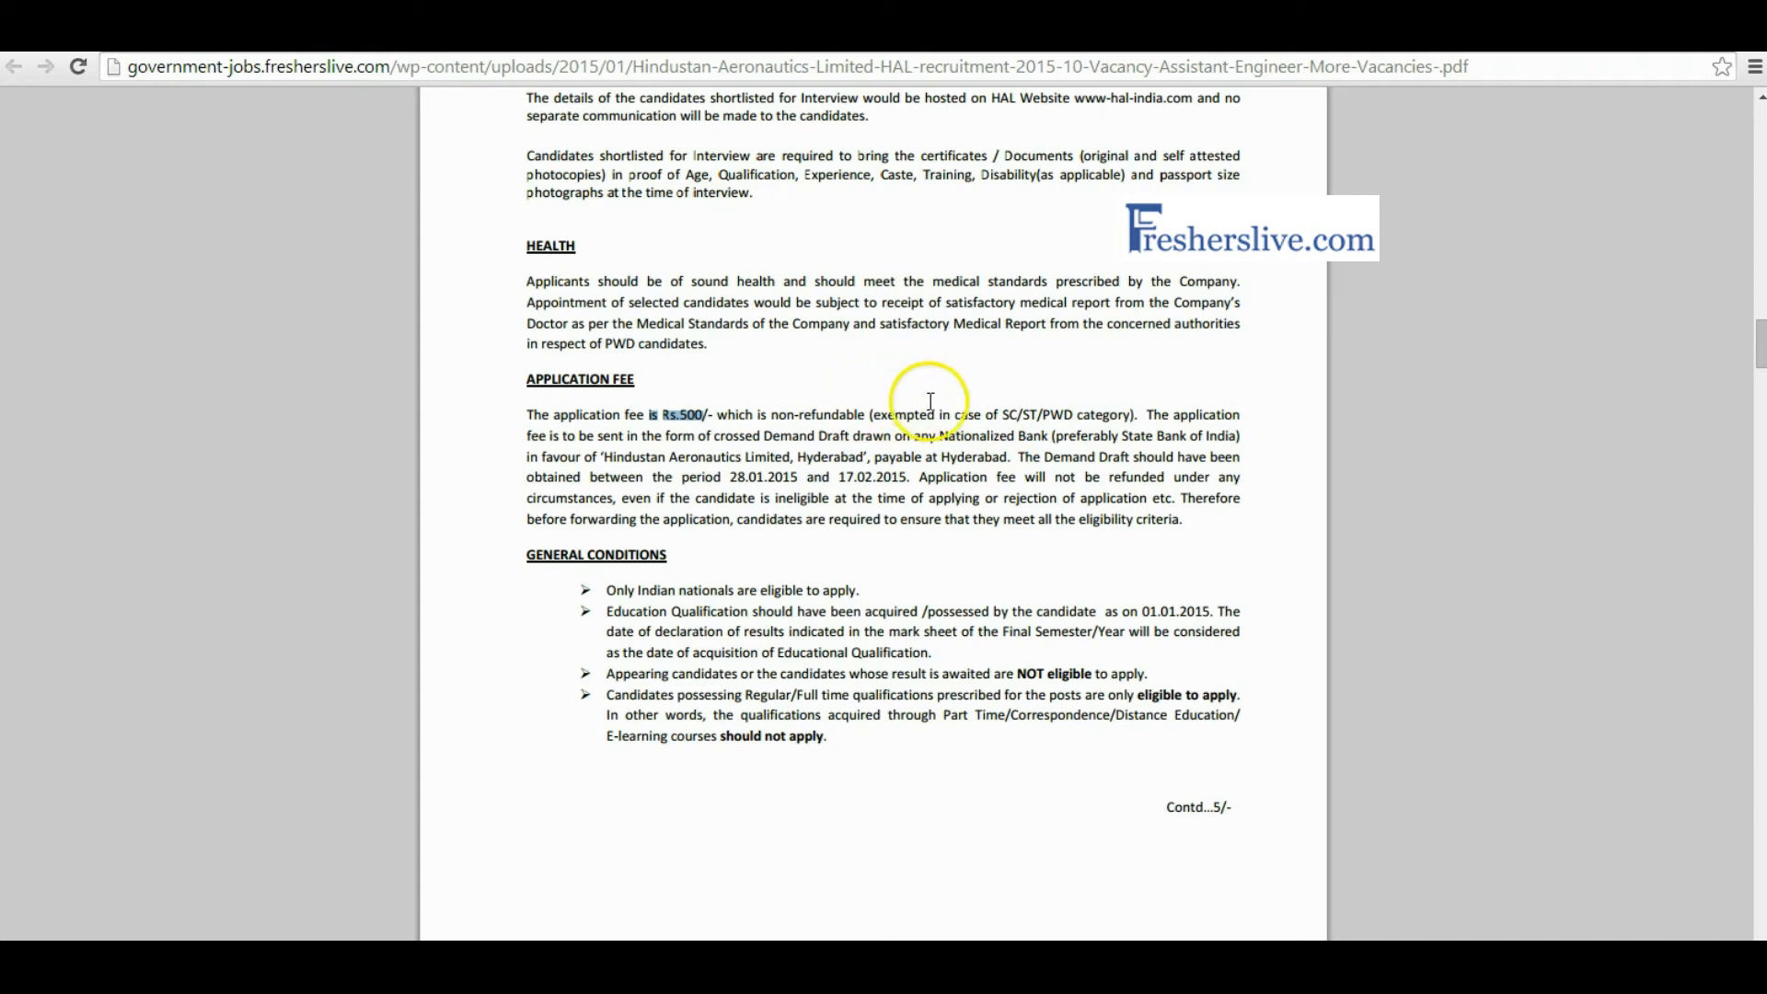
mouse_move(1123, 414)
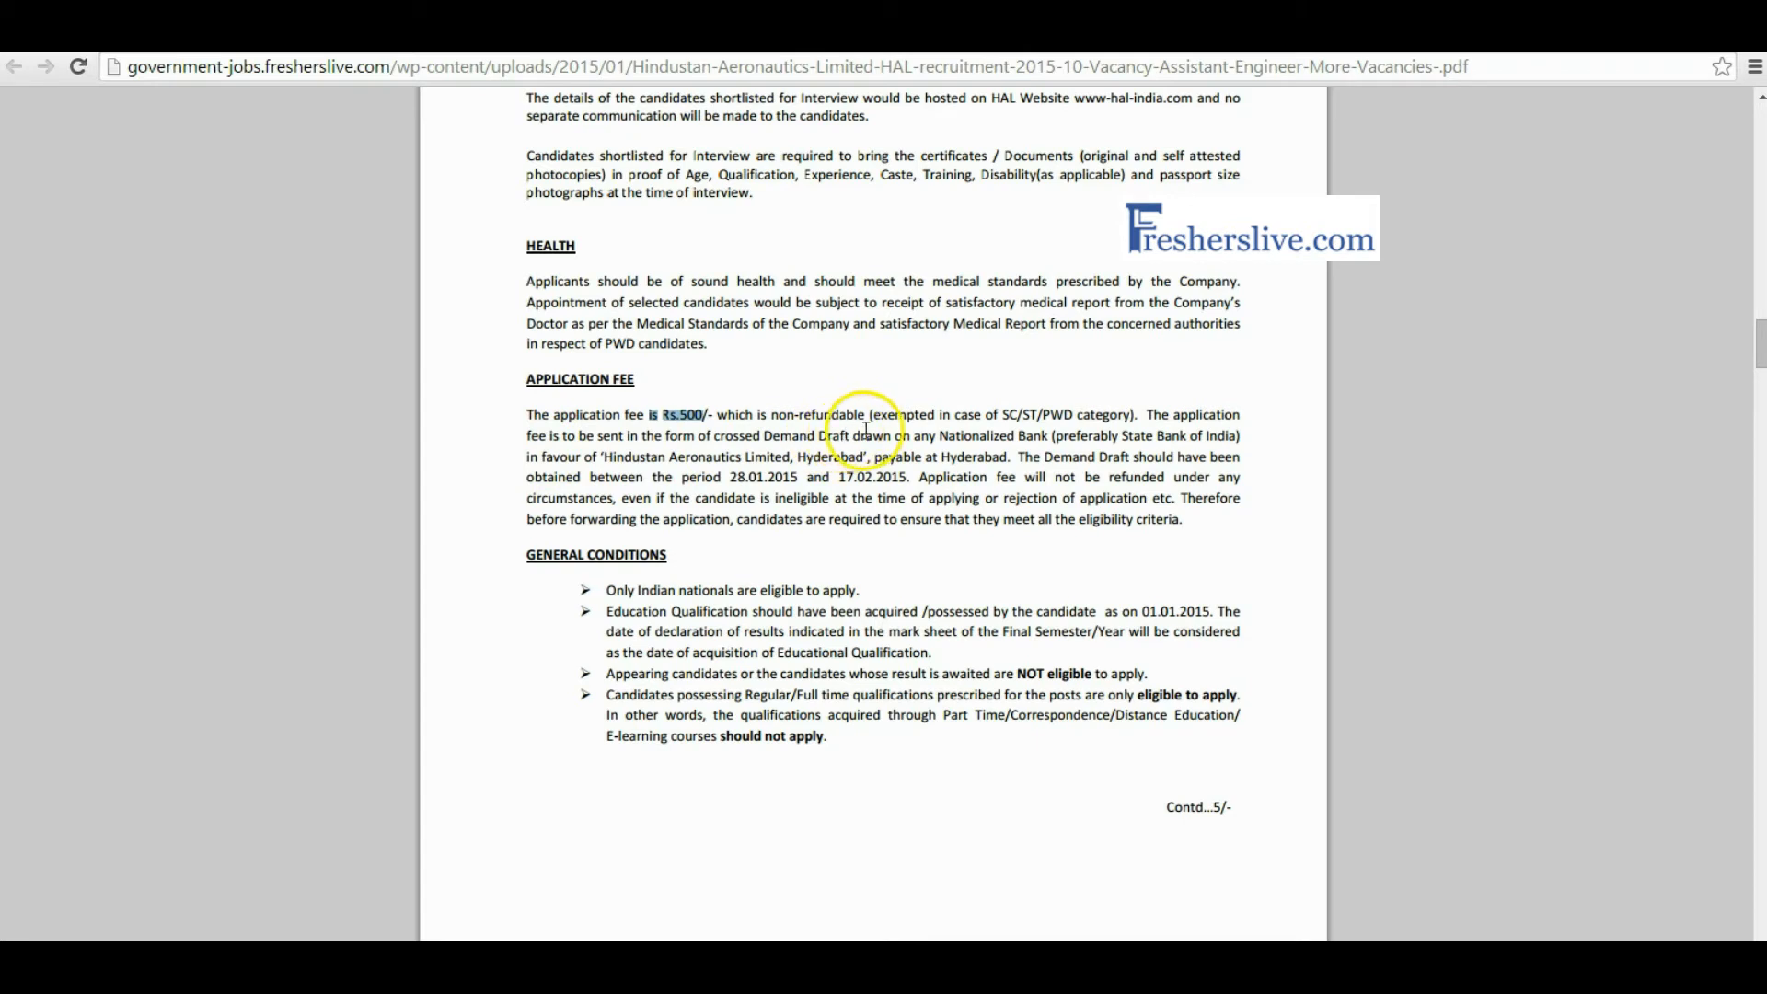
mouse_move(1076, 431)
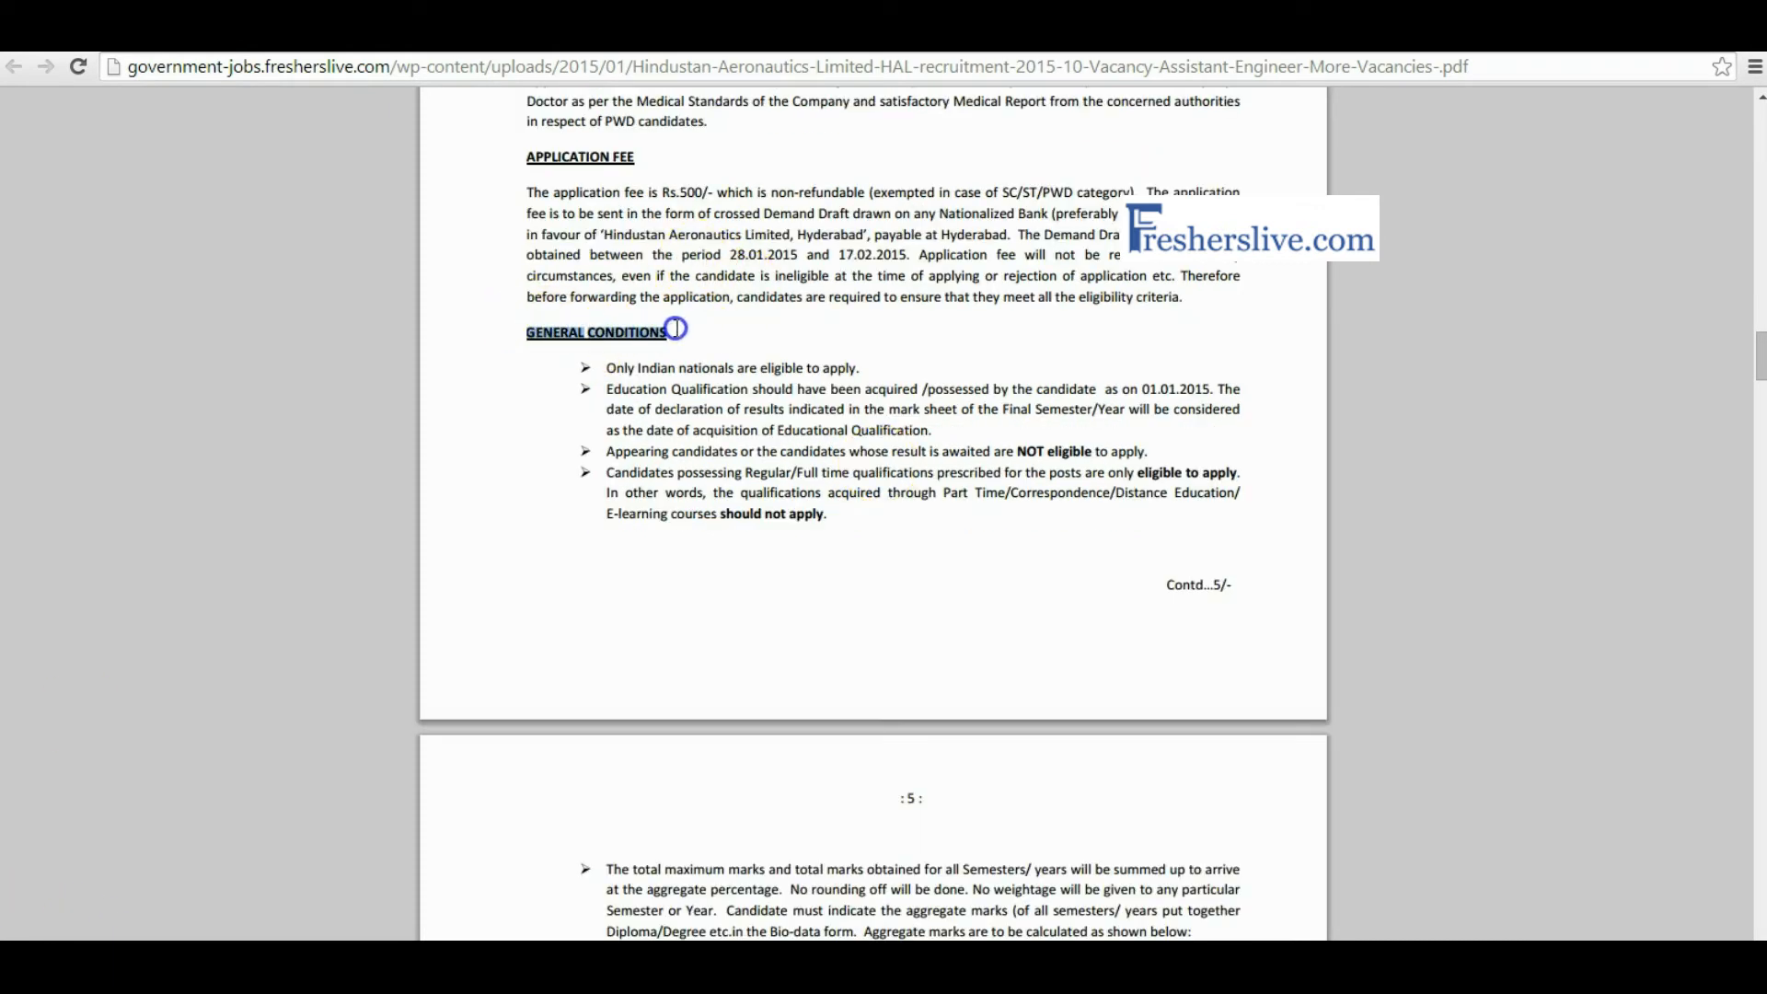
Read the How to Apply section and HAL postal address down to the Annexure-I application form
scroll("down", 3)
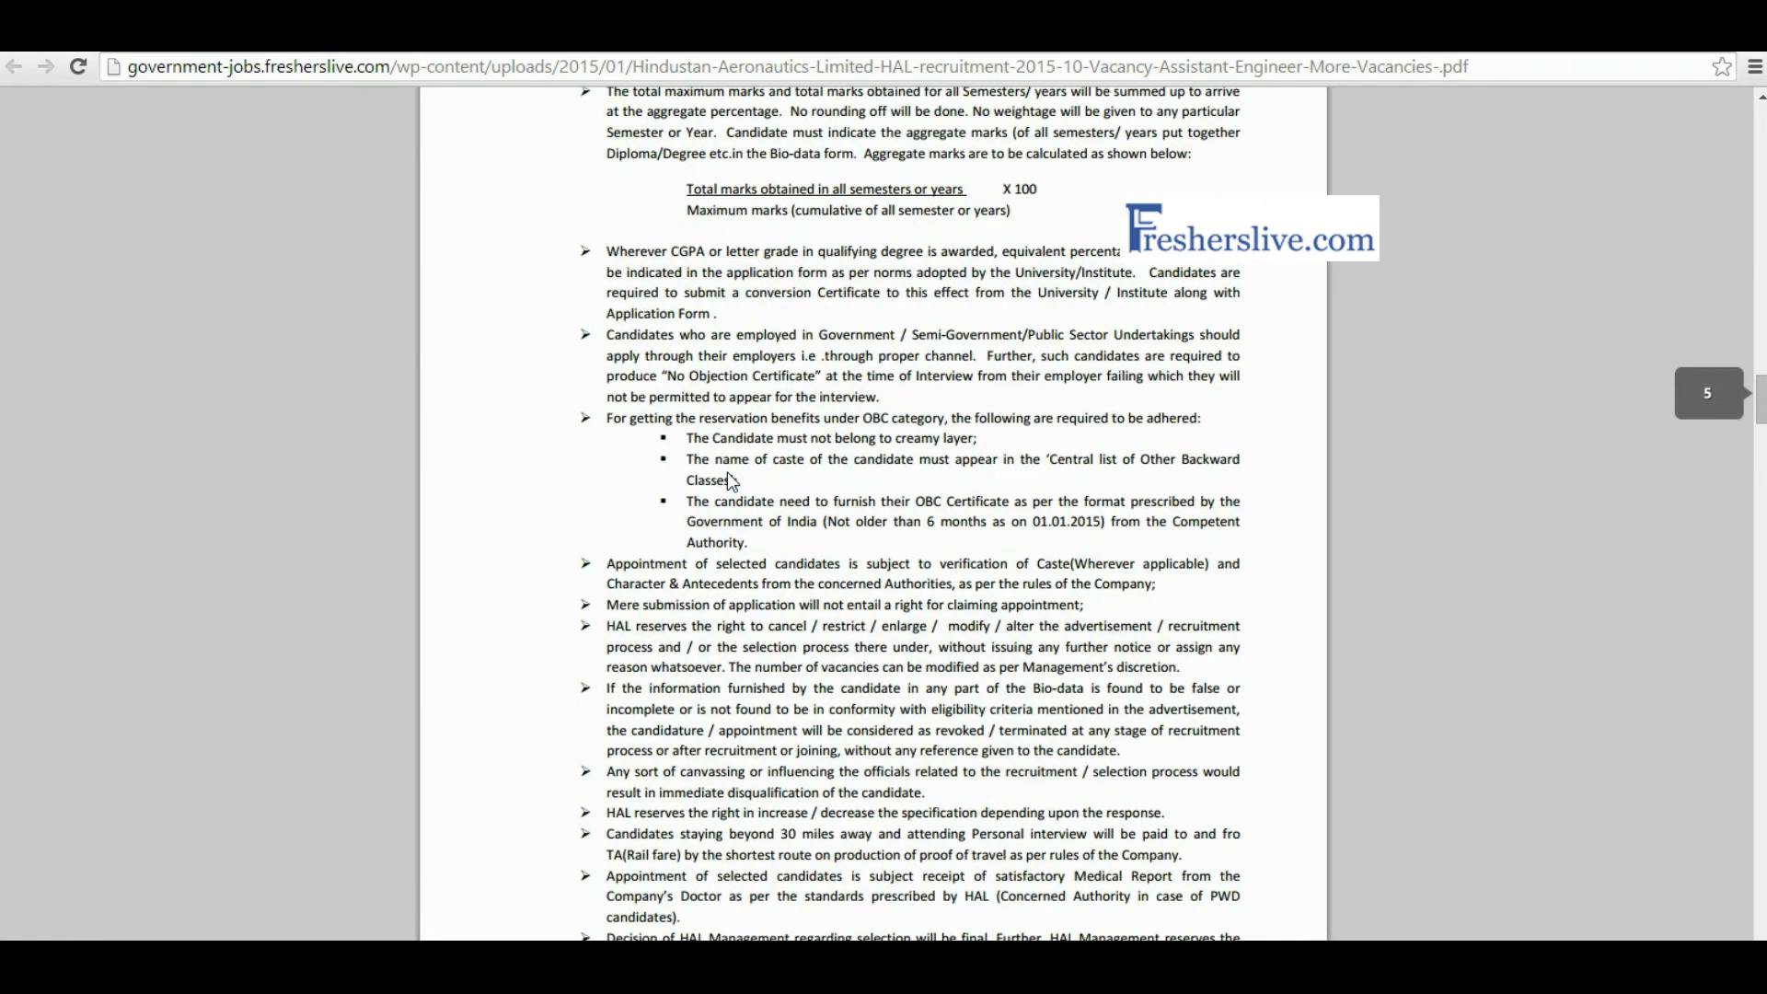
scroll("down", 3)
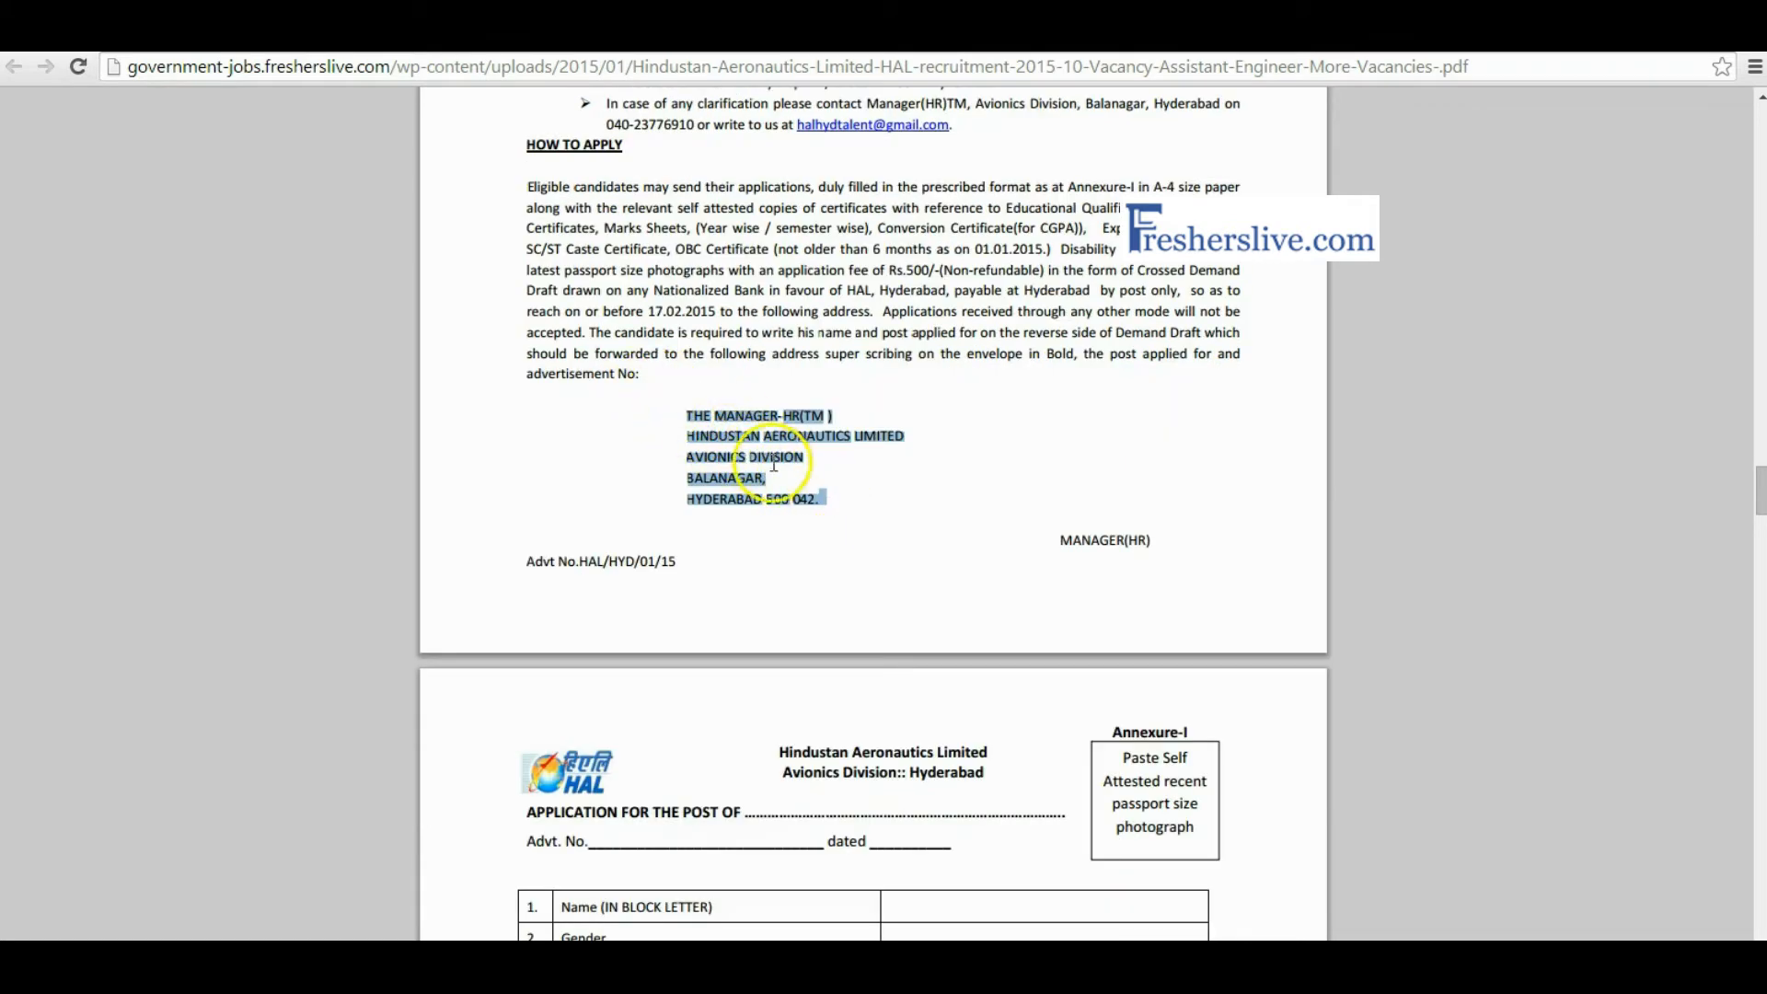
scroll("down", 3)
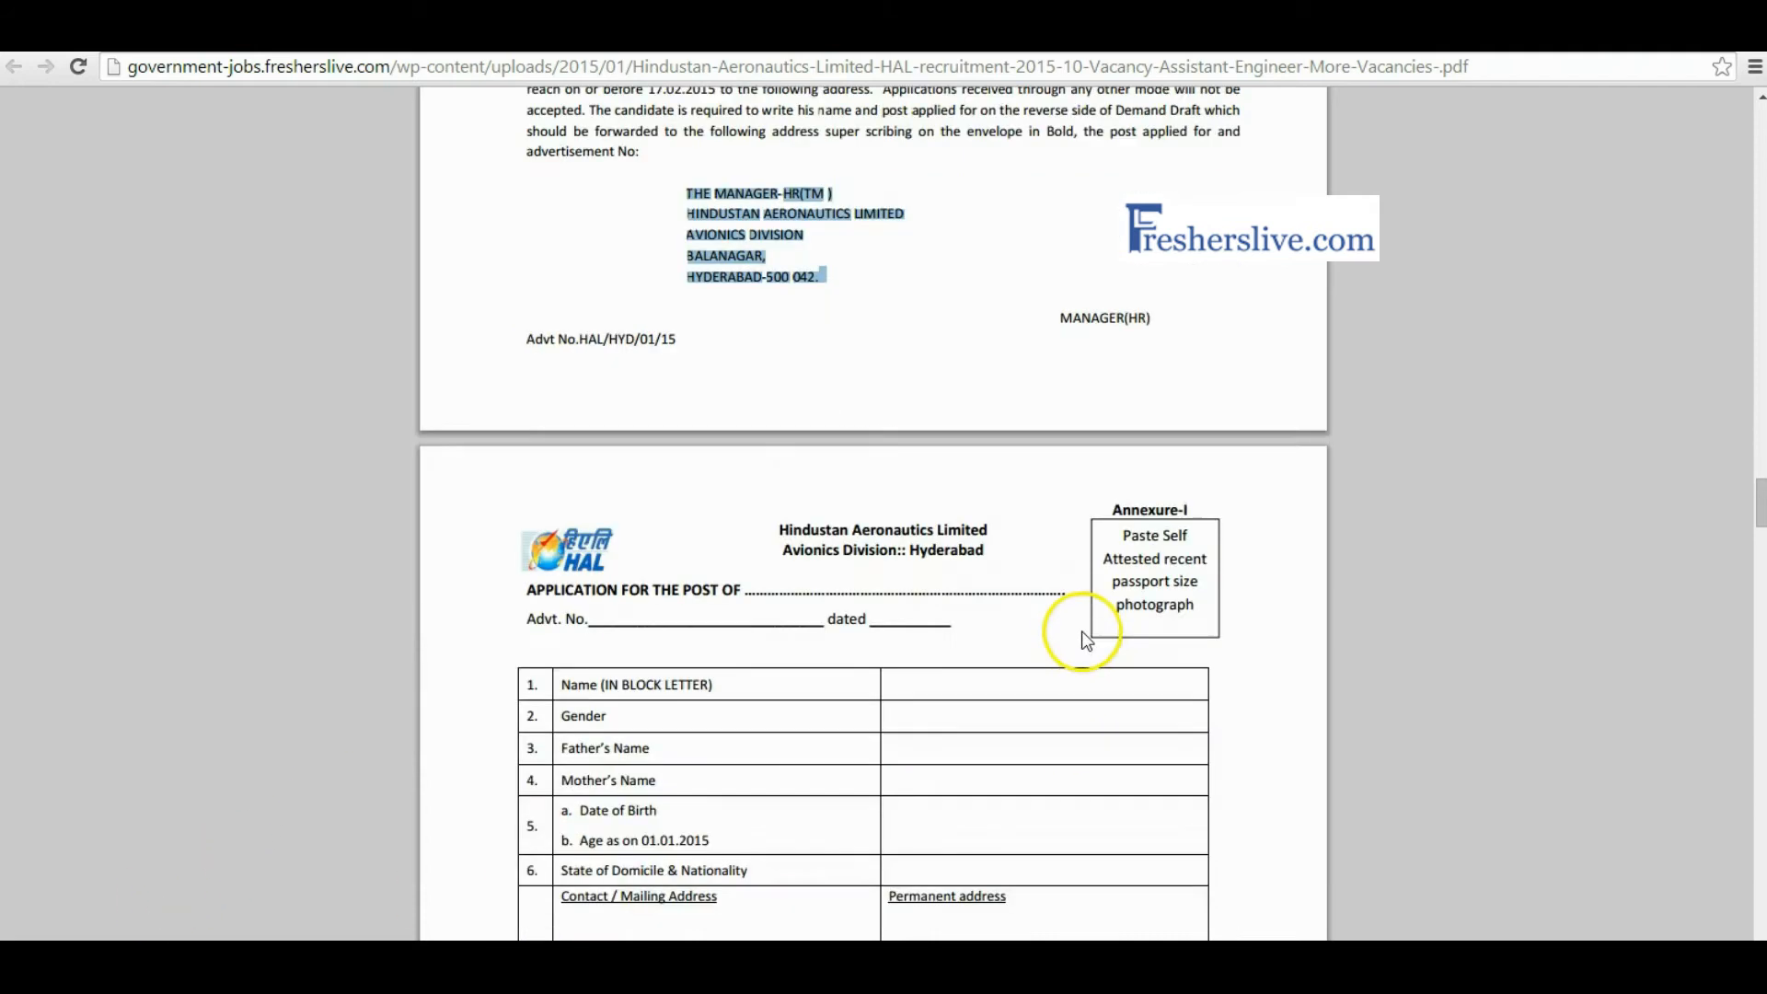
Read application form items 1–13 (personal details, category, disability, ex-serviceman) up to the education table
scroll("down", 3)
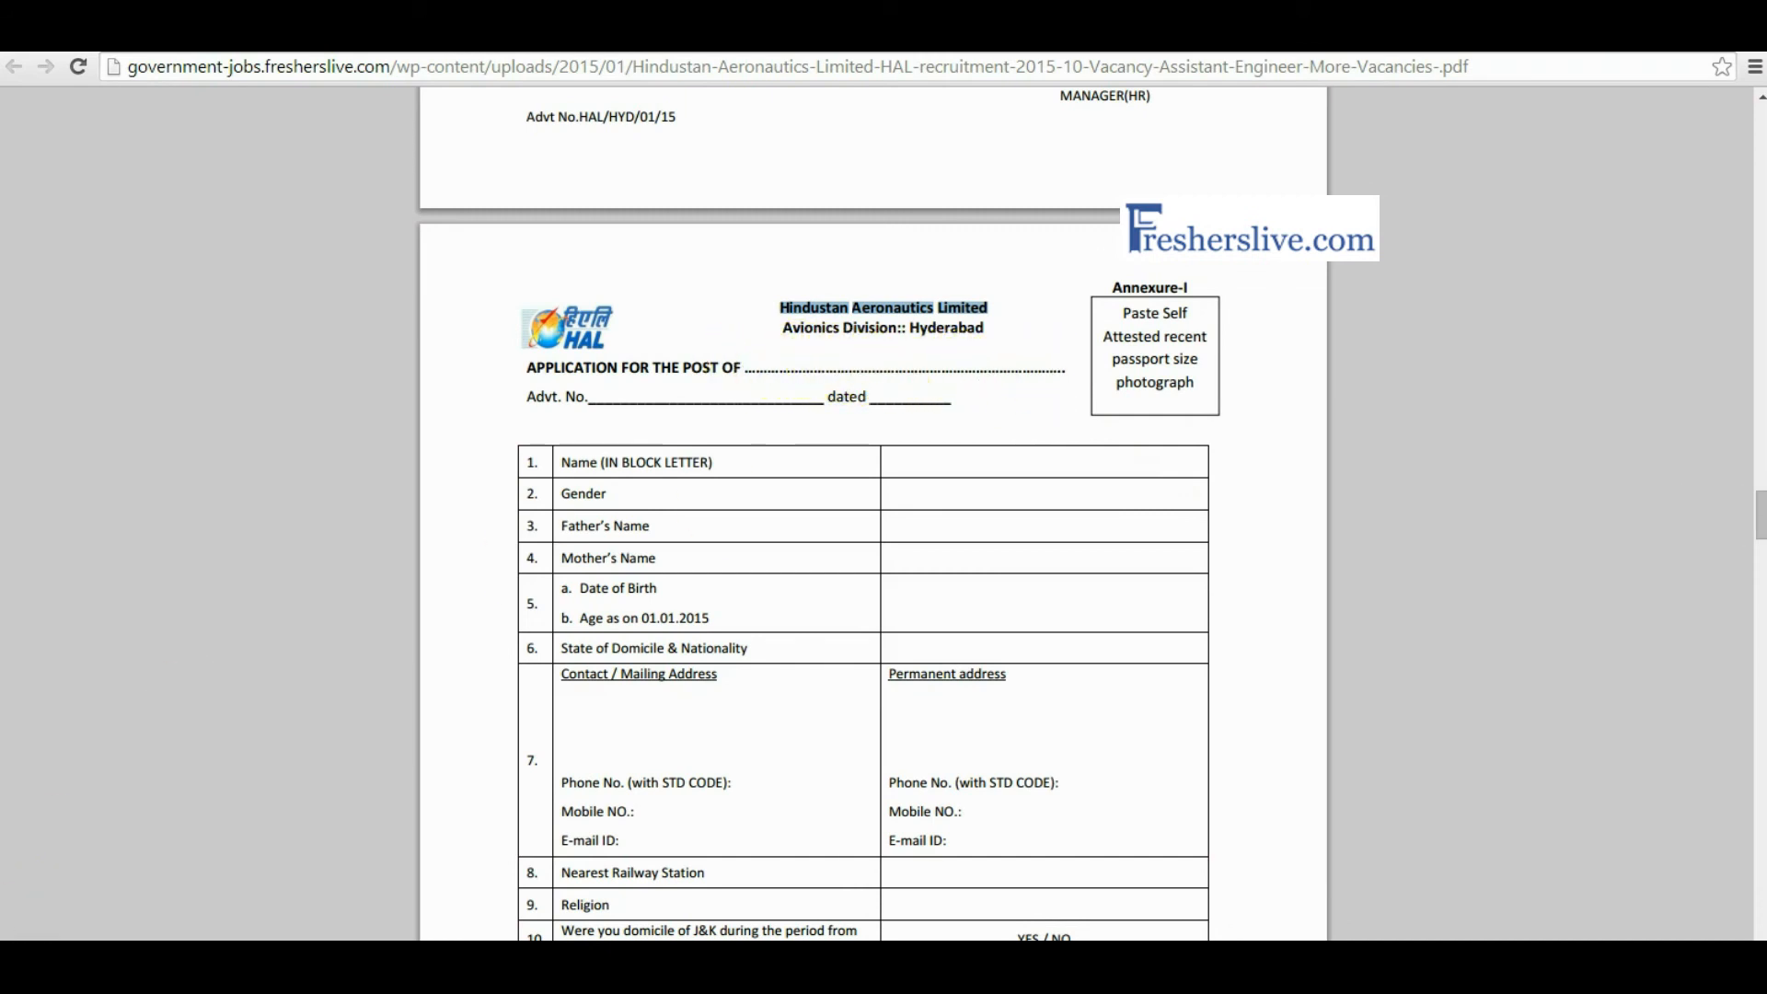
scroll("down", 3)
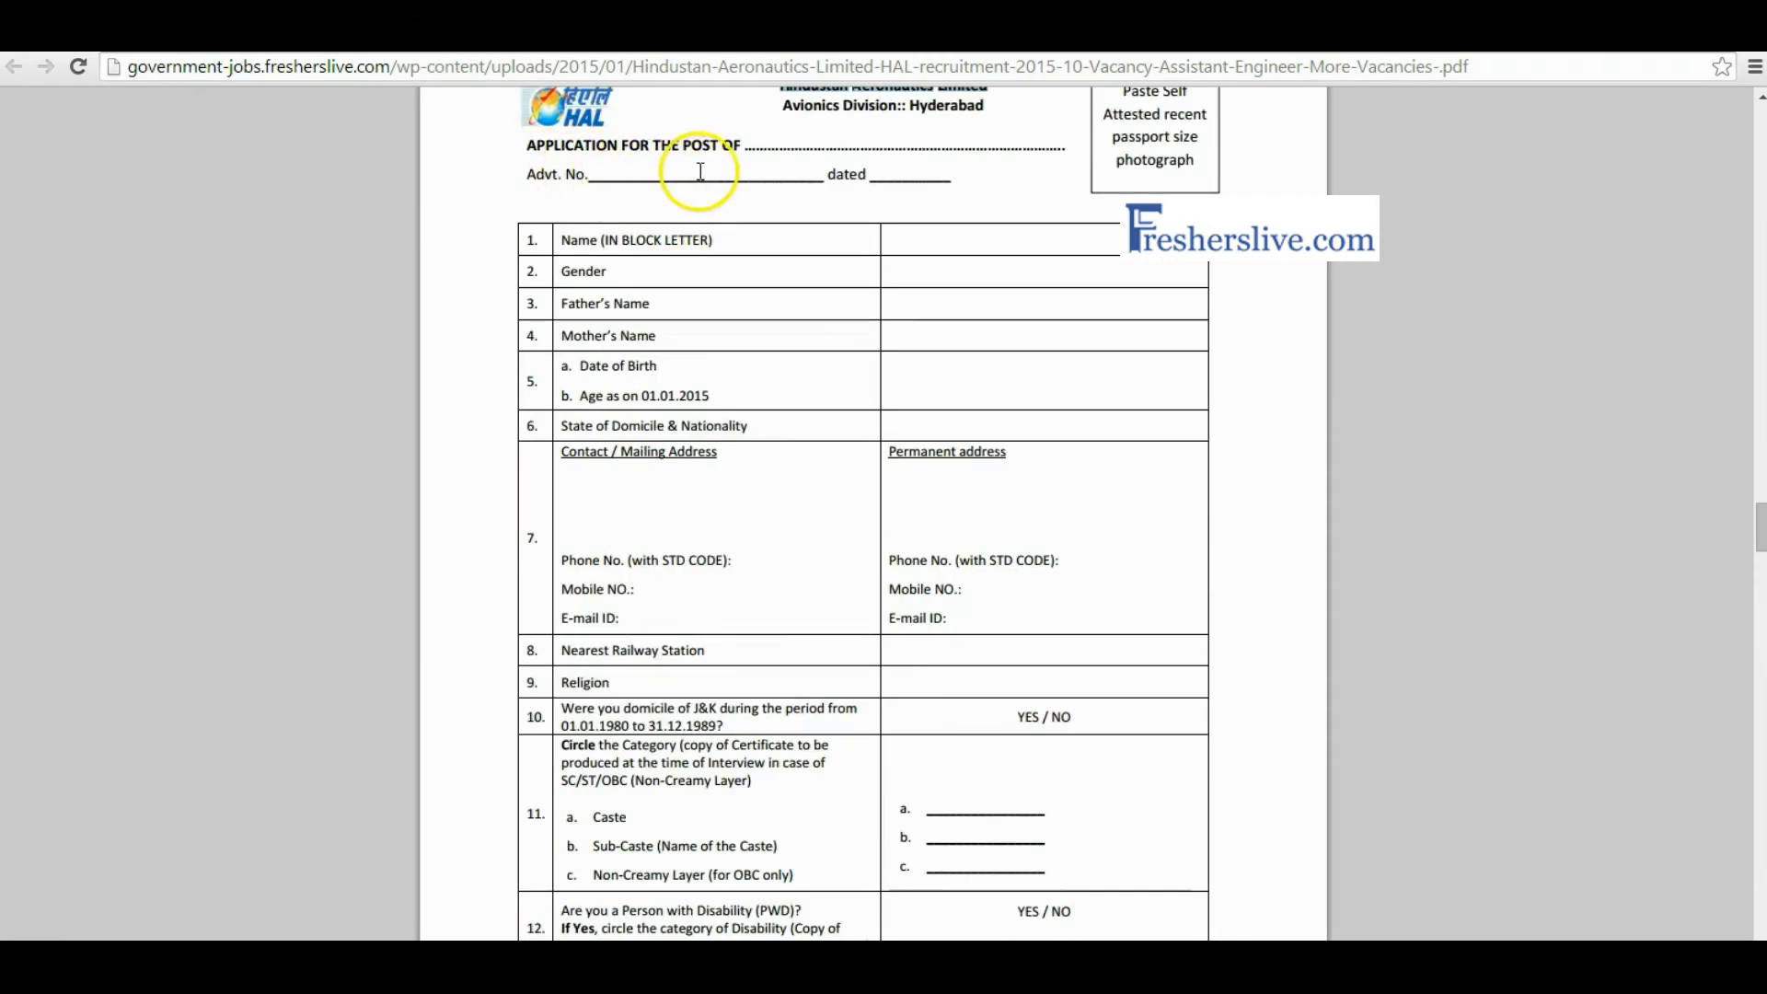
mouse_move(915, 171)
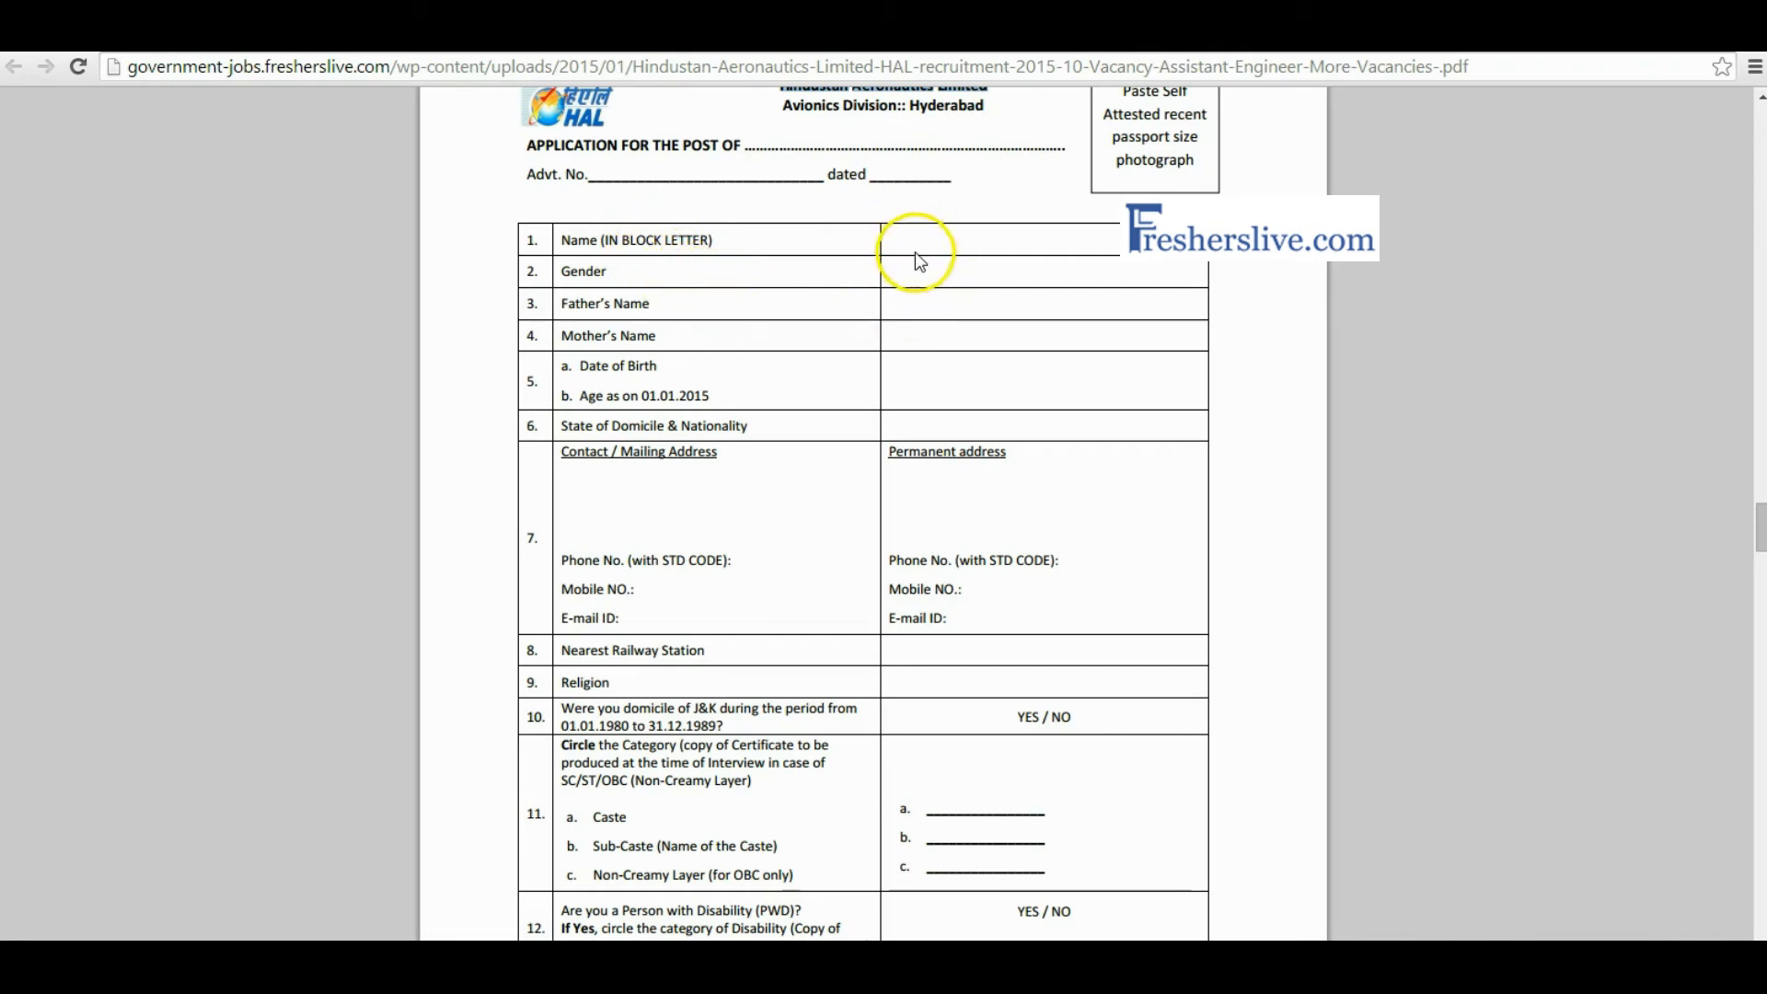
mouse_move(913, 370)
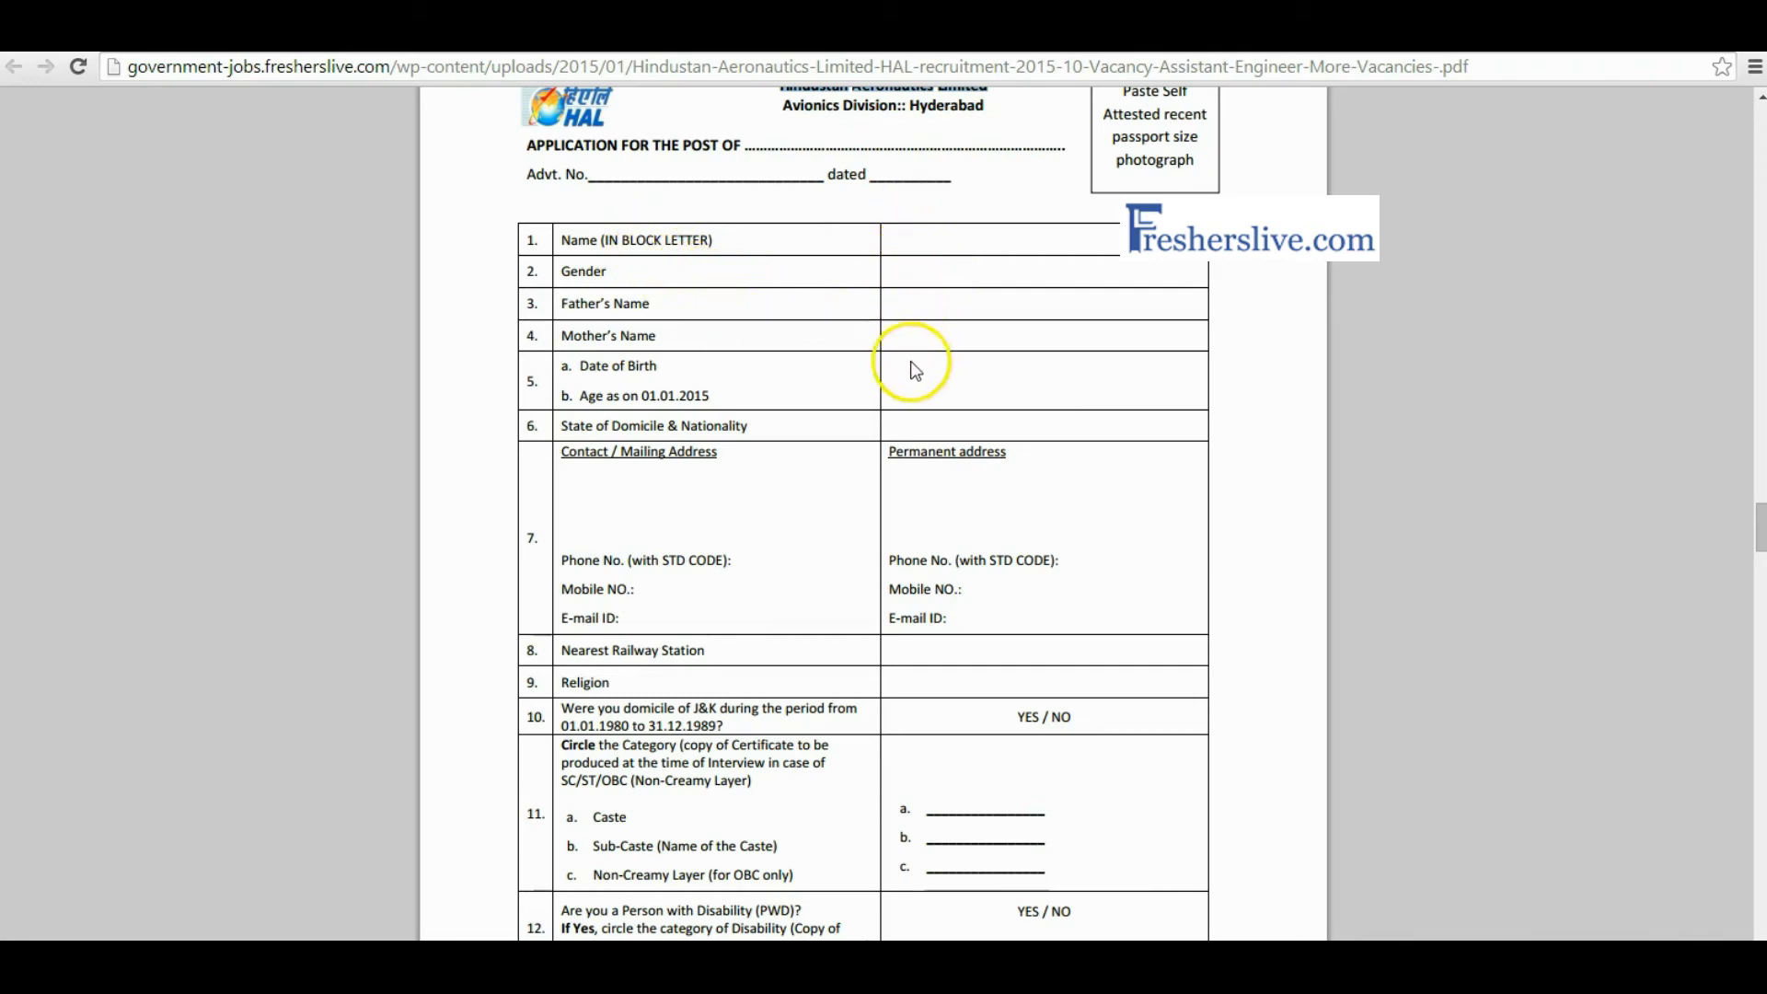
scroll("down", 3)
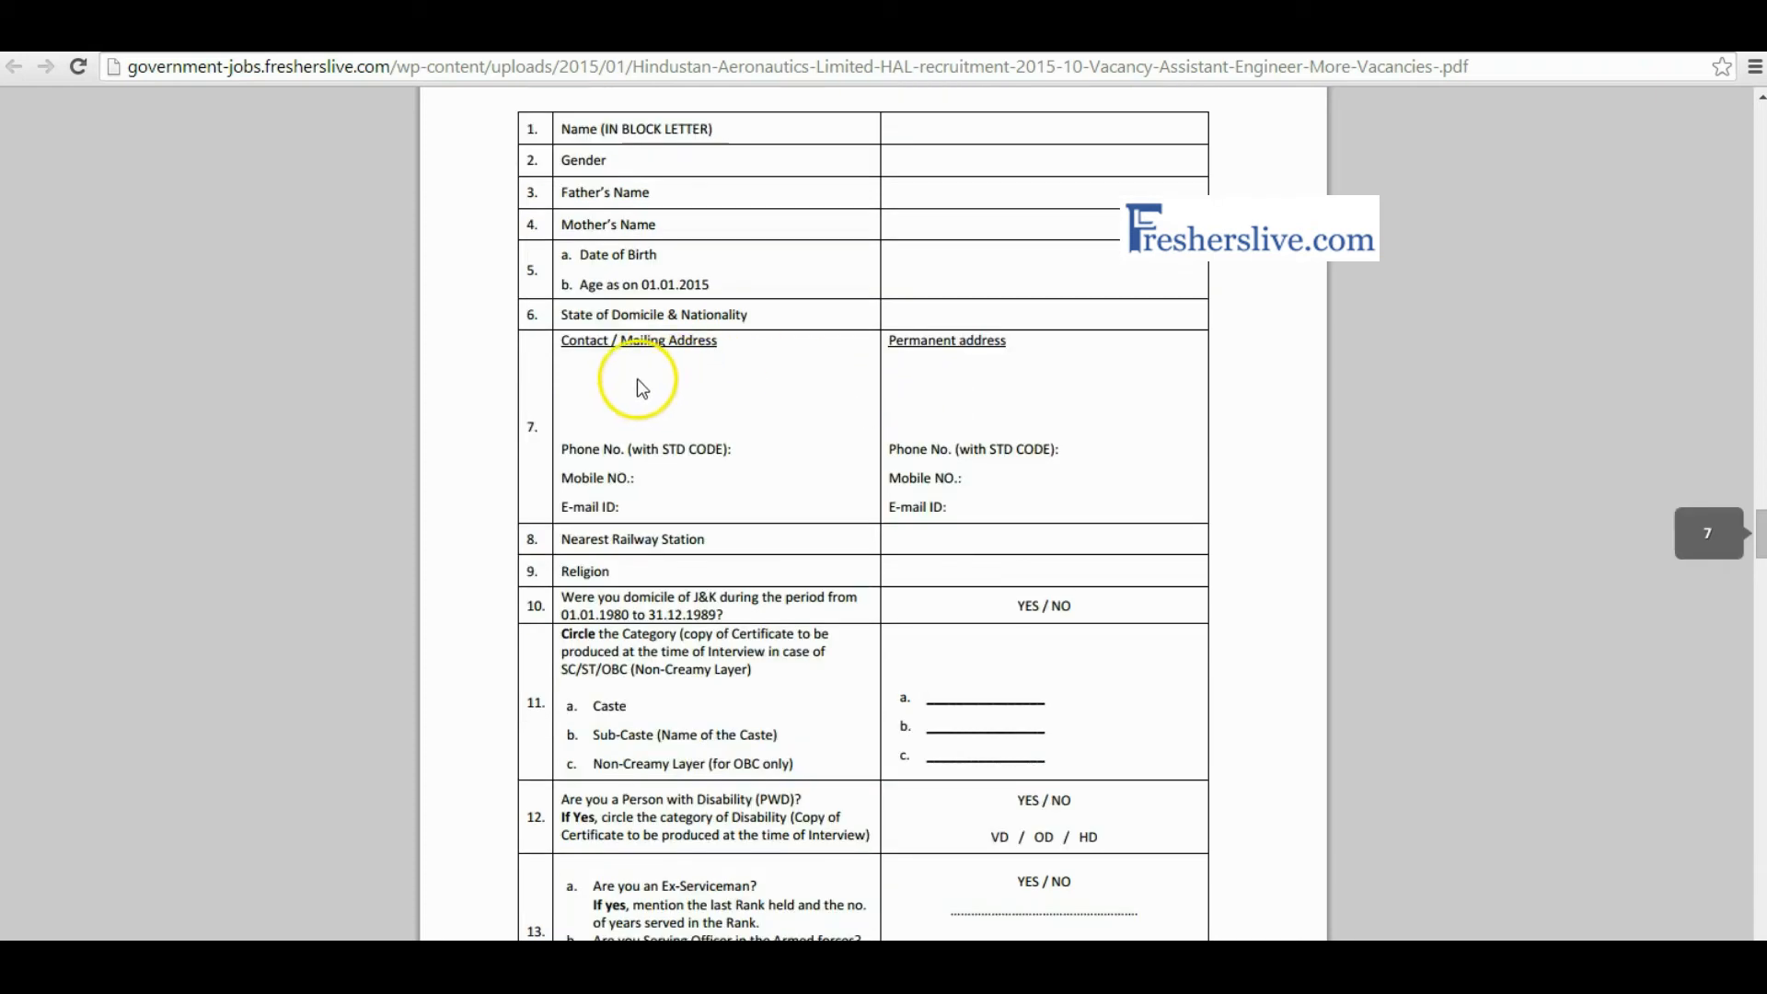
mouse_move(1031, 510)
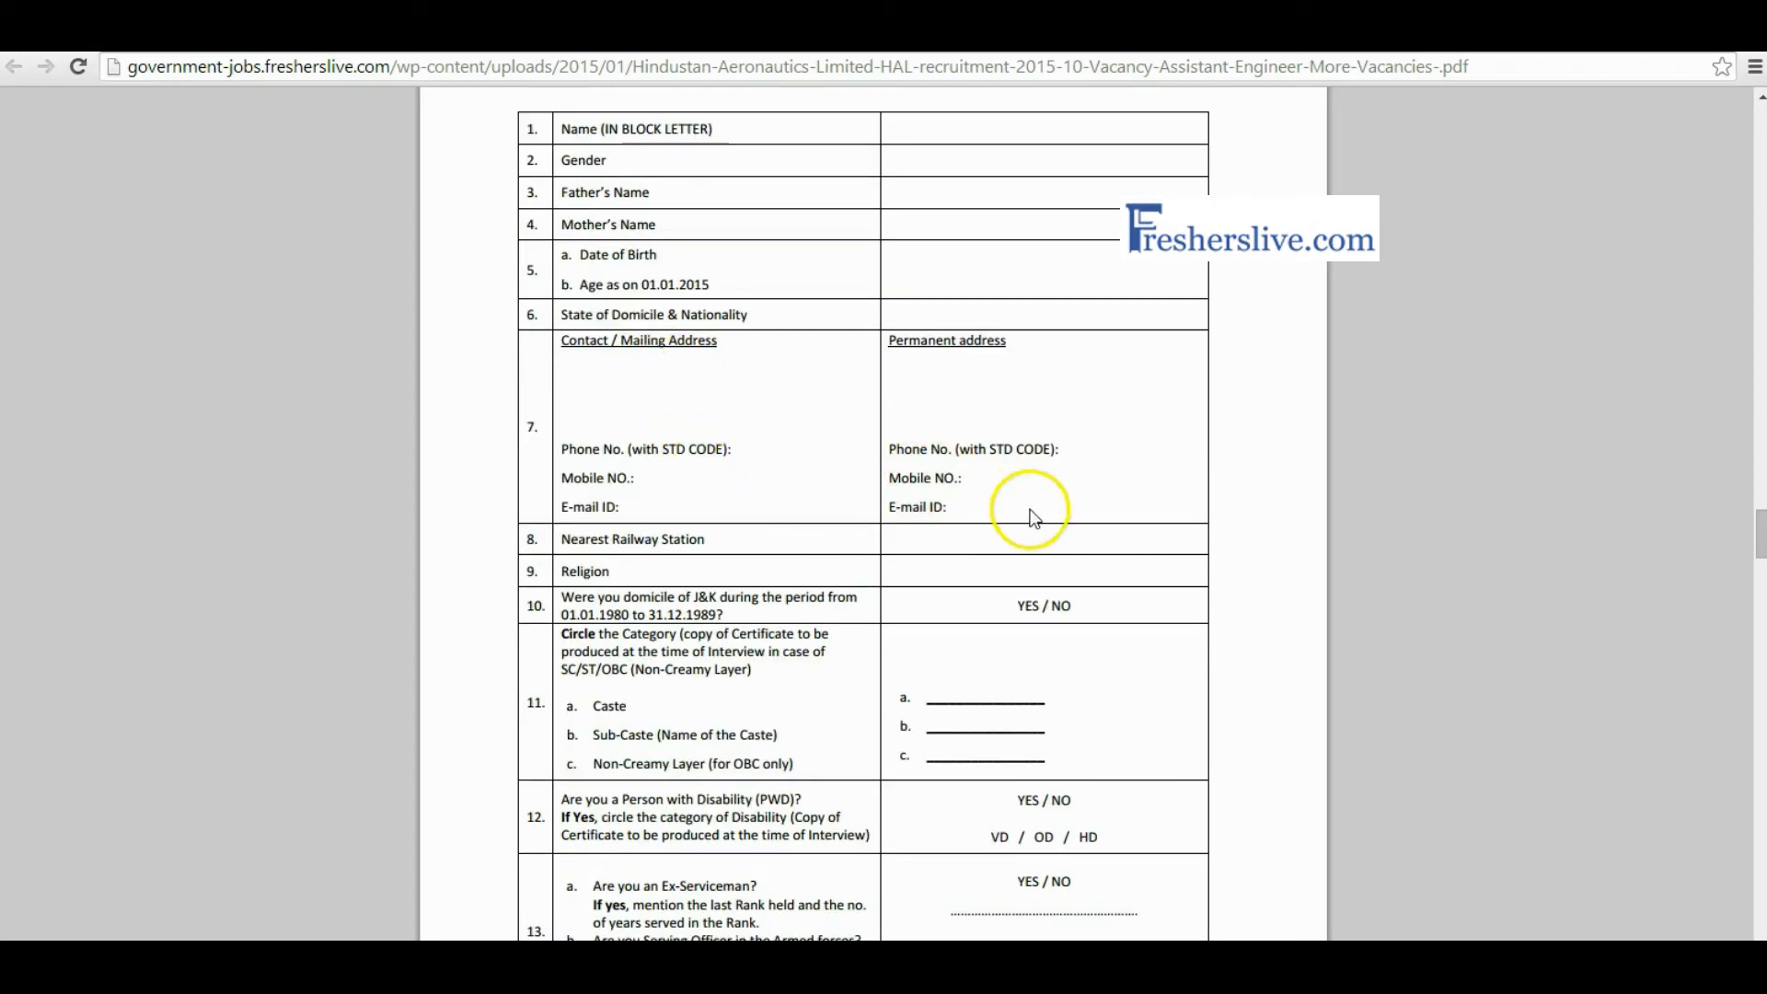
scroll("down", 3)
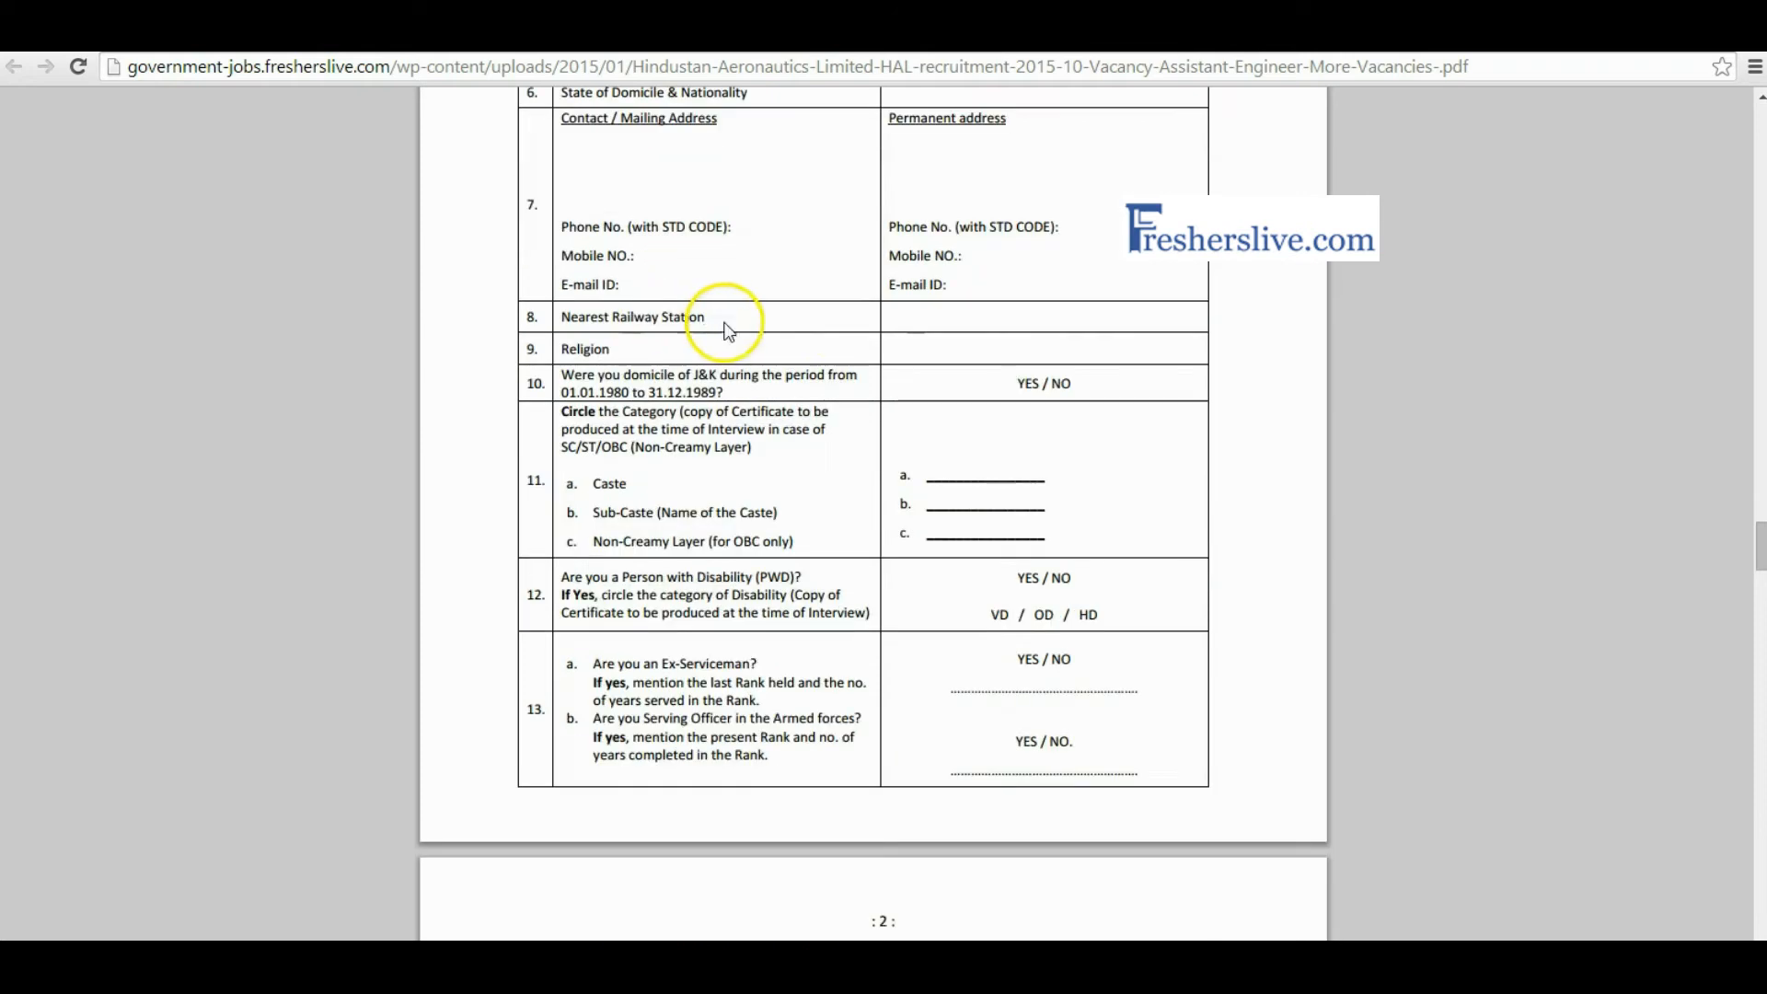
mouse_move(1035, 319)
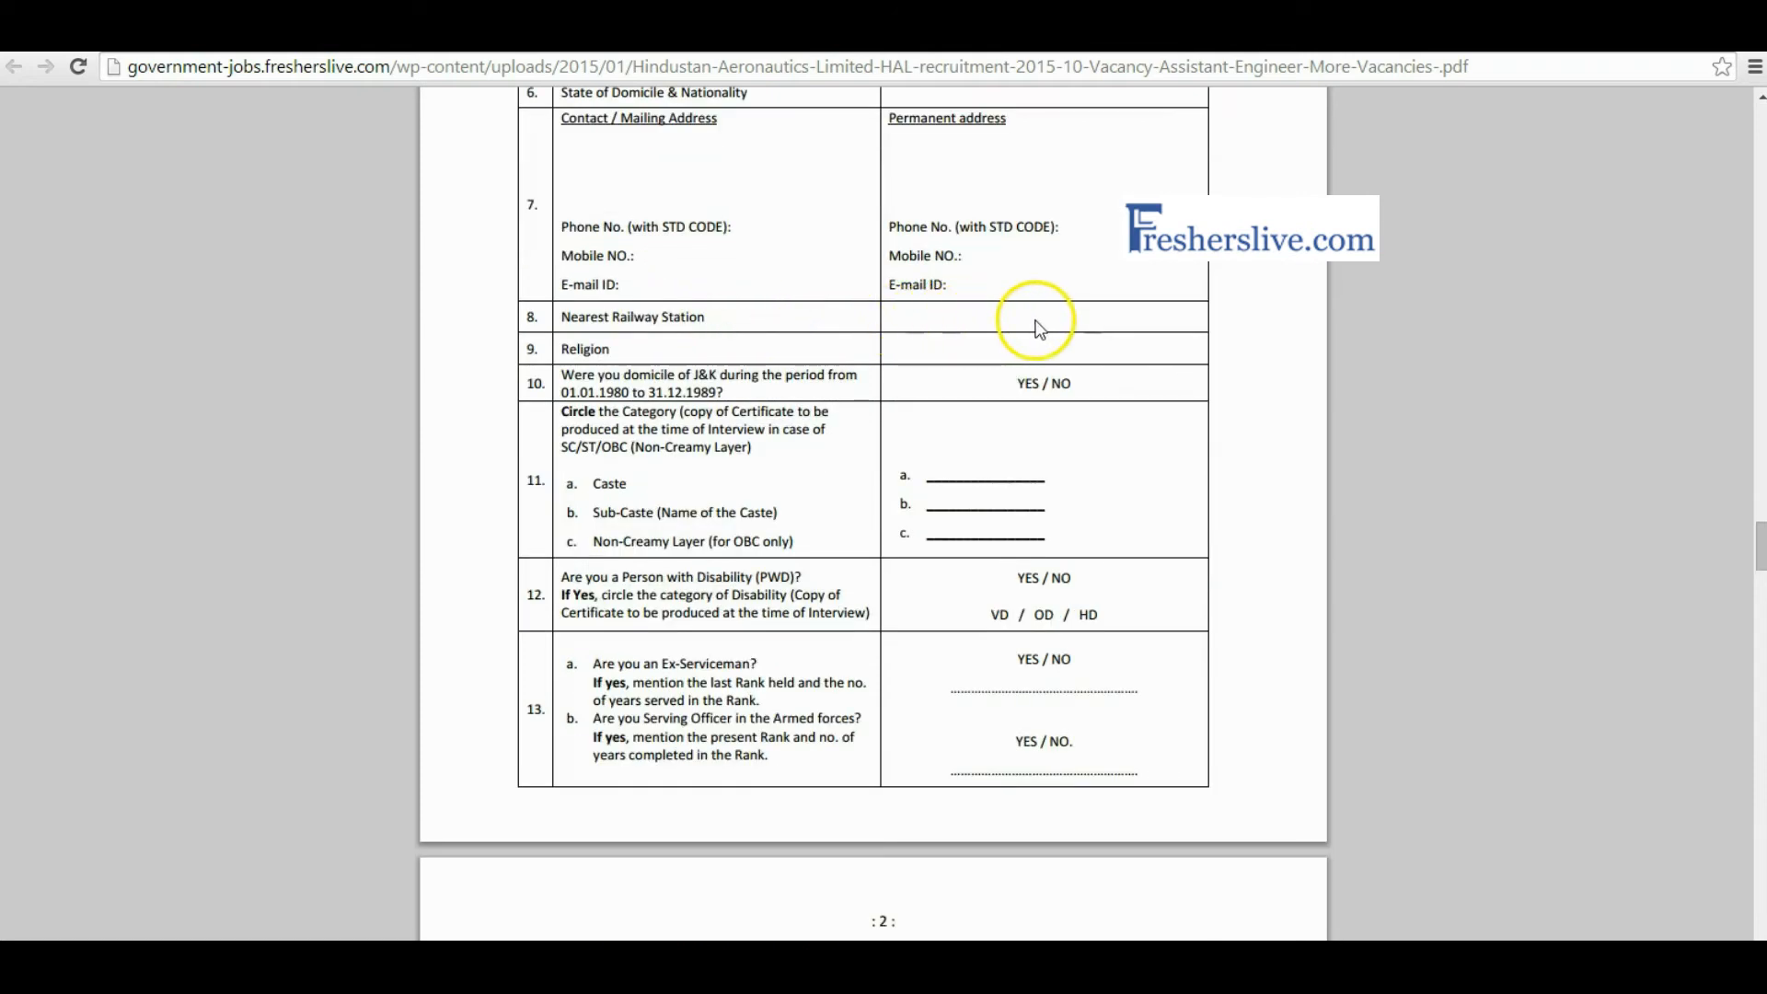
mouse_move(1161, 355)
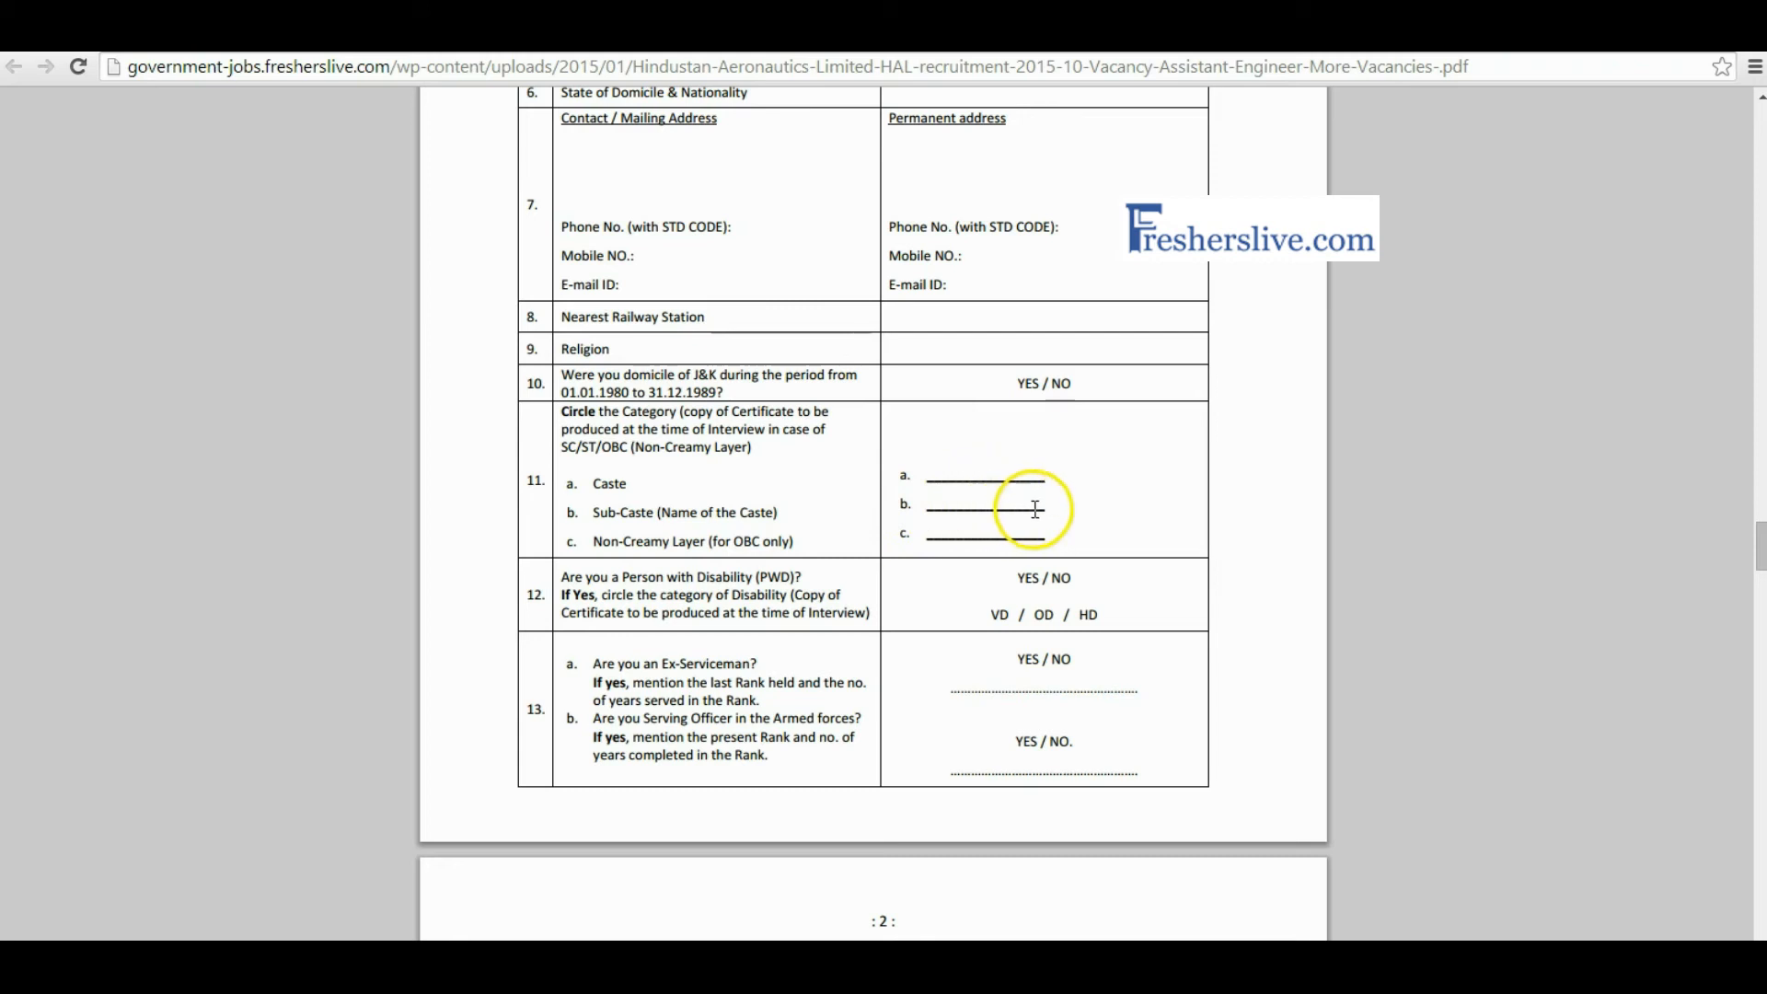
scroll("down", 3)
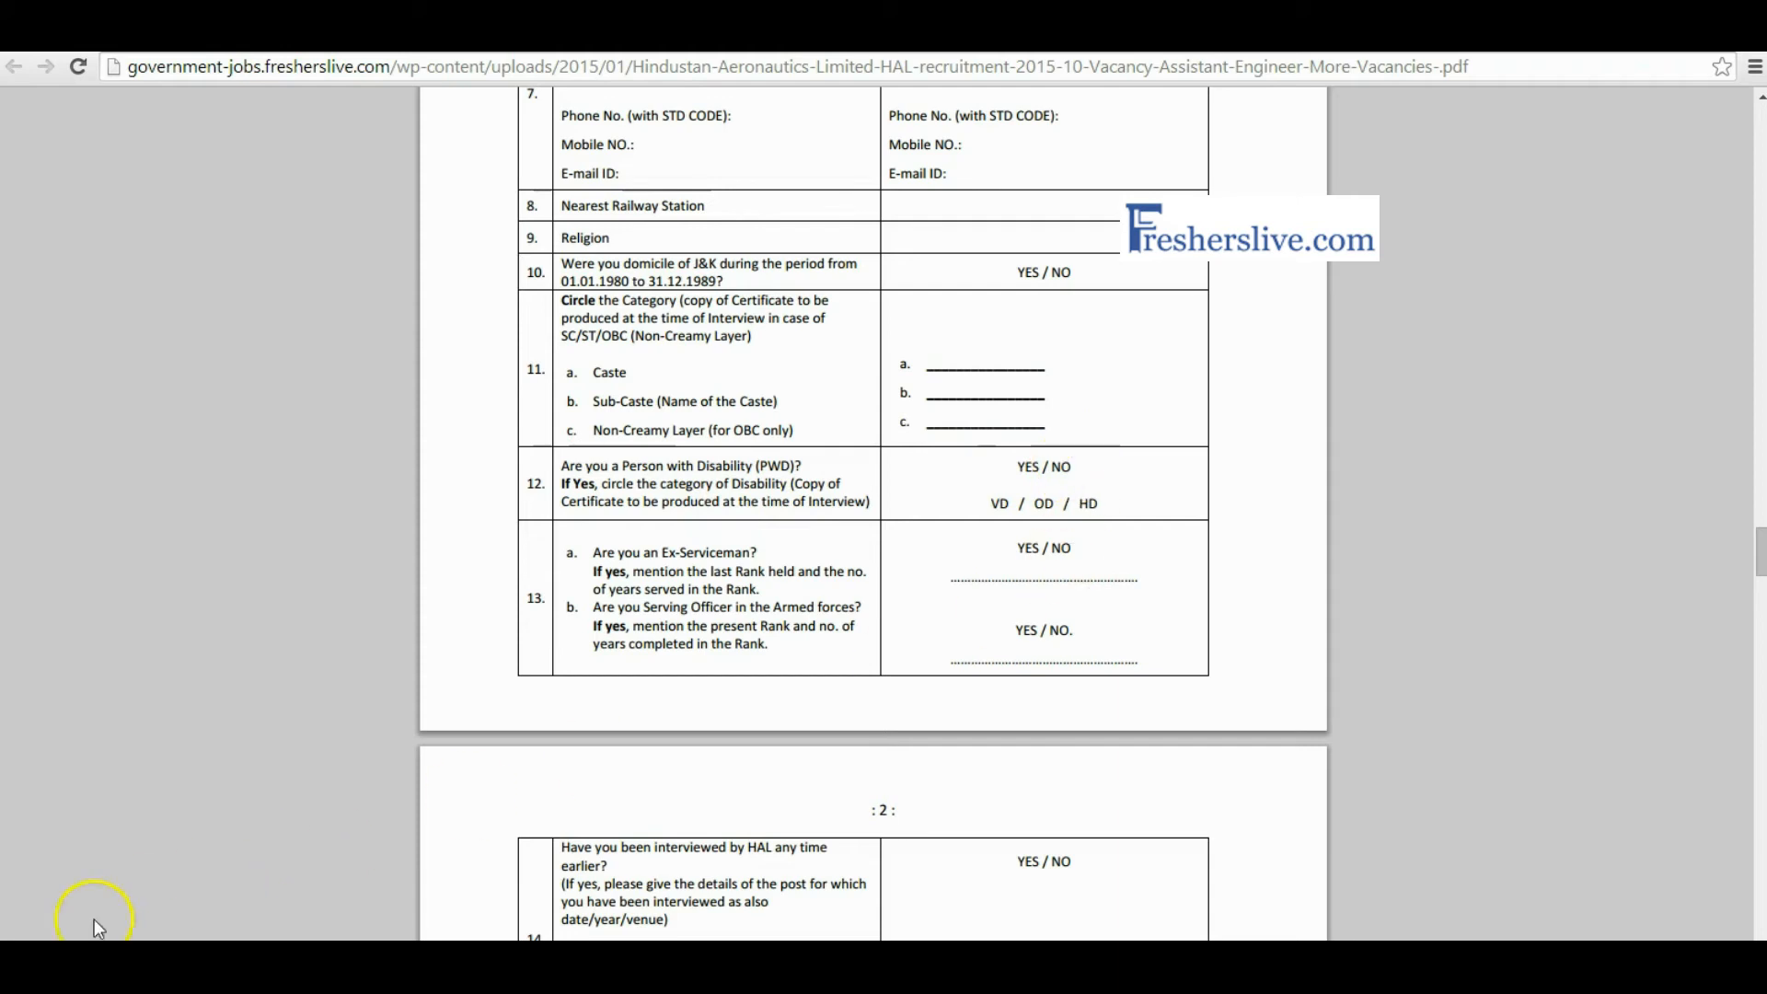
scroll("down", 3)
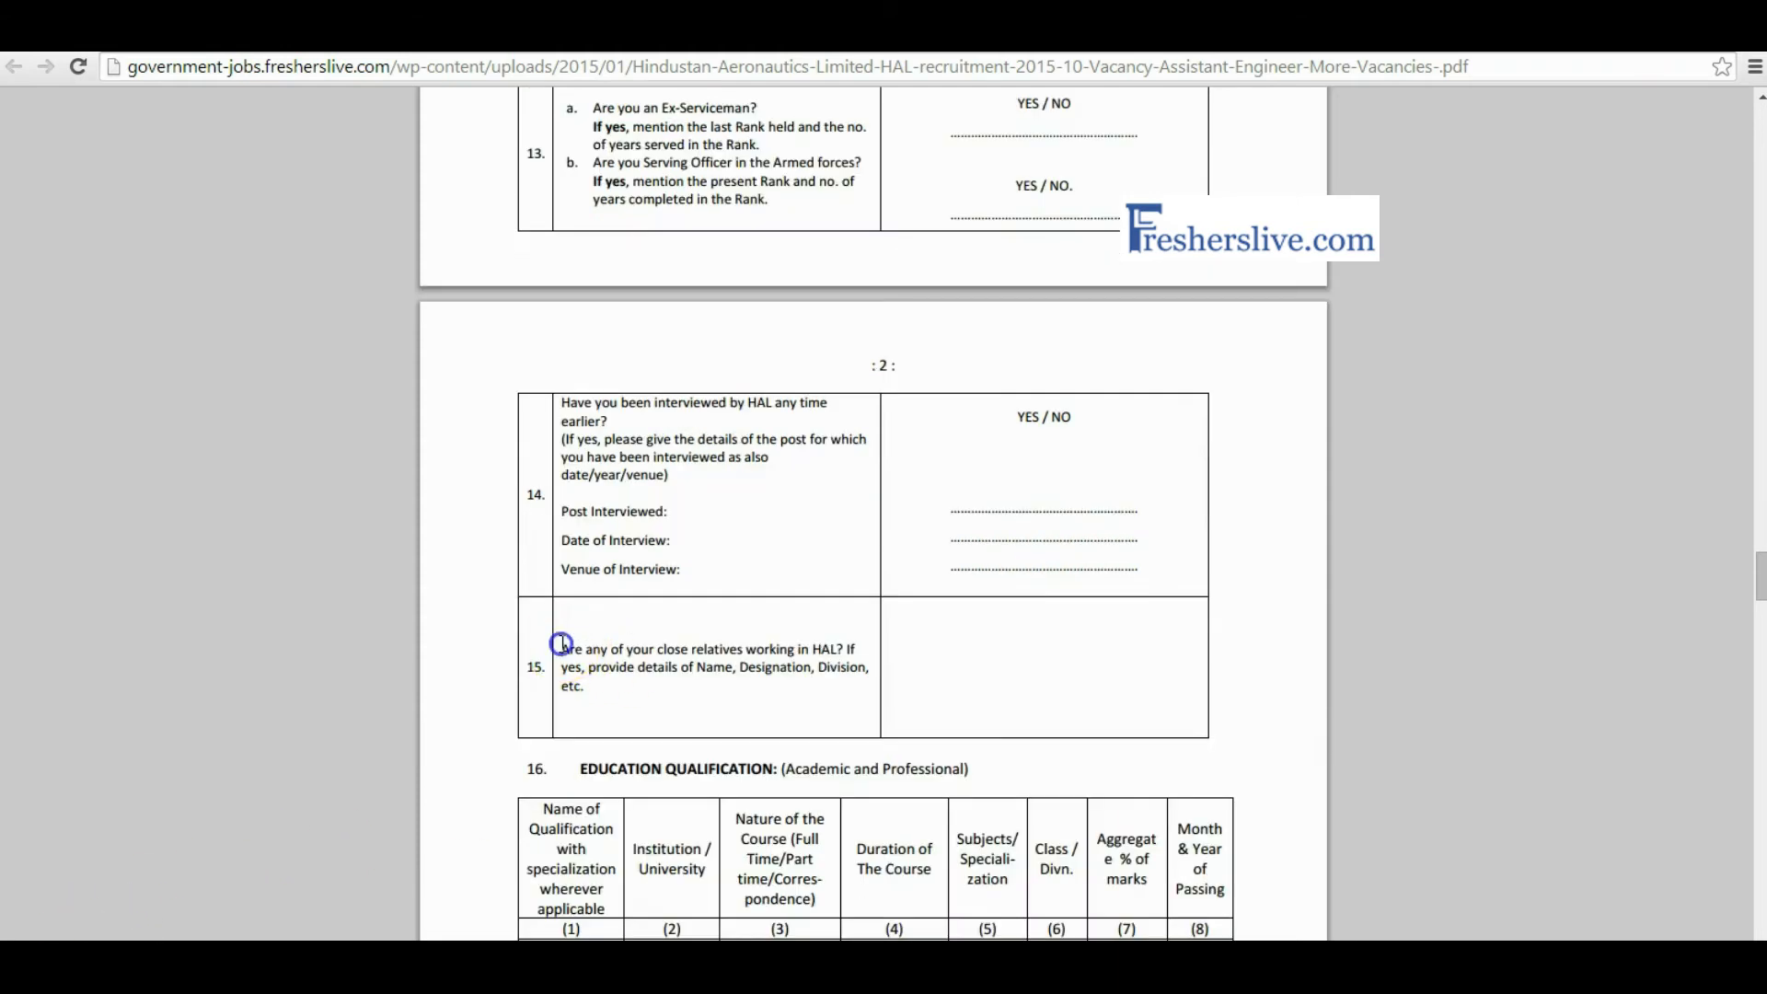
Highlight the question on relatives working in HAL and read on through the fee details
left_click_drag(562, 648, 760, 666)
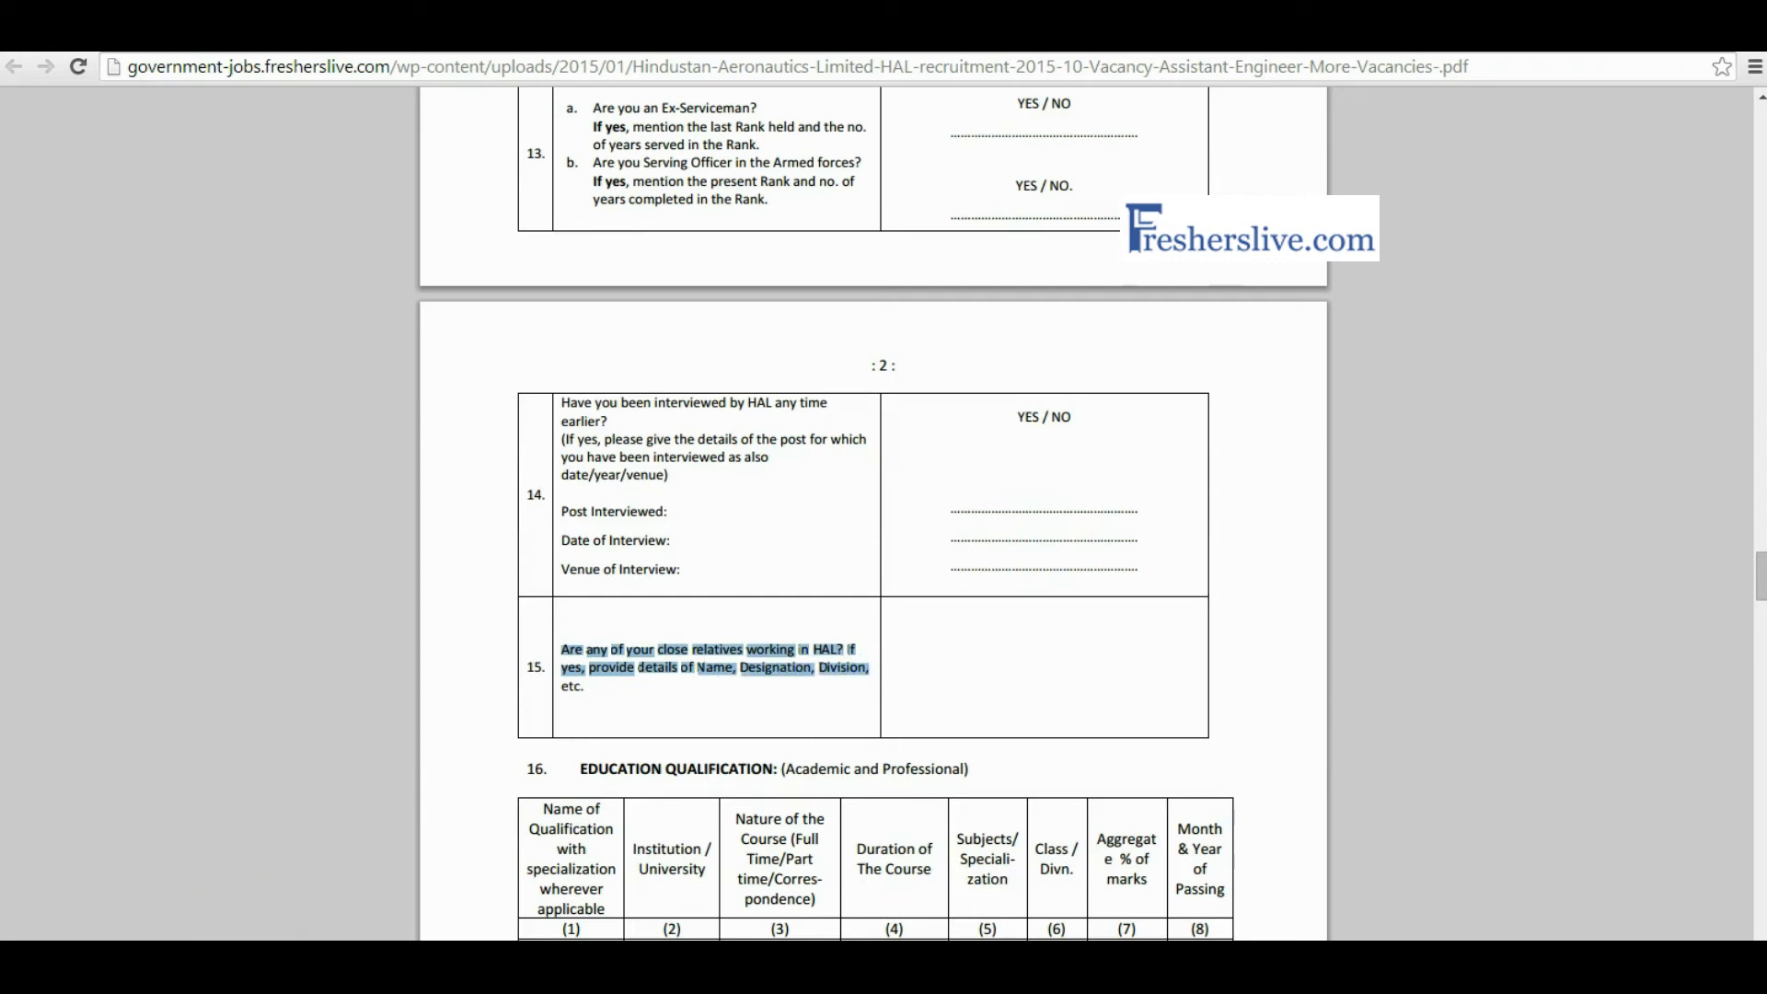
scroll("down", 3)
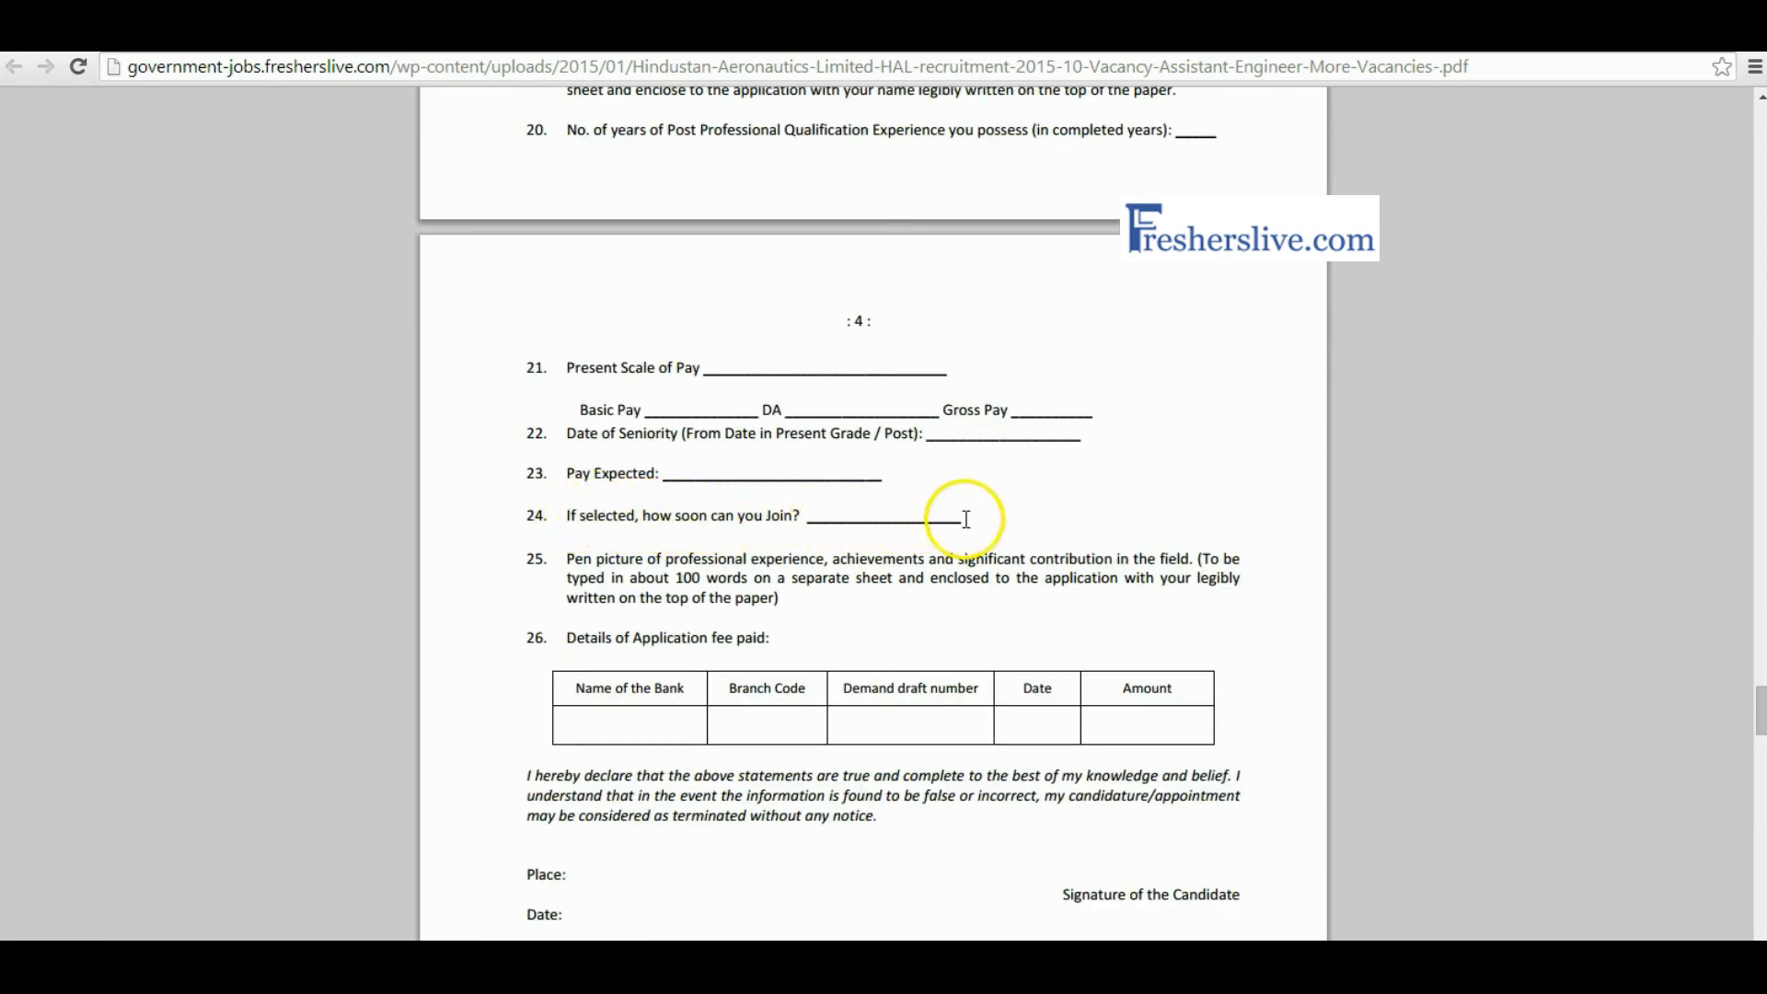
scroll("down", 3)
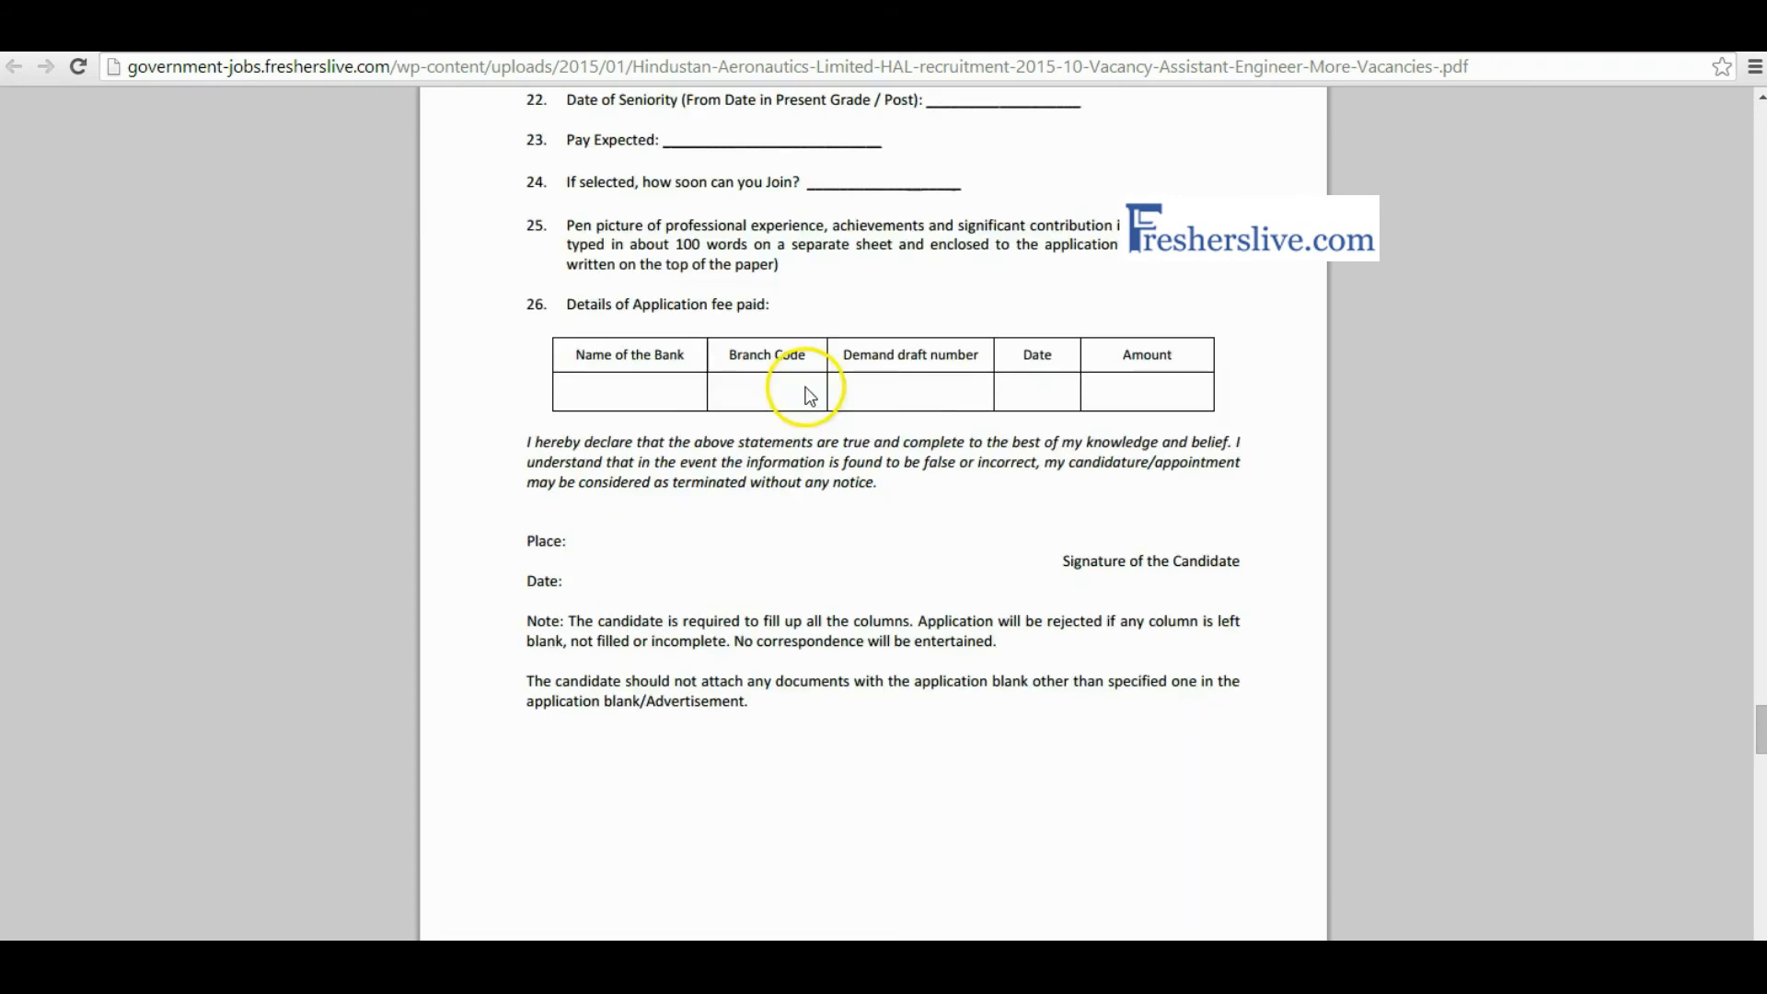
mouse_move(616, 394)
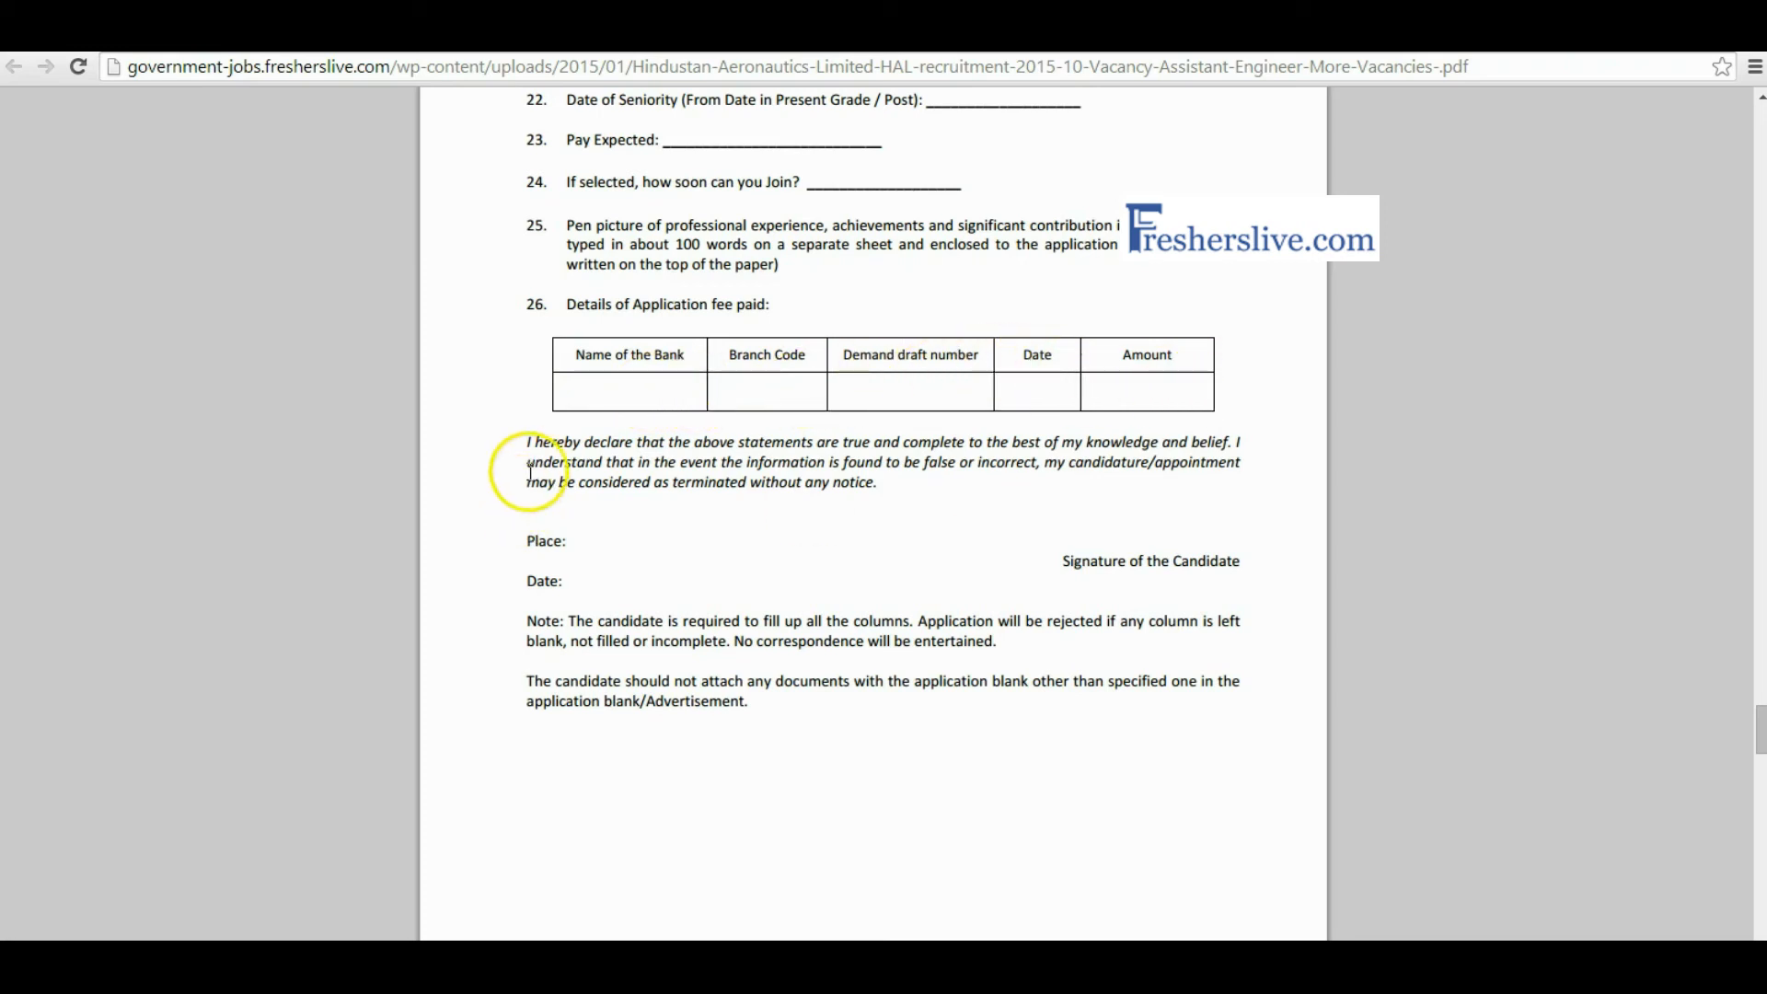
Highlight the candidate's declaration paragraph and continue to the Appendix-A SC/ST certificate
left_click_drag(528, 442, 876, 483)
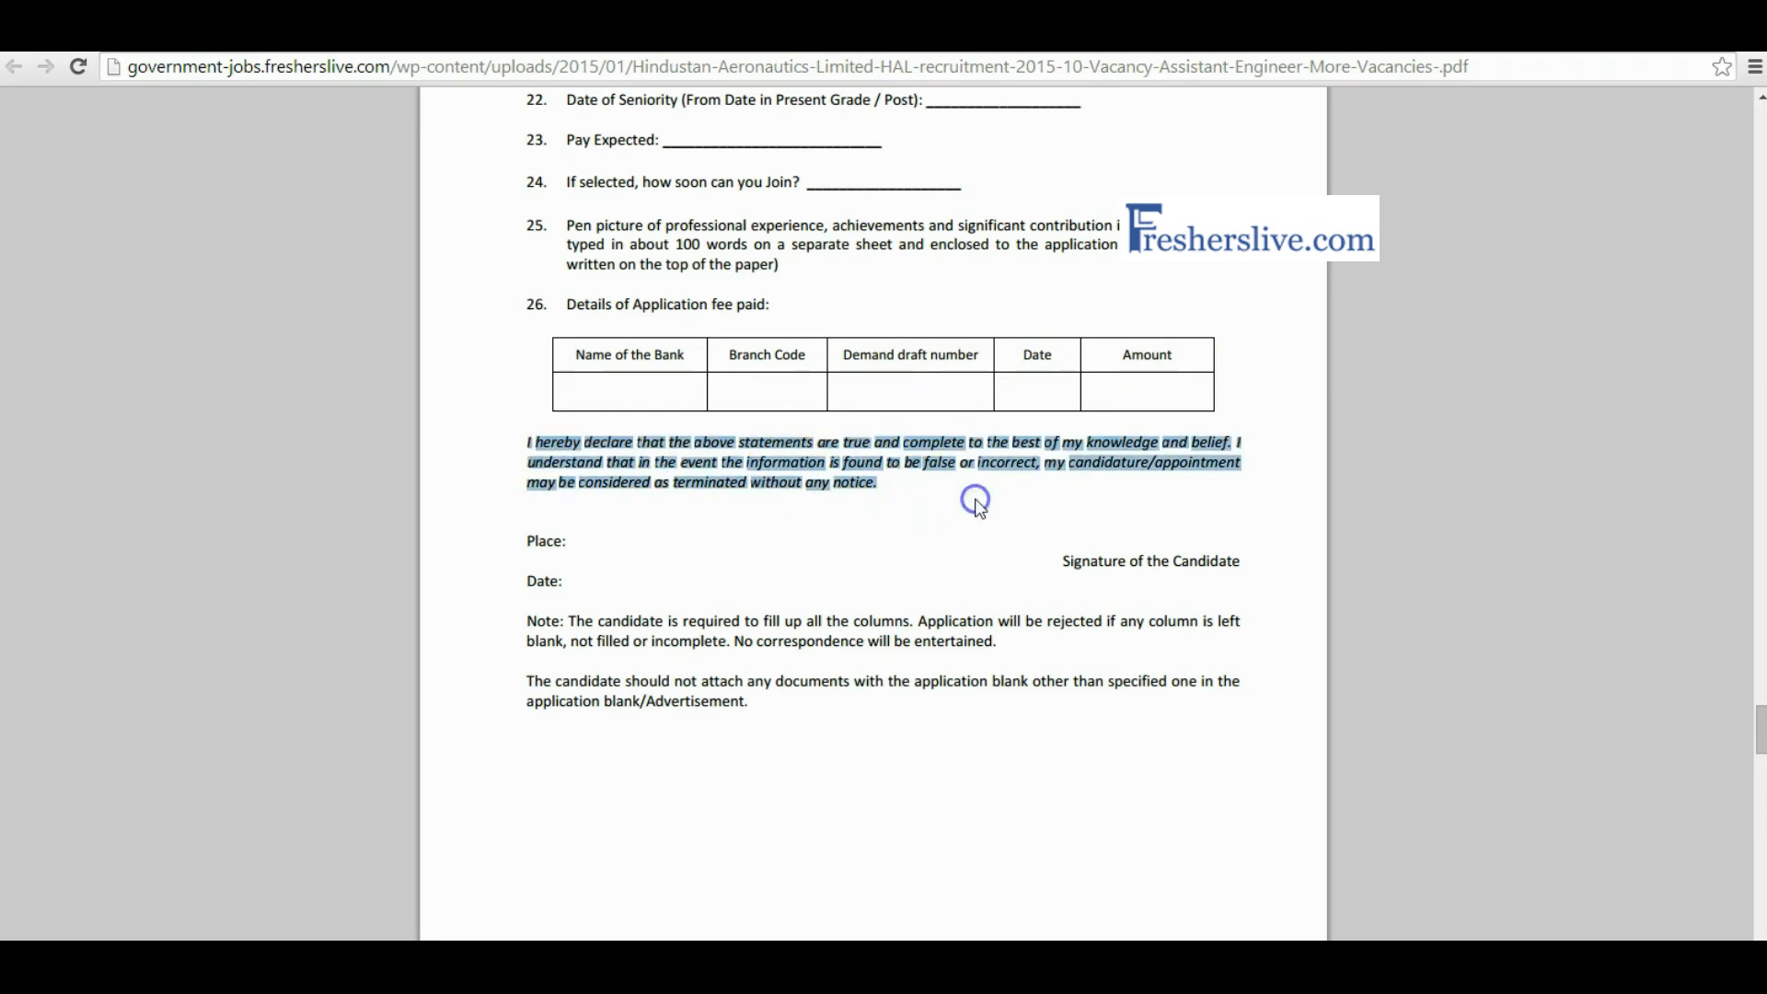
scroll("down", 3)
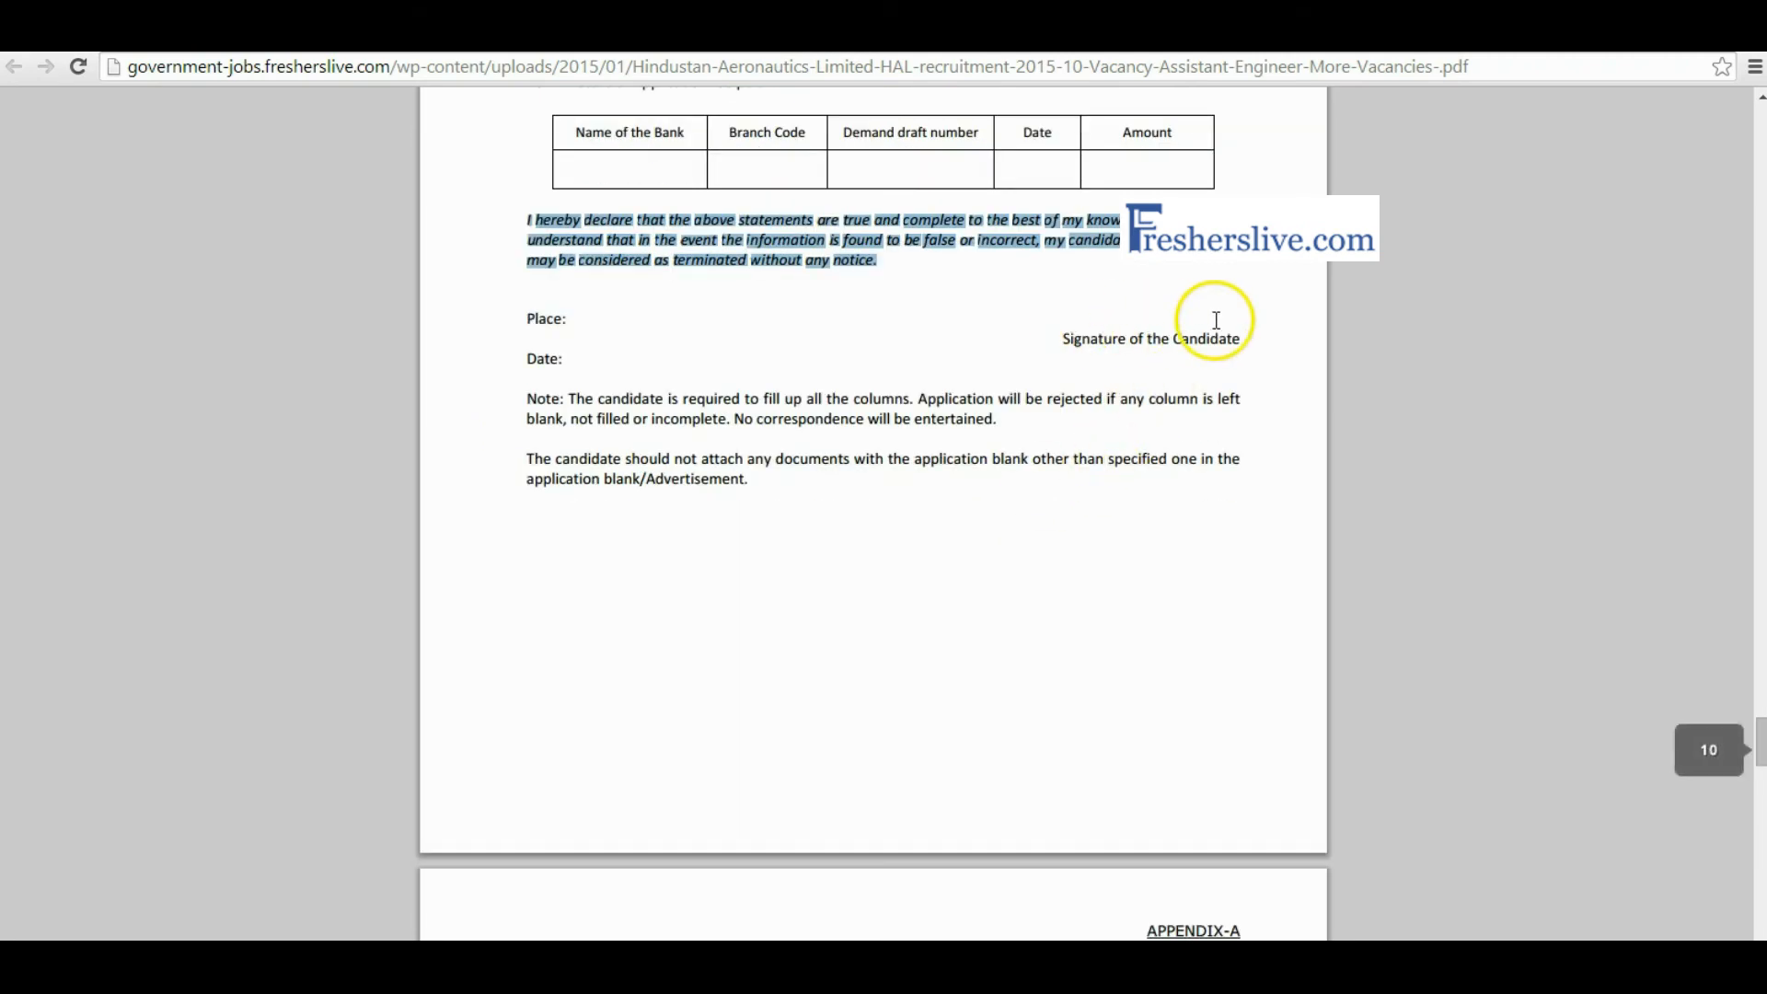
scroll("down", 3)
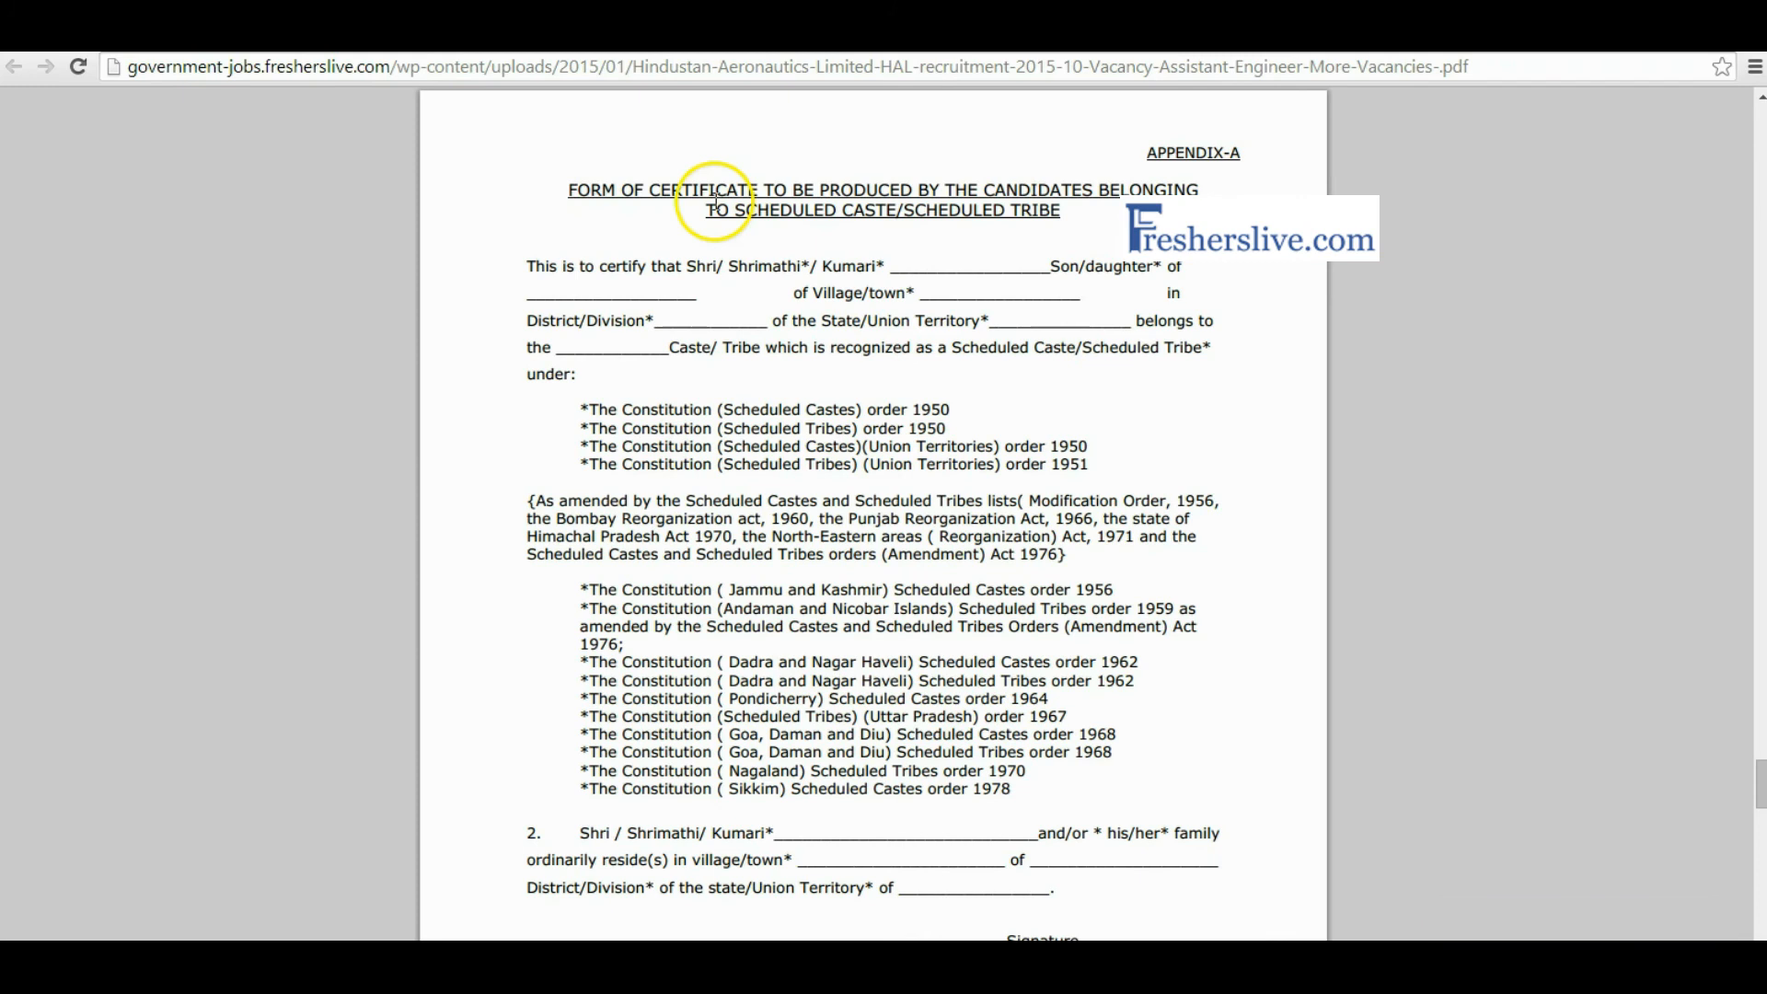
mouse_move(935, 213)
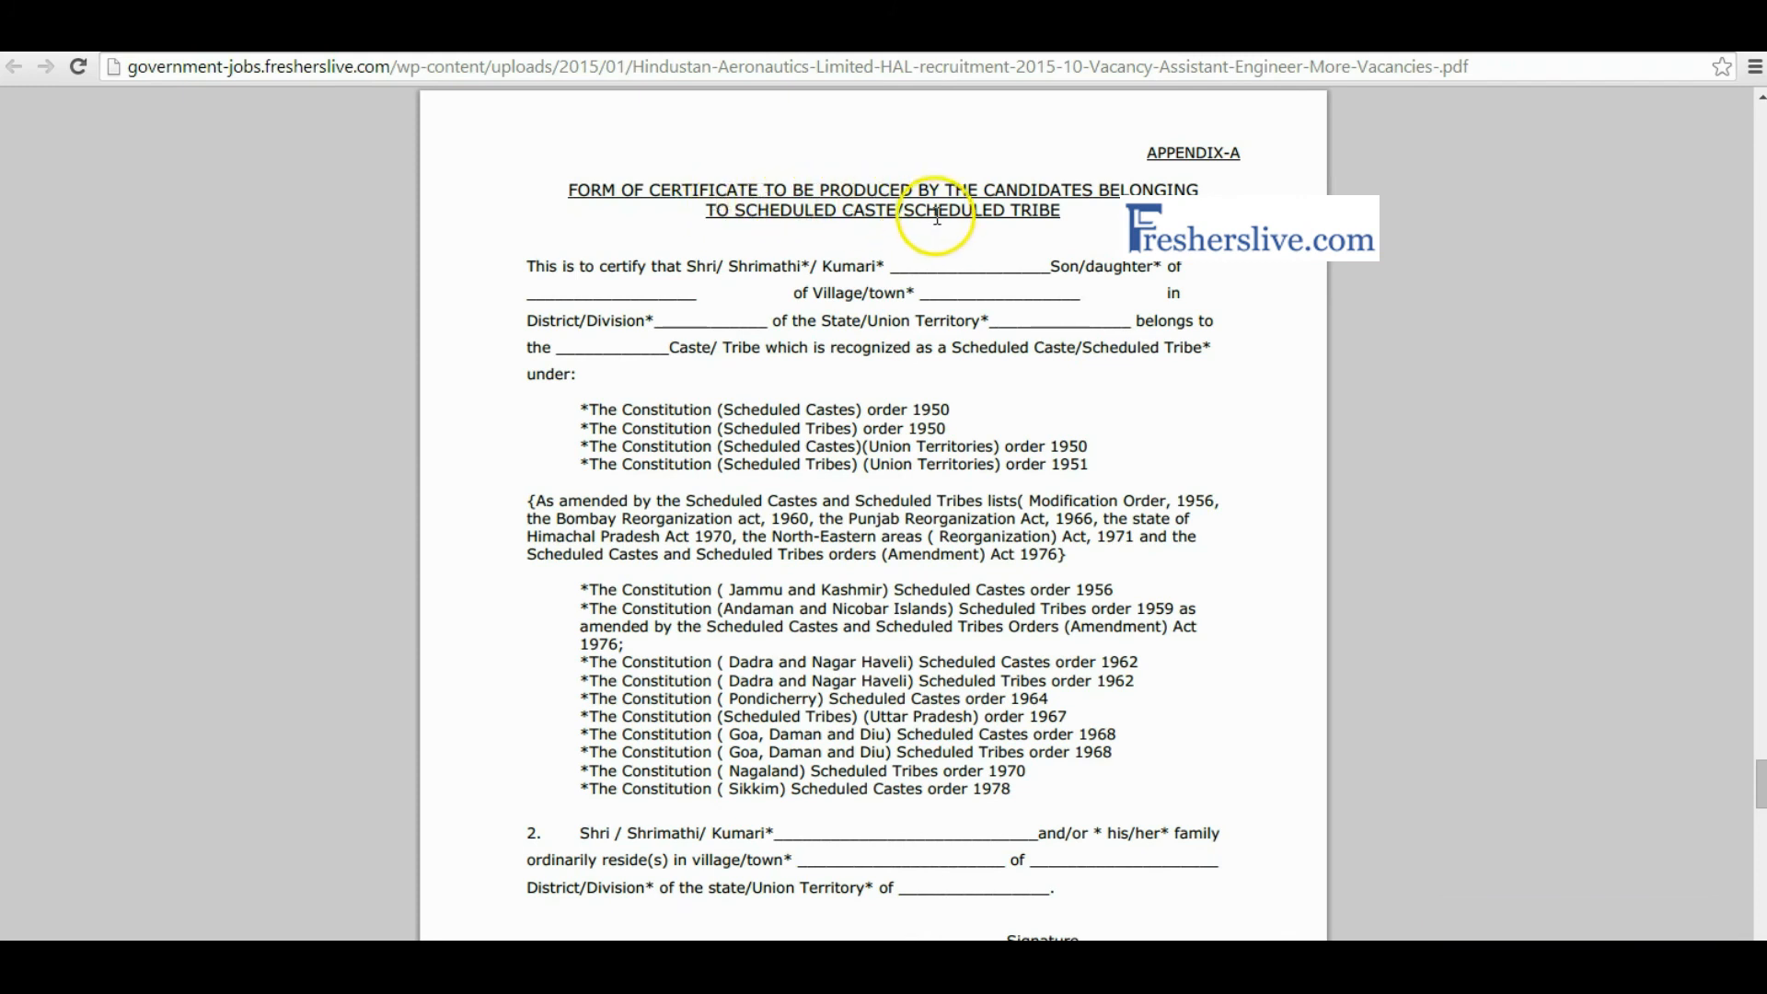
mouse_move(845, 313)
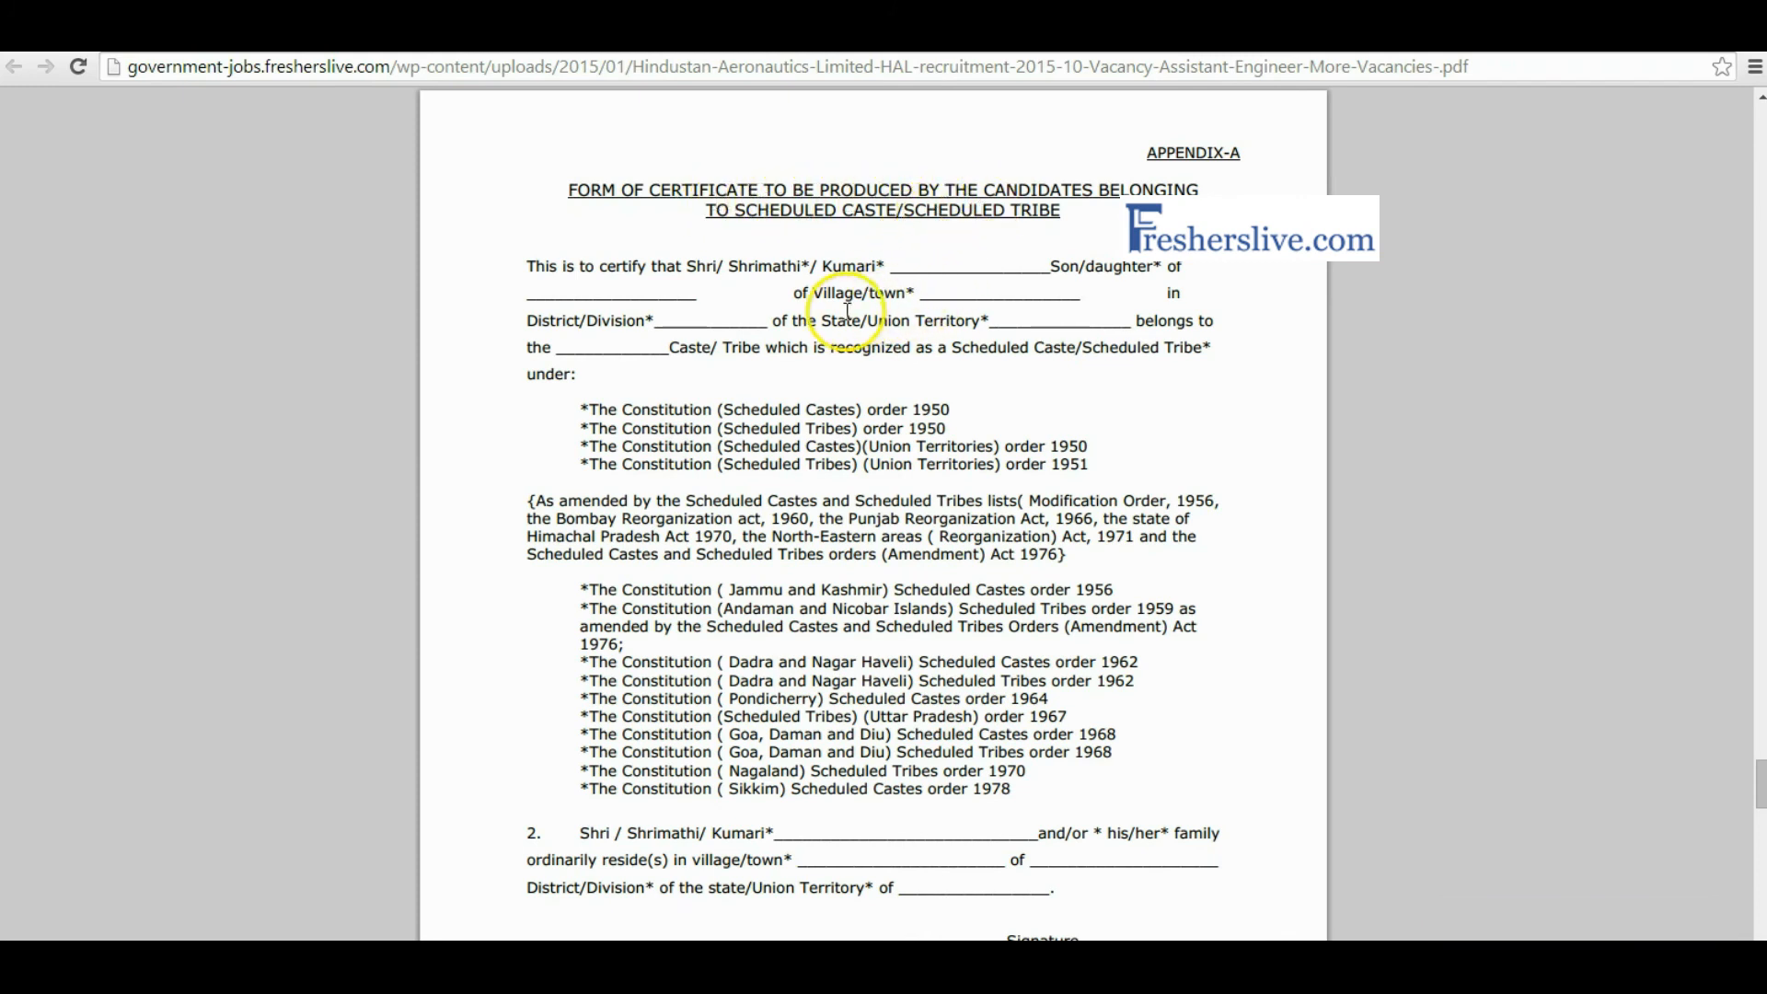
Read the Appendix-A SC/ST certificate through its signature block and note to the OBC form
scroll("down", 3)
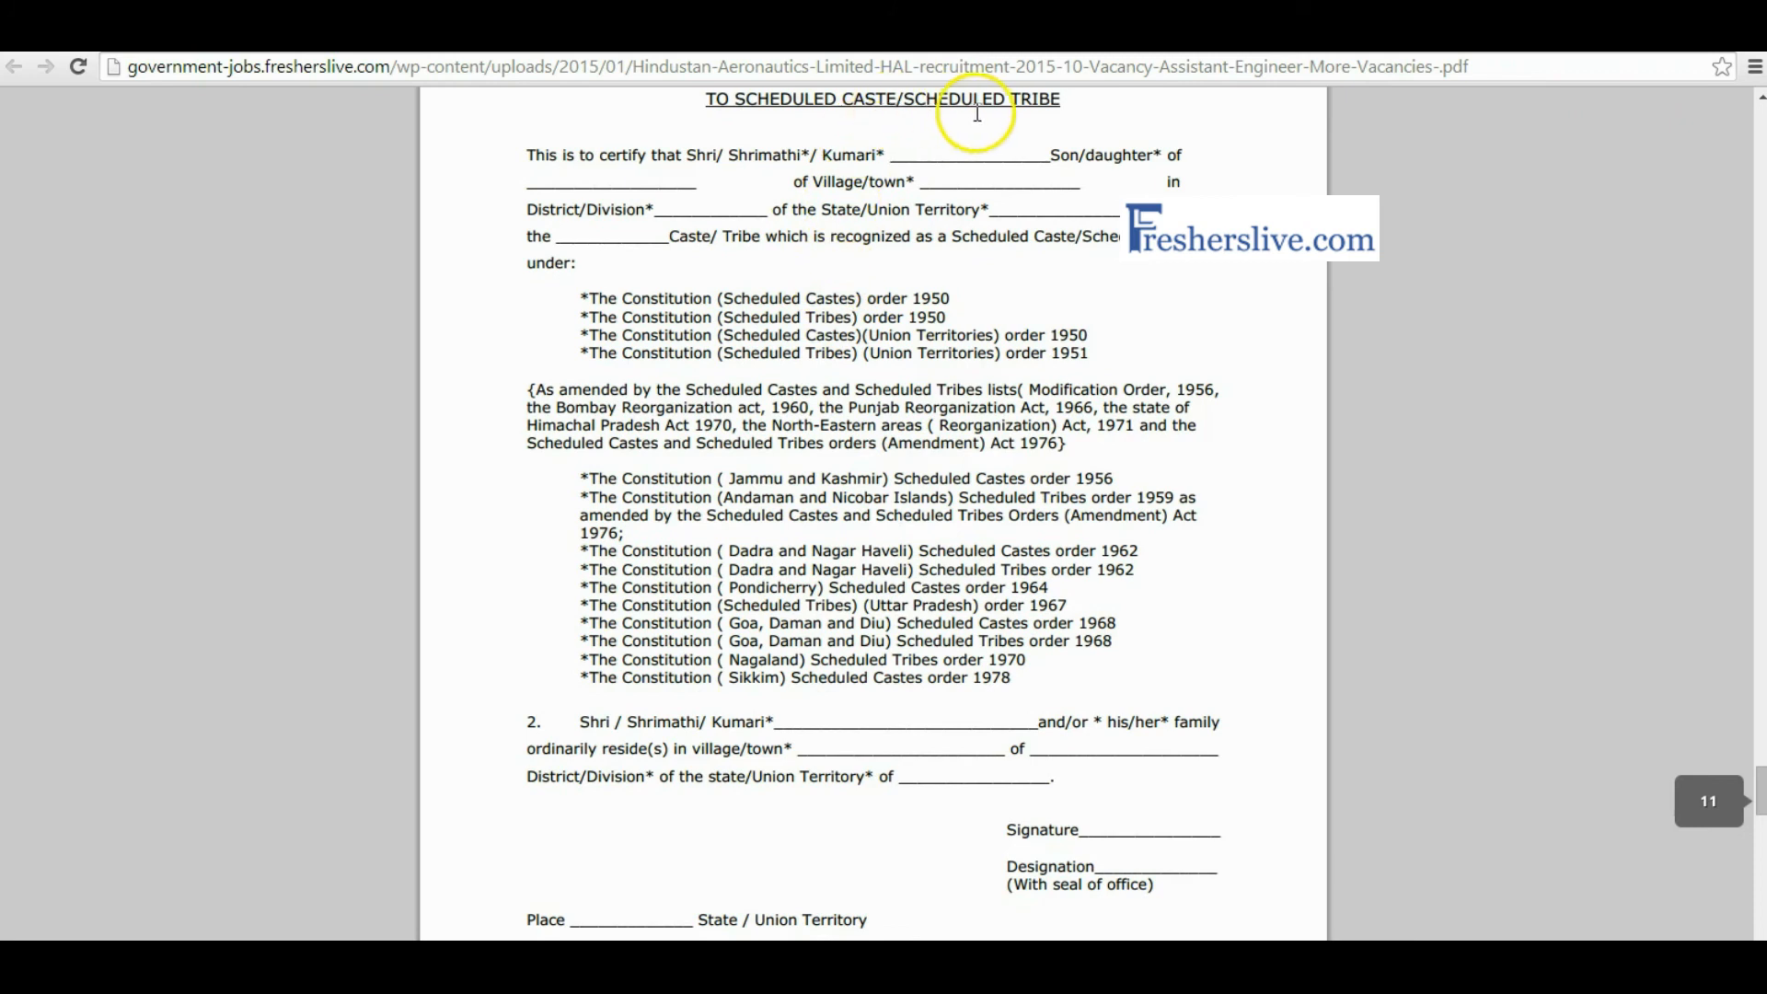
mouse_move(757, 149)
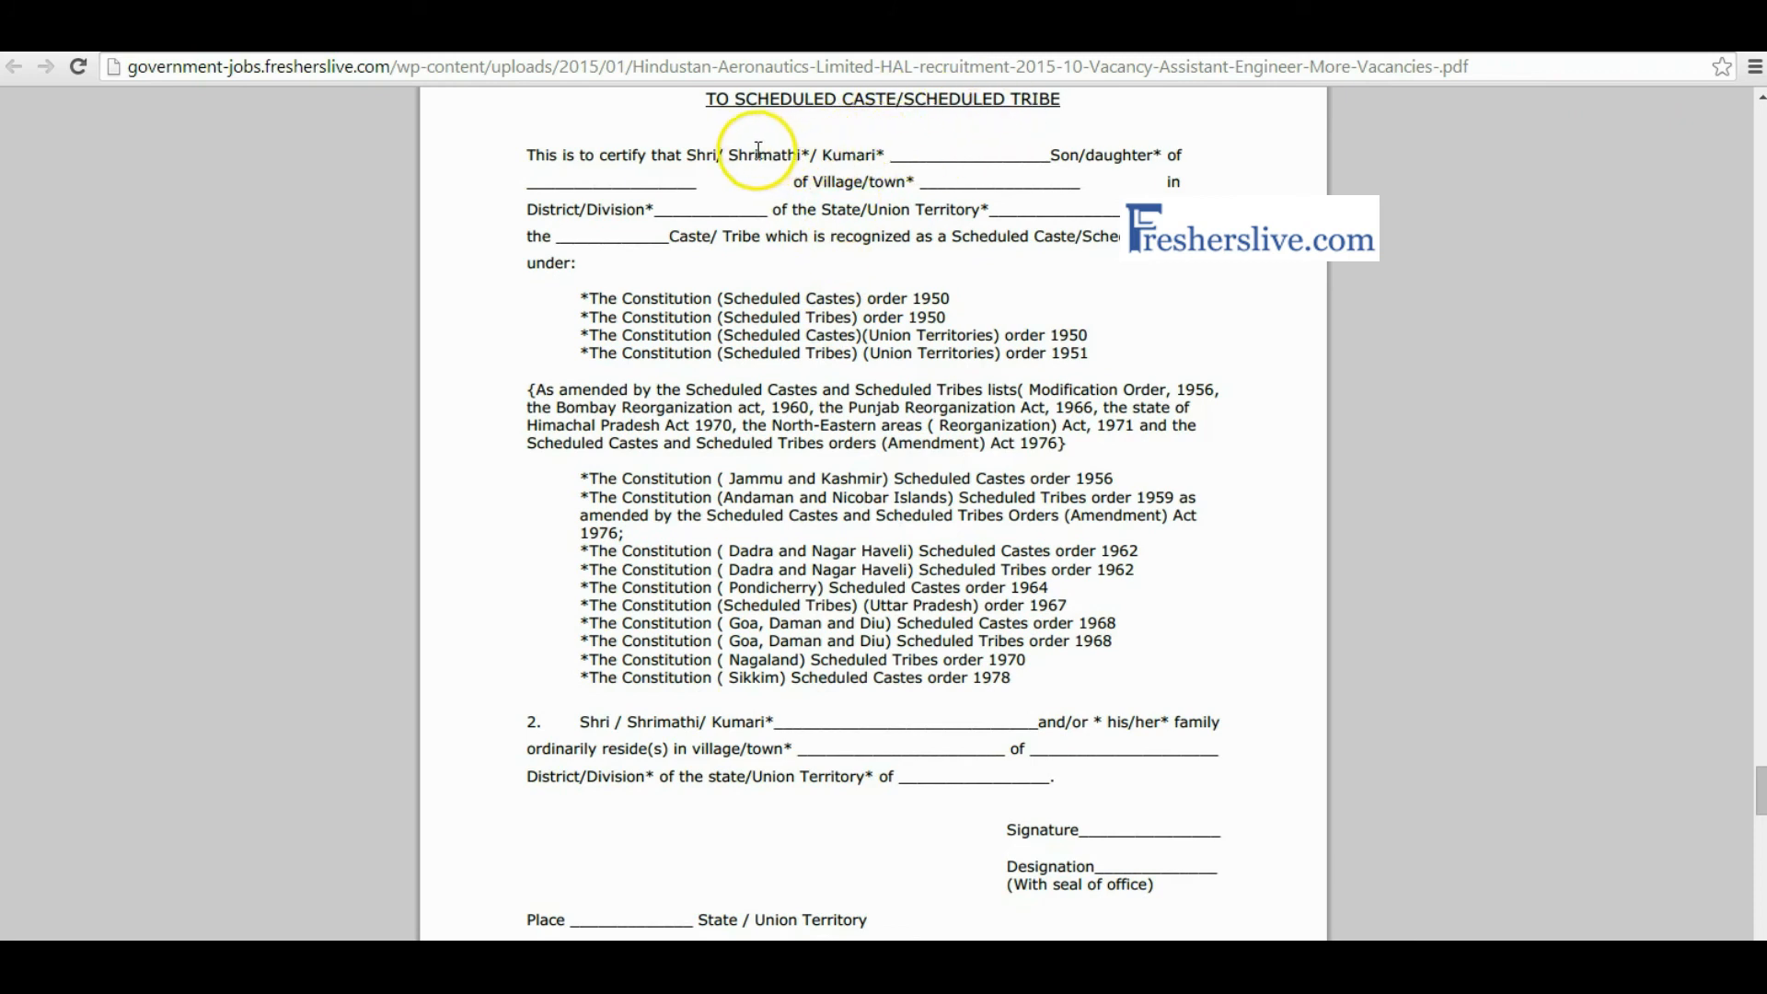
mouse_move(917, 219)
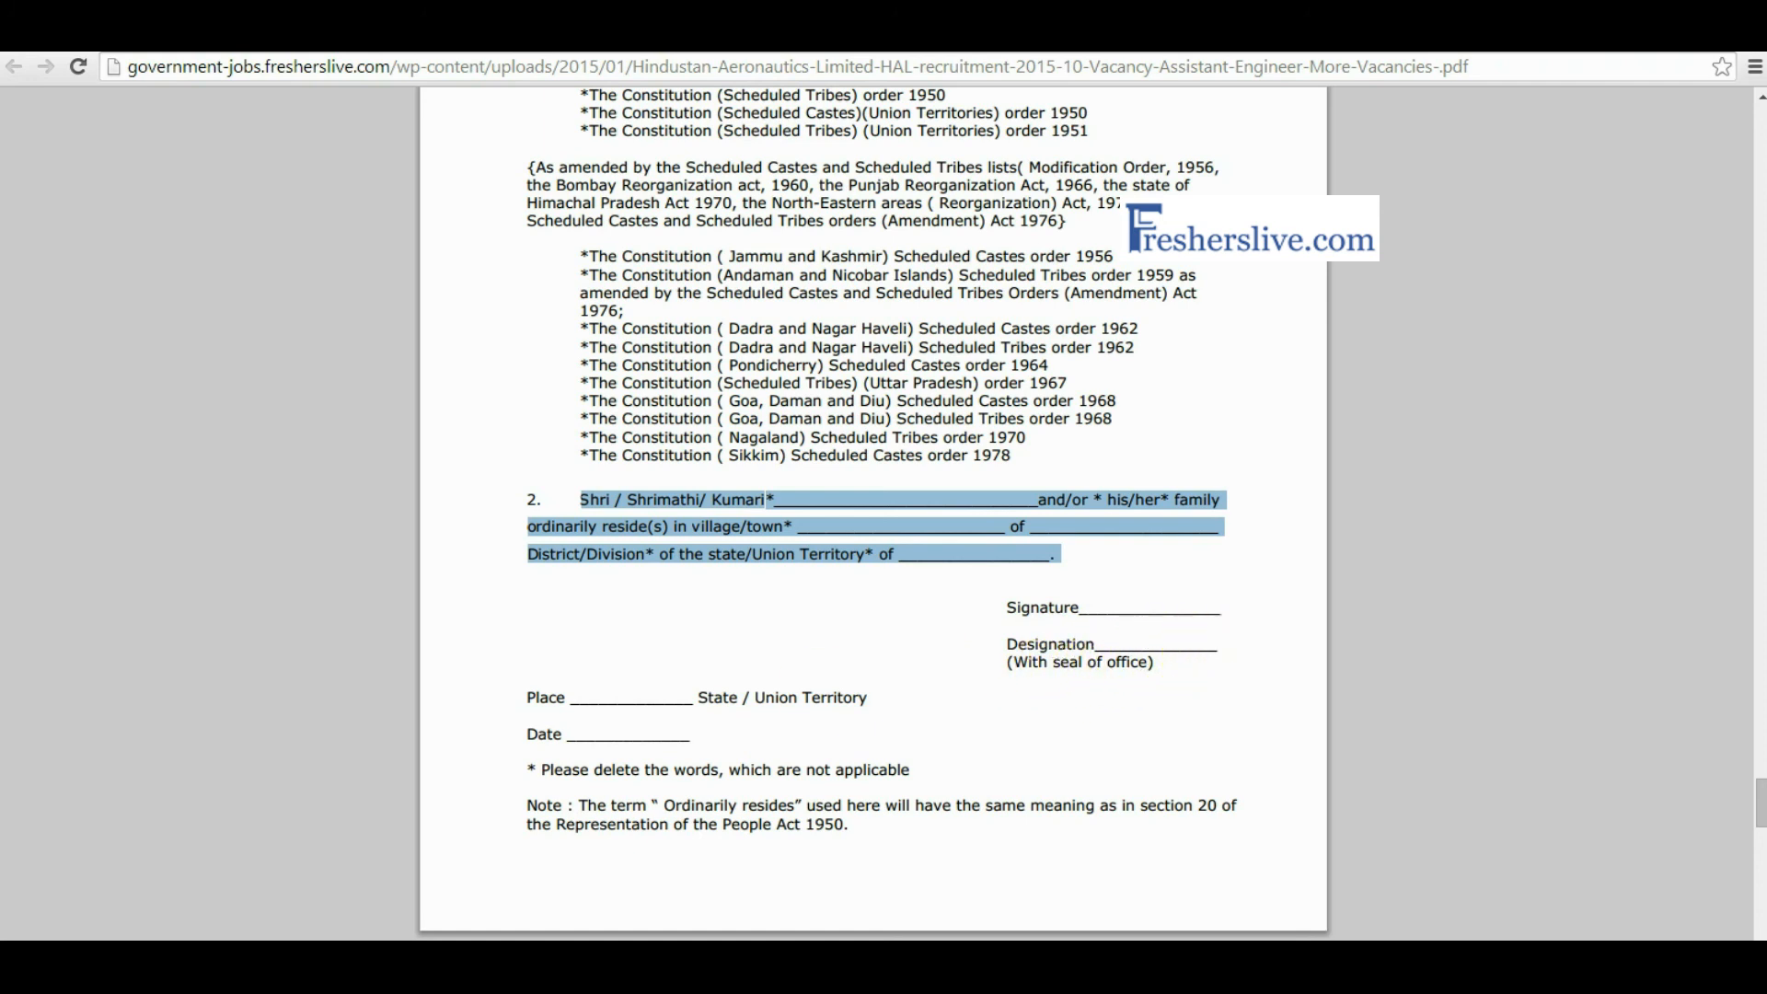
scroll("down", 3)
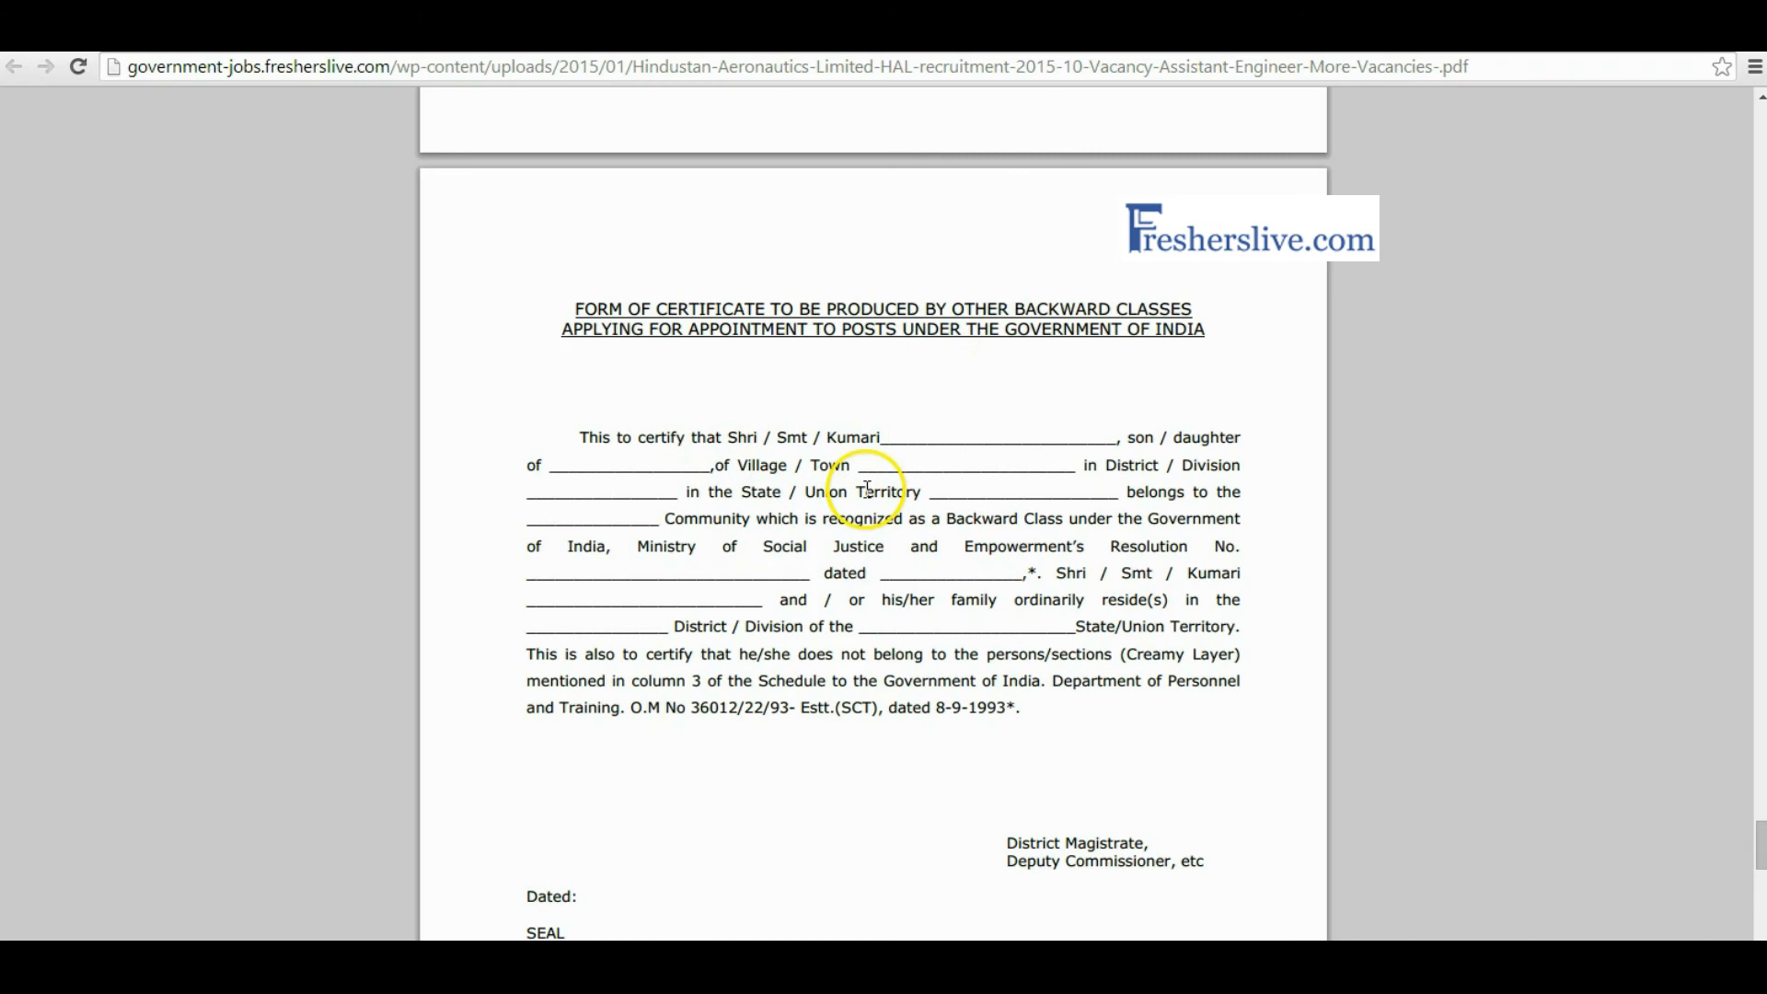
Read past the OBC certificate to the Appendix-C Disability Certificate and its disability table
scroll("down", 3)
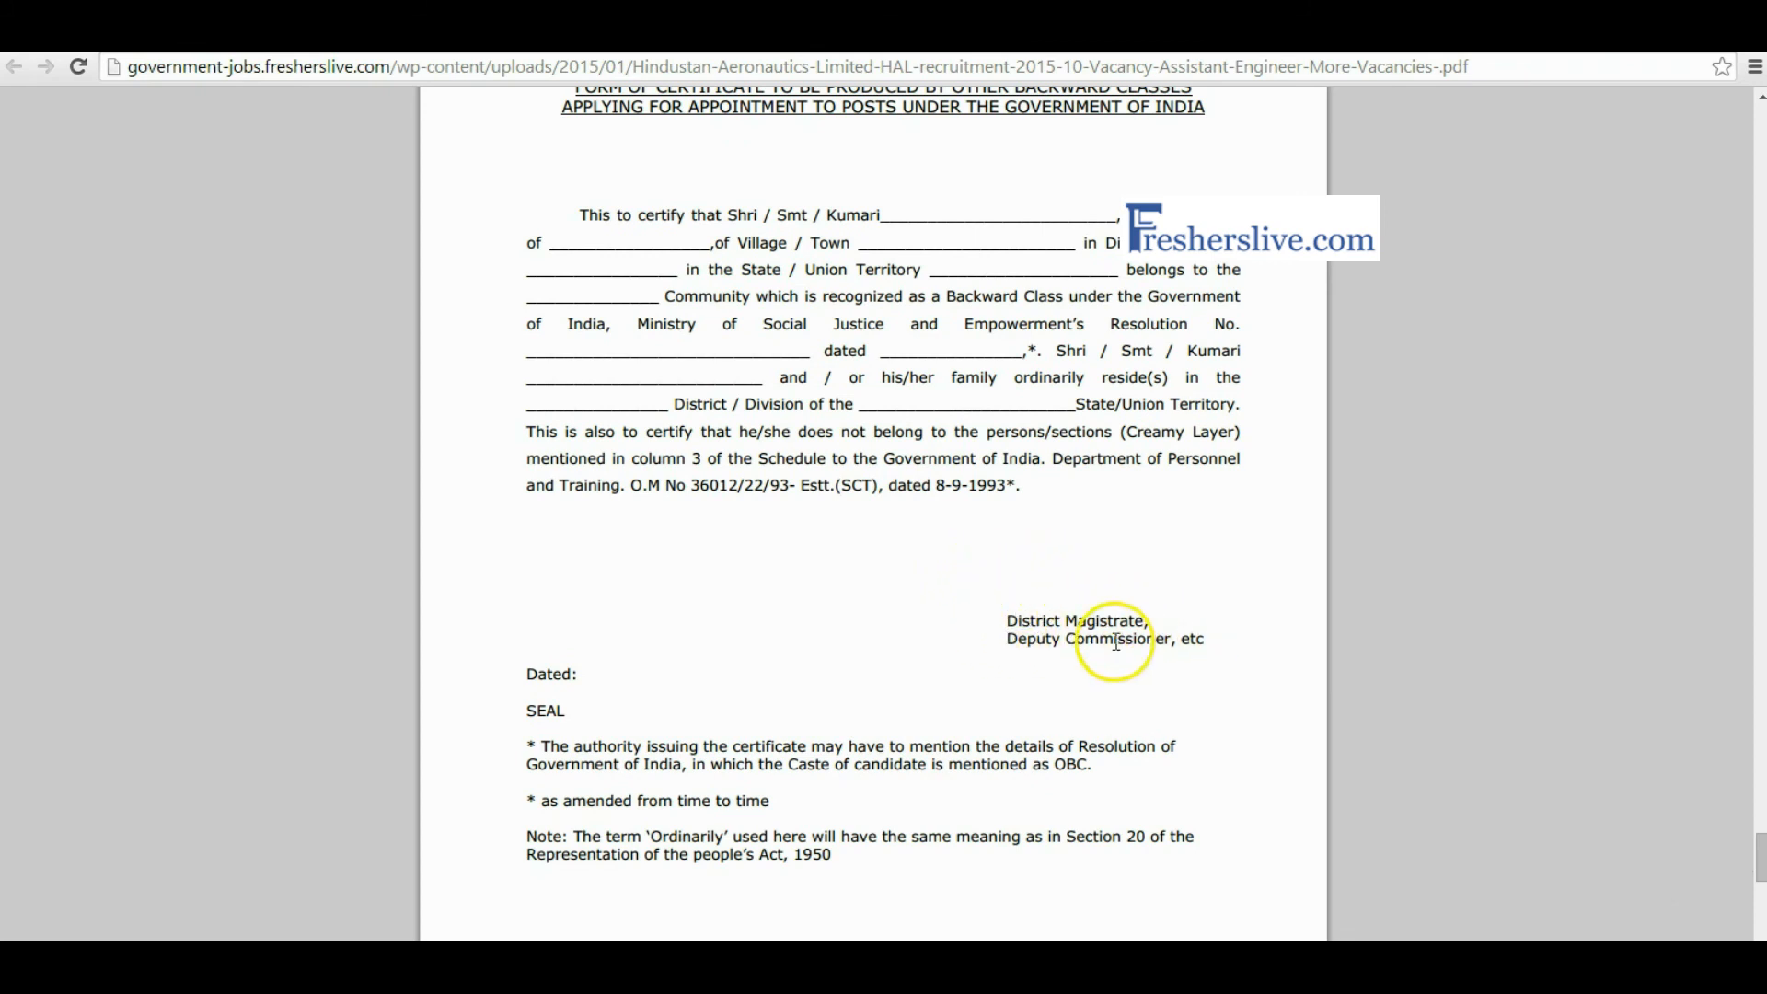
scroll("down", 3)
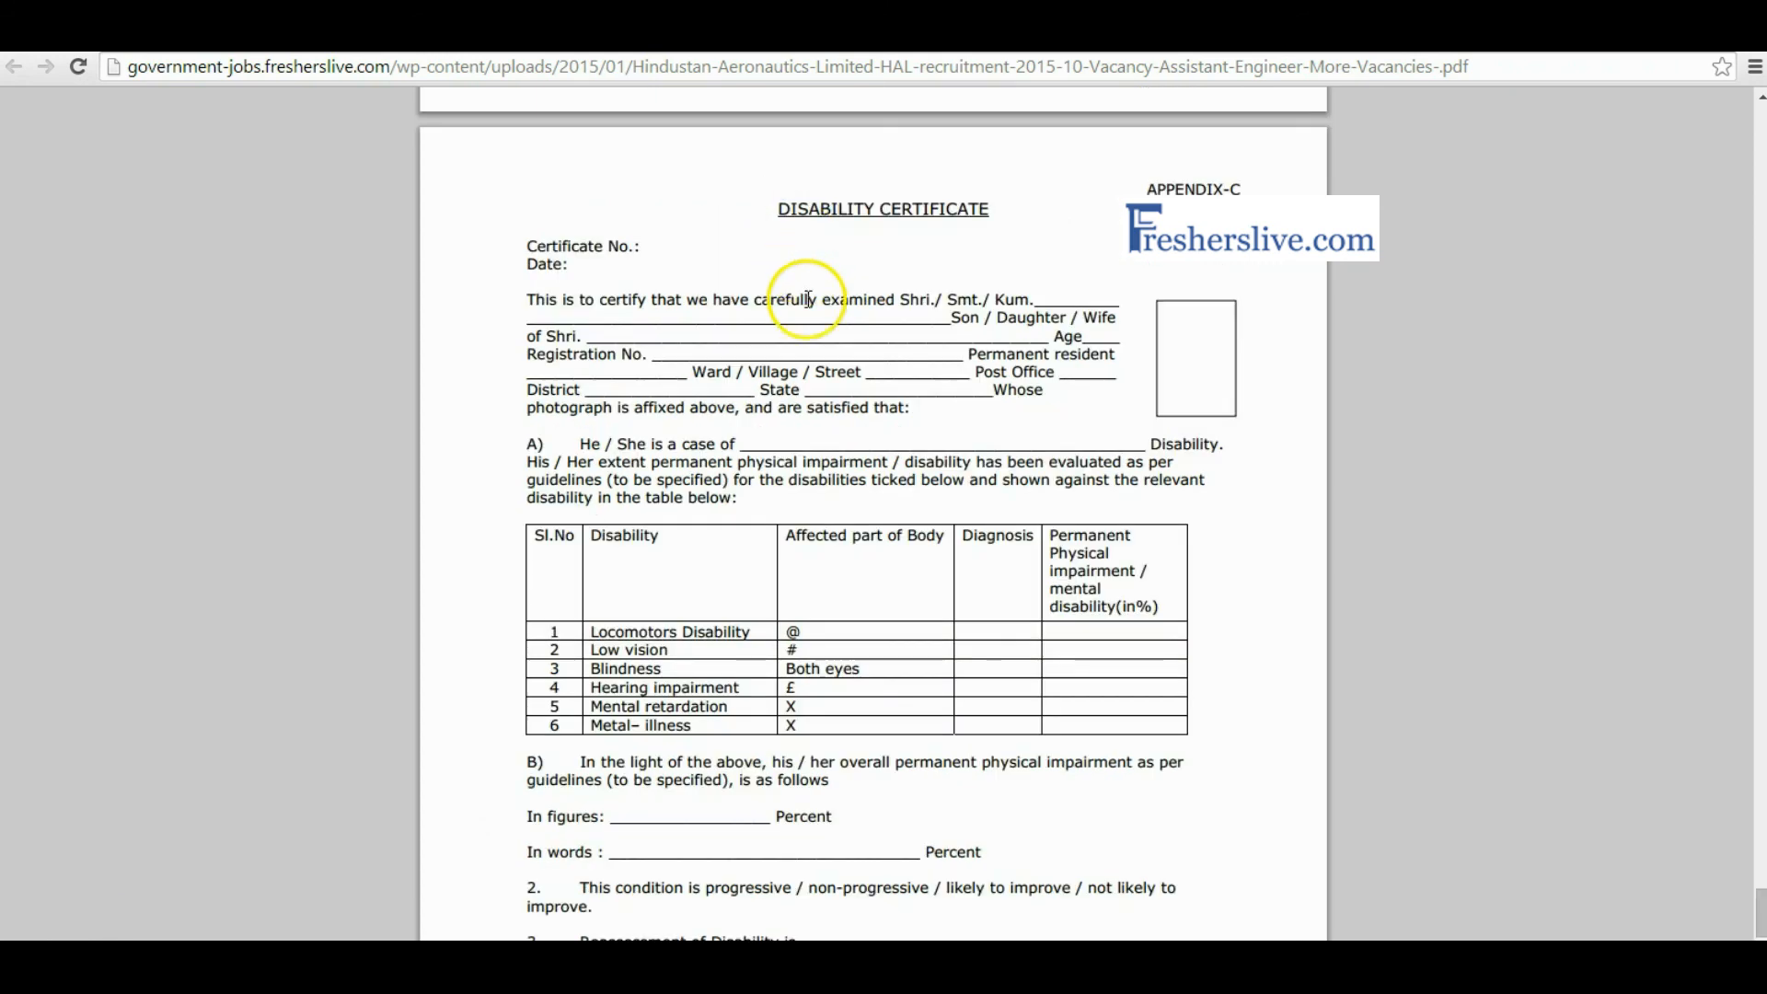
scroll("down", 3)
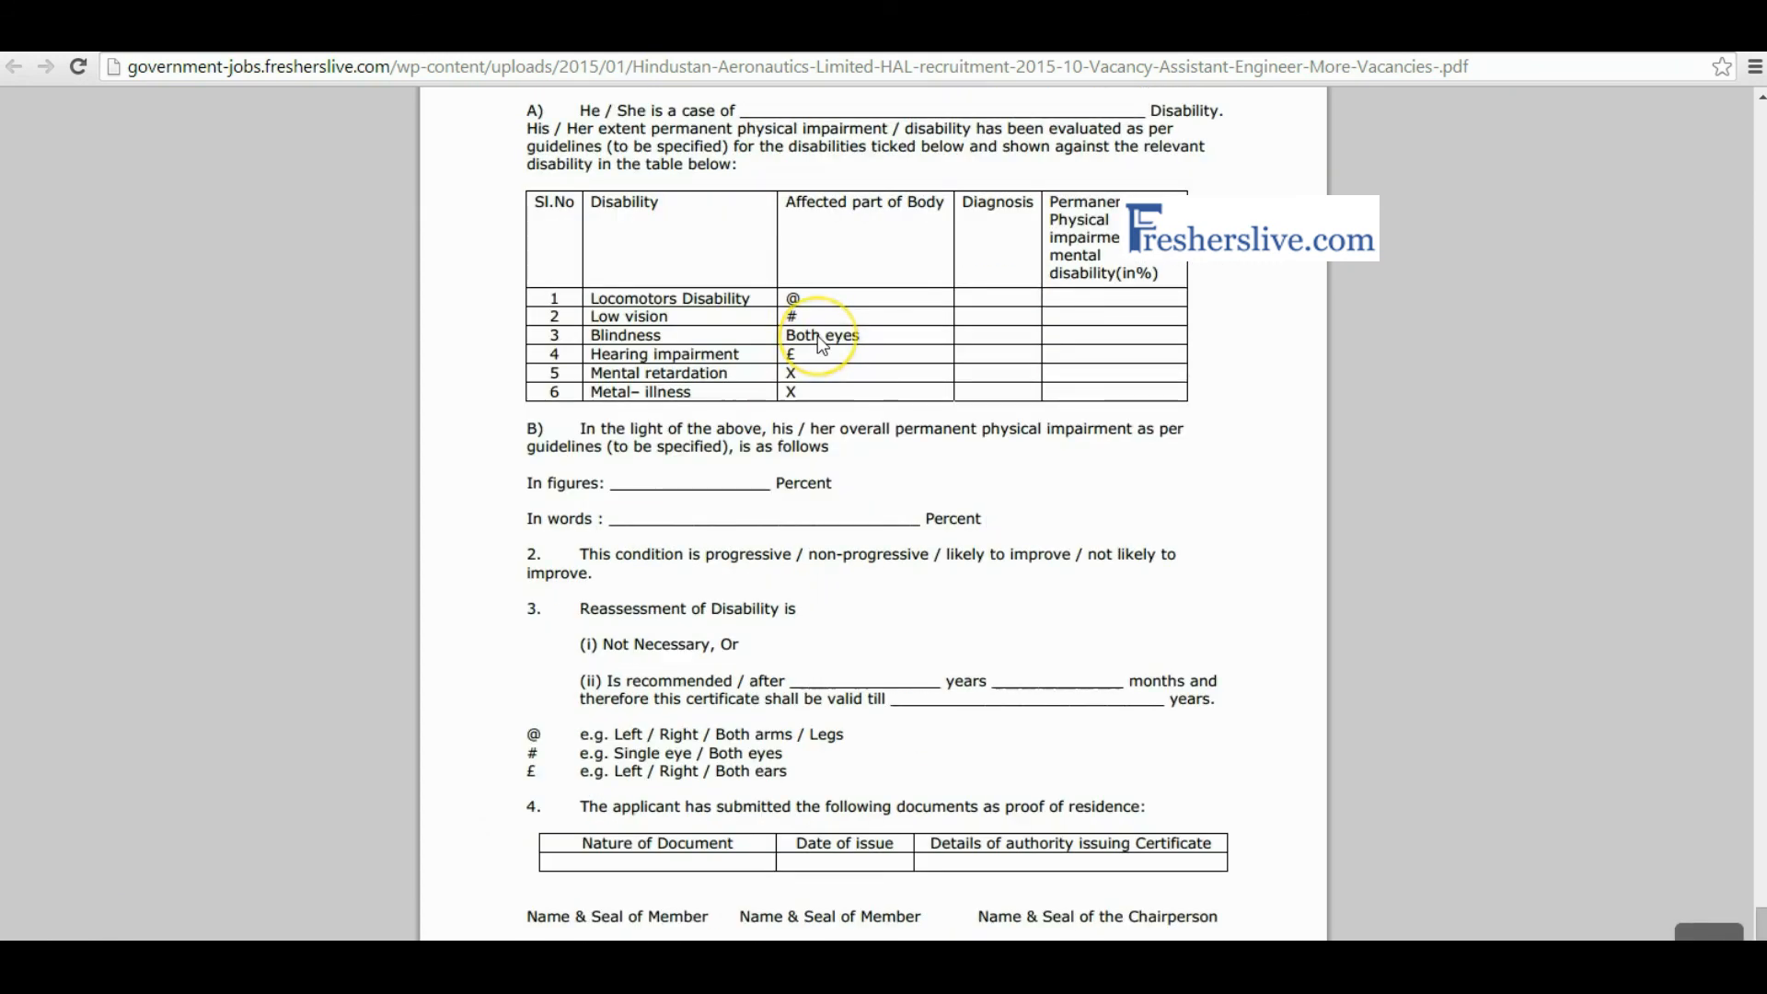